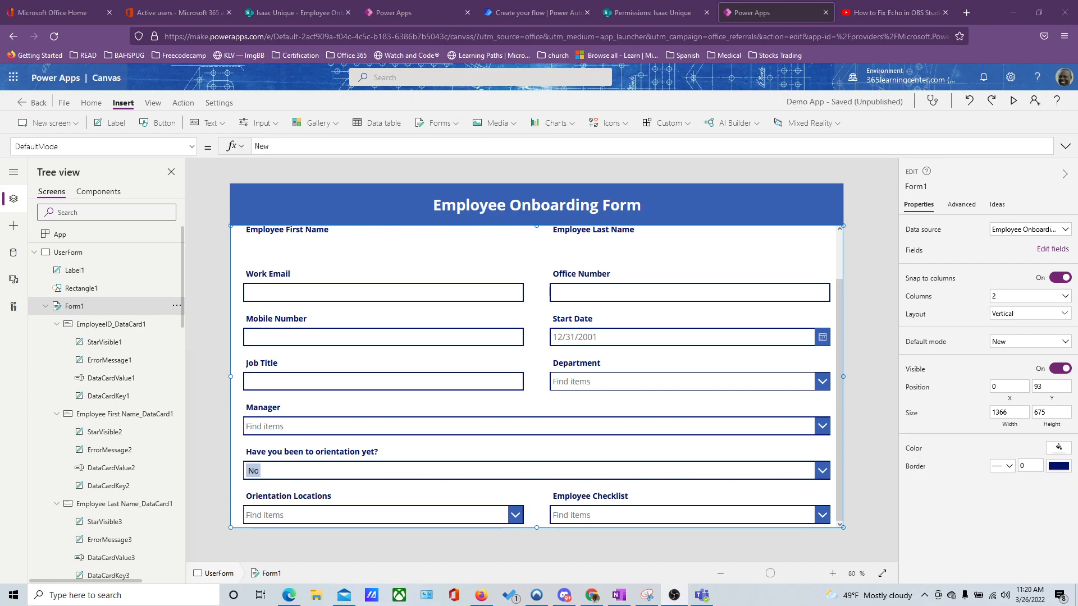
mouse_move(434, 310)
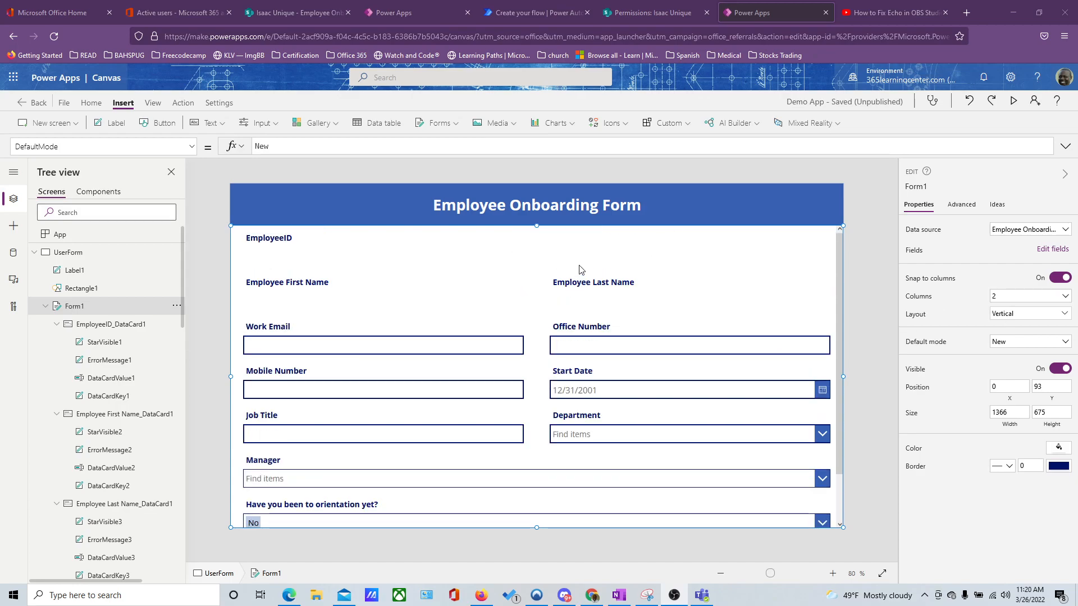
Step: Preview the form, try the Mobile Number field, answer orientation Yes then No, and exit preview
scroll(down, 3)
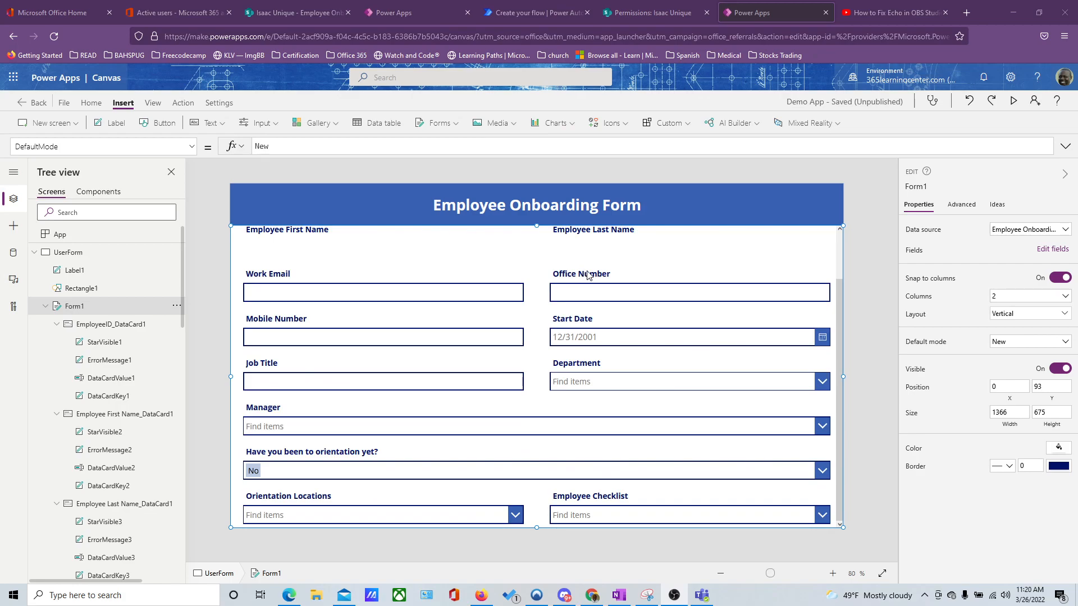
mouse_move(588, 274)
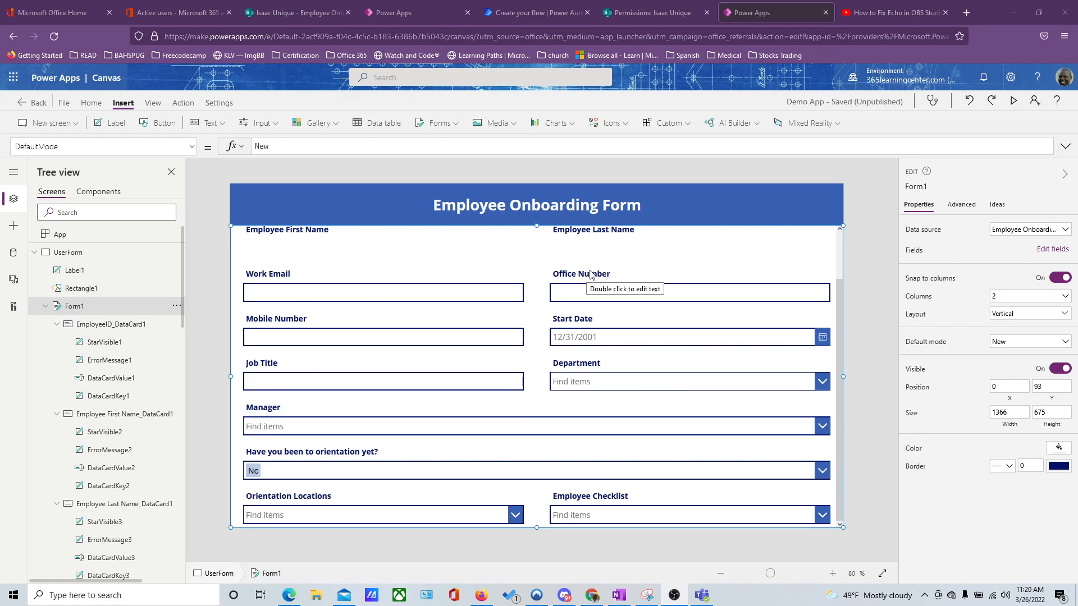
mouse_move(609, 267)
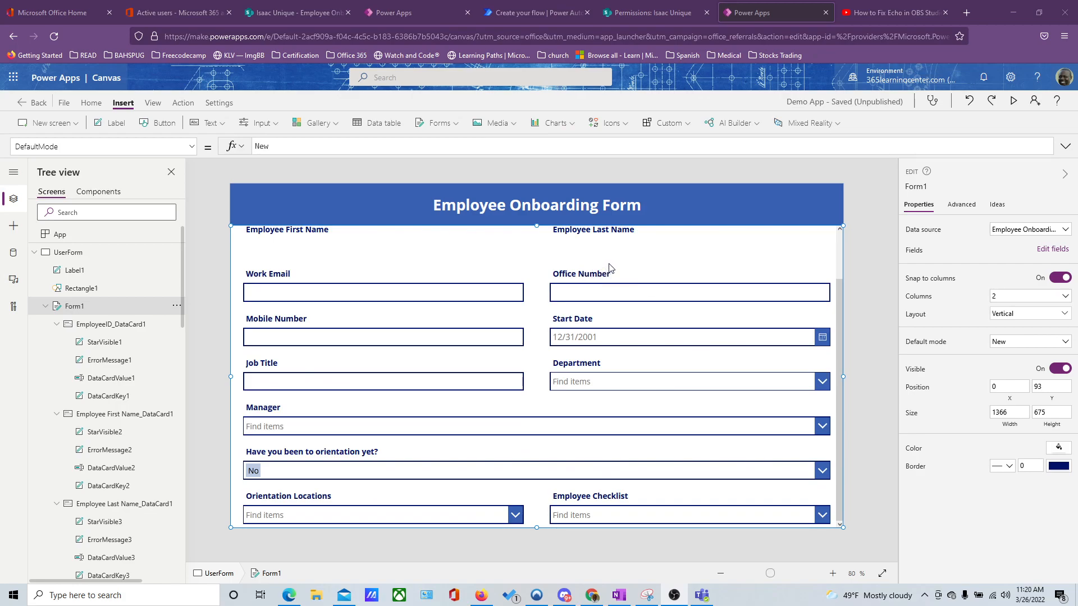
mouse_move(612, 266)
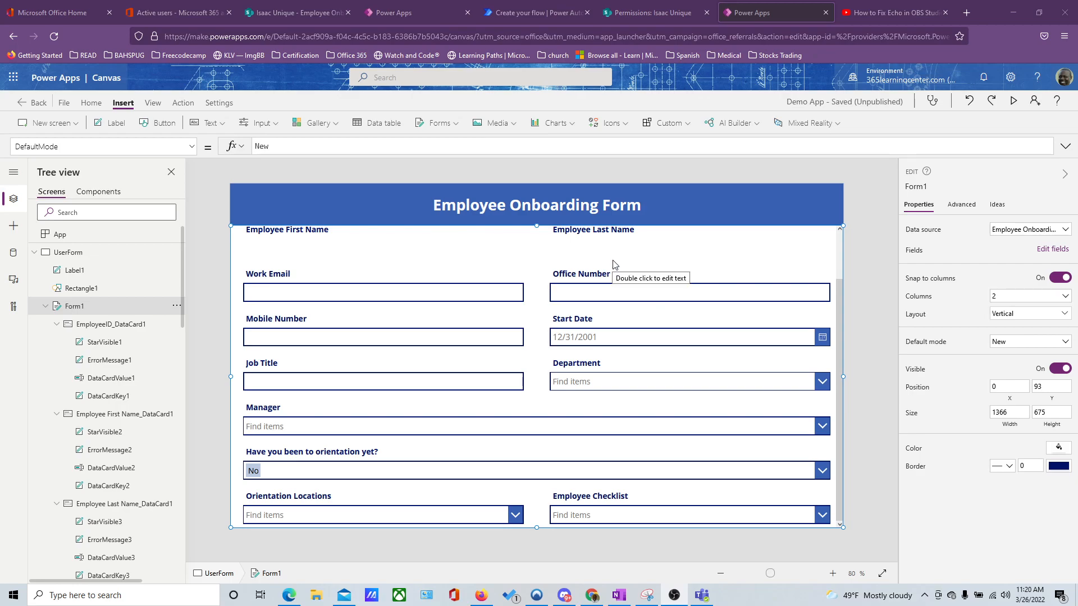
mouse_move(608, 393)
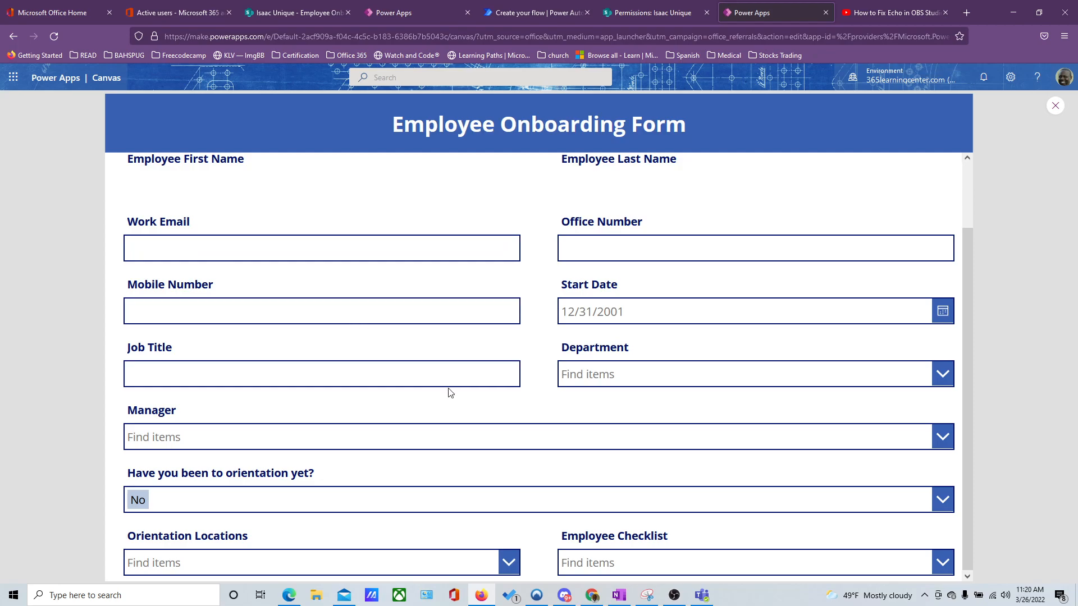
mouse_move(188, 423)
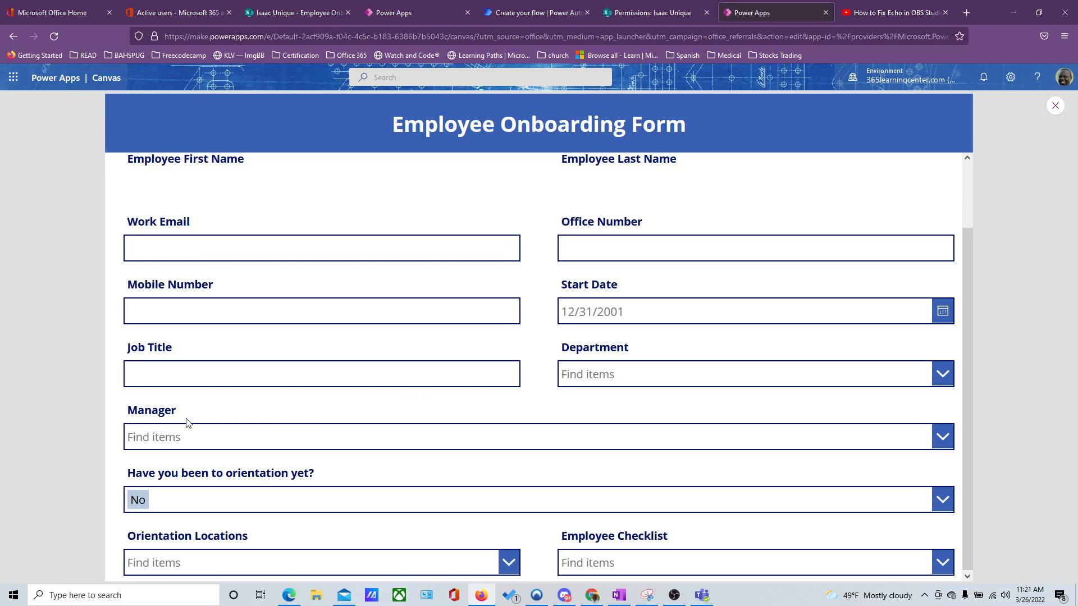
click(321, 312)
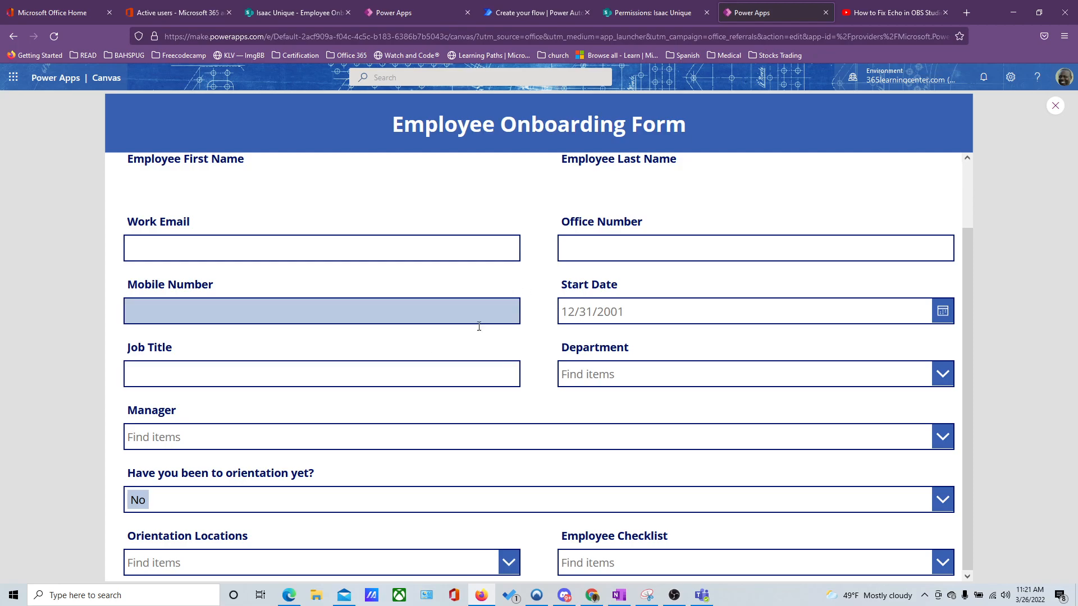
click(321, 247)
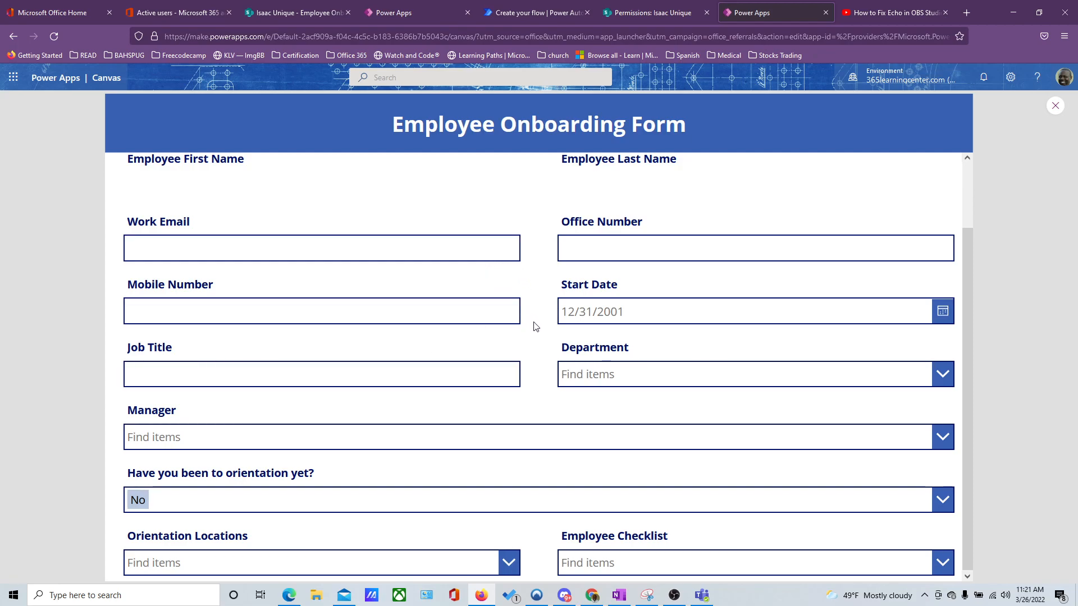
mouse_move(394, 419)
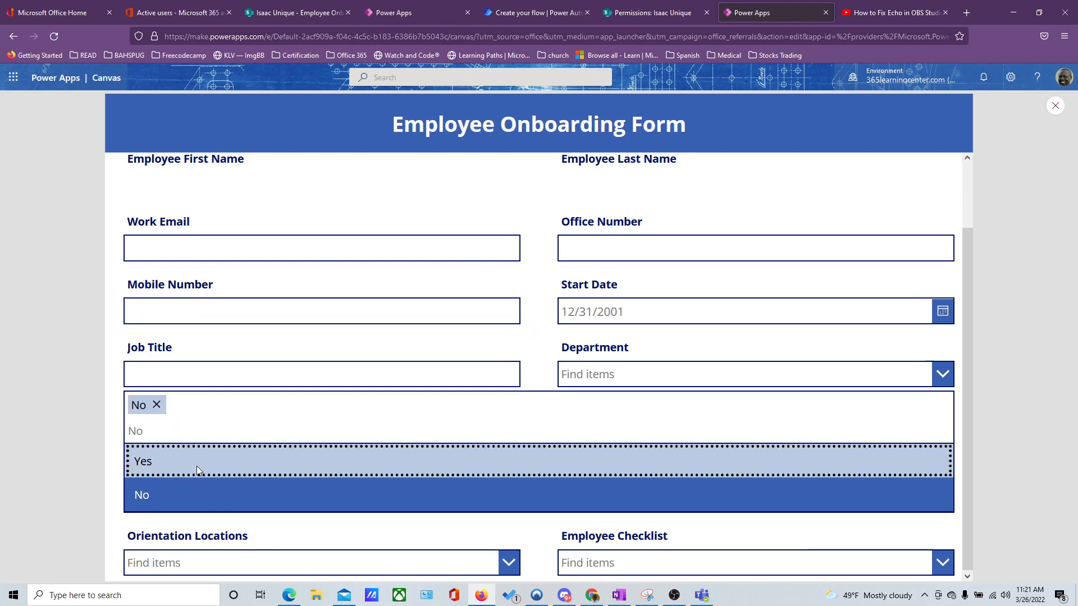
click(142, 460)
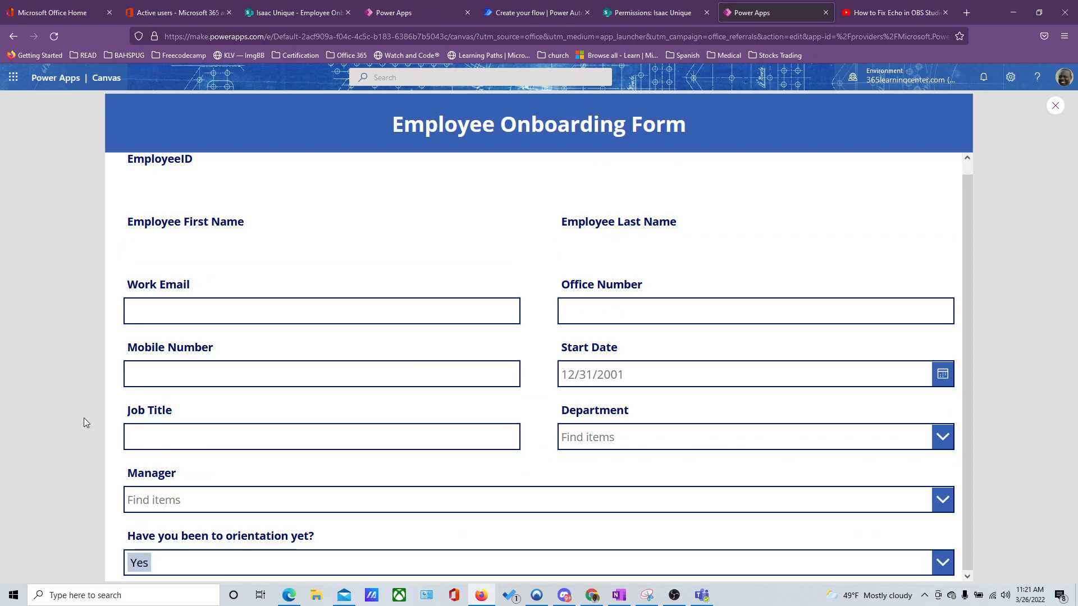
mouse_move(259, 550)
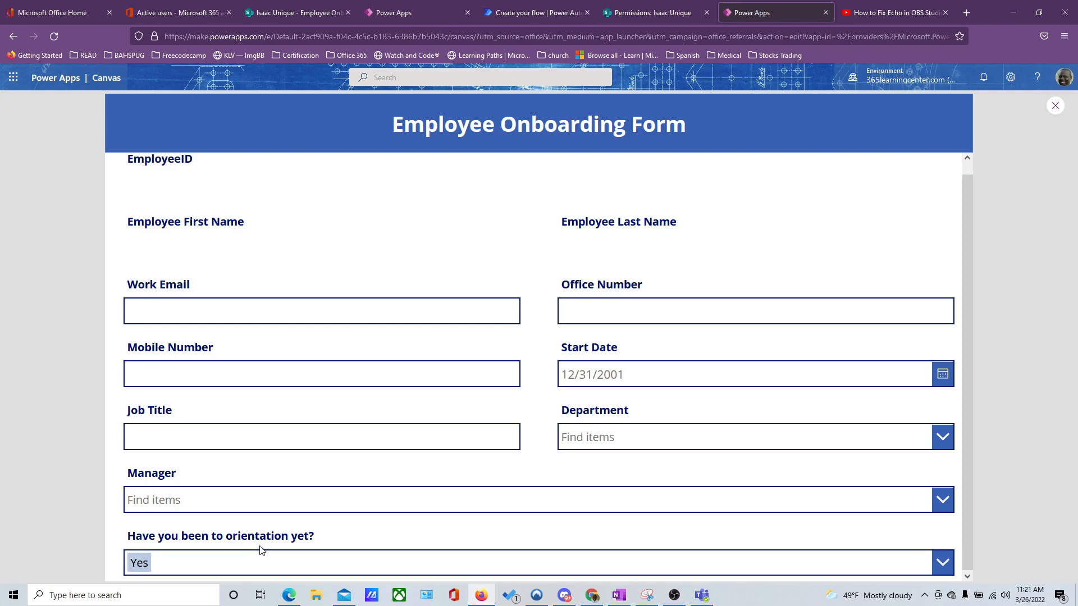
mouse_move(214, 563)
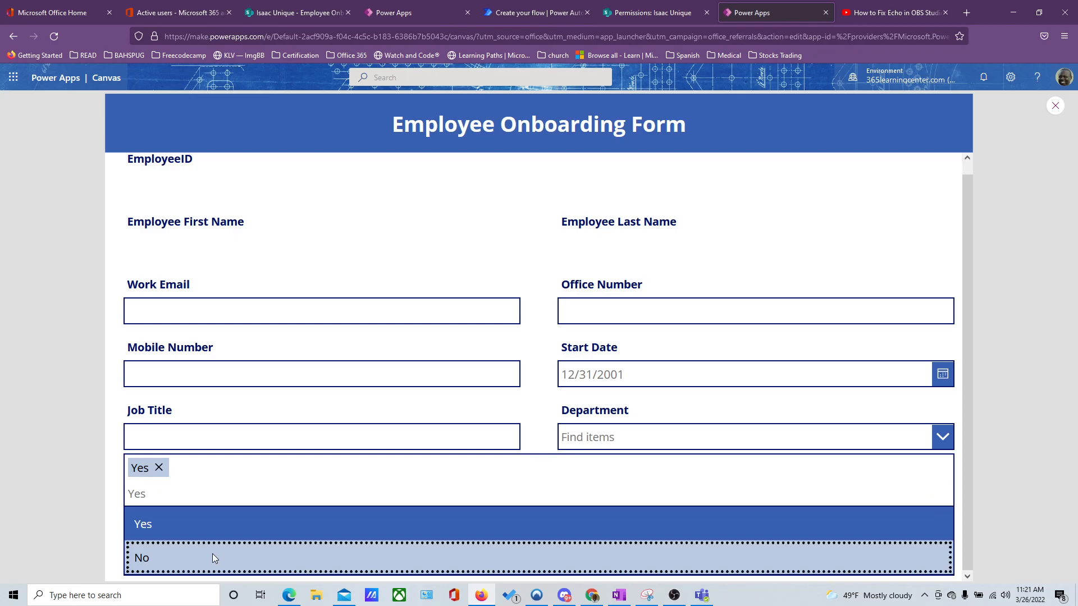
click(141, 558)
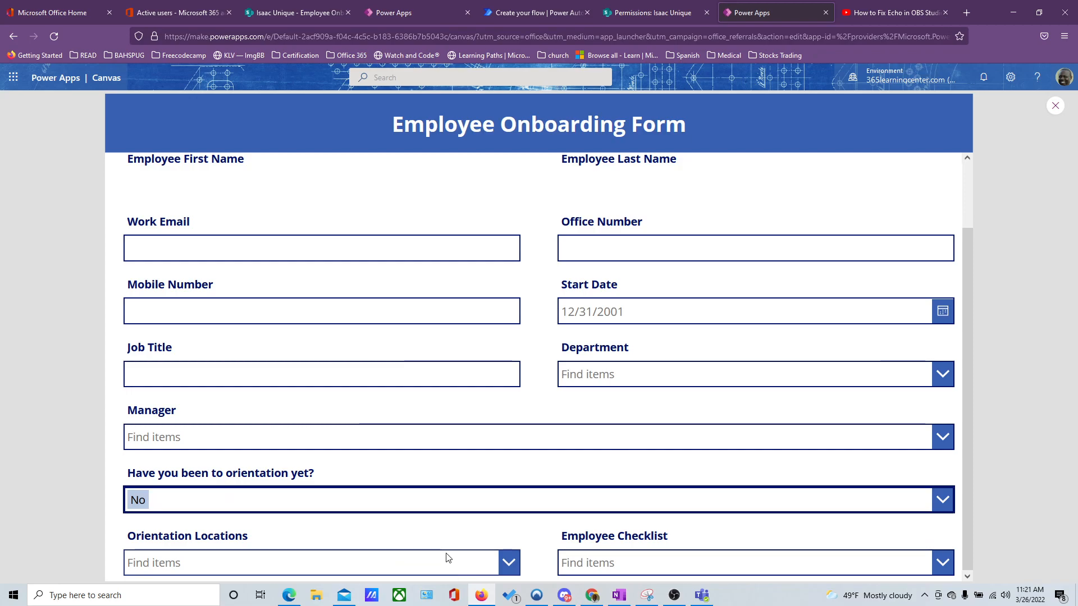
mouse_move(554, 549)
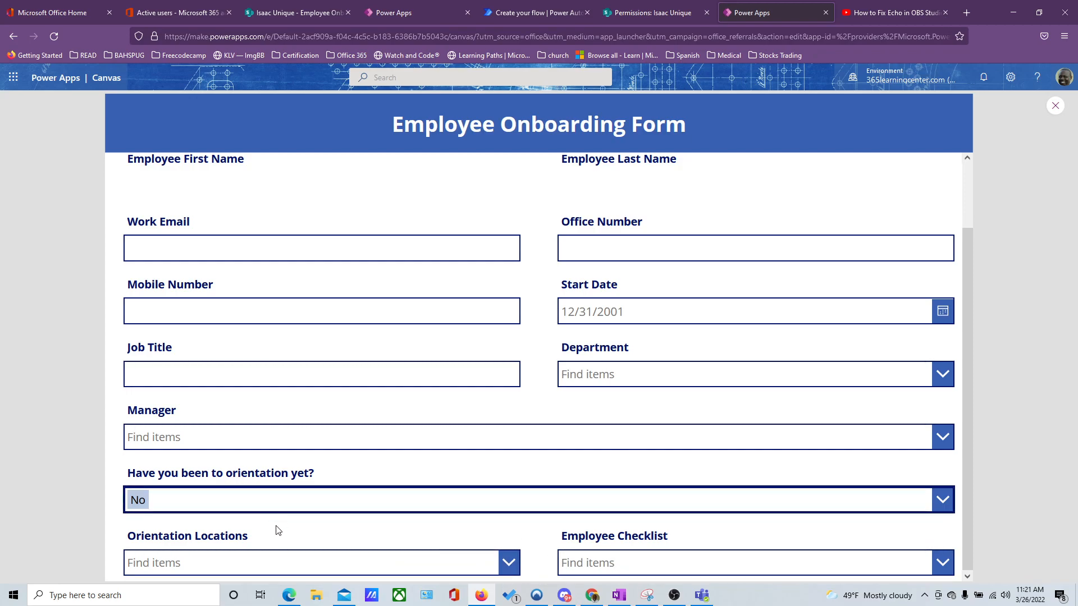
mouse_move(526, 550)
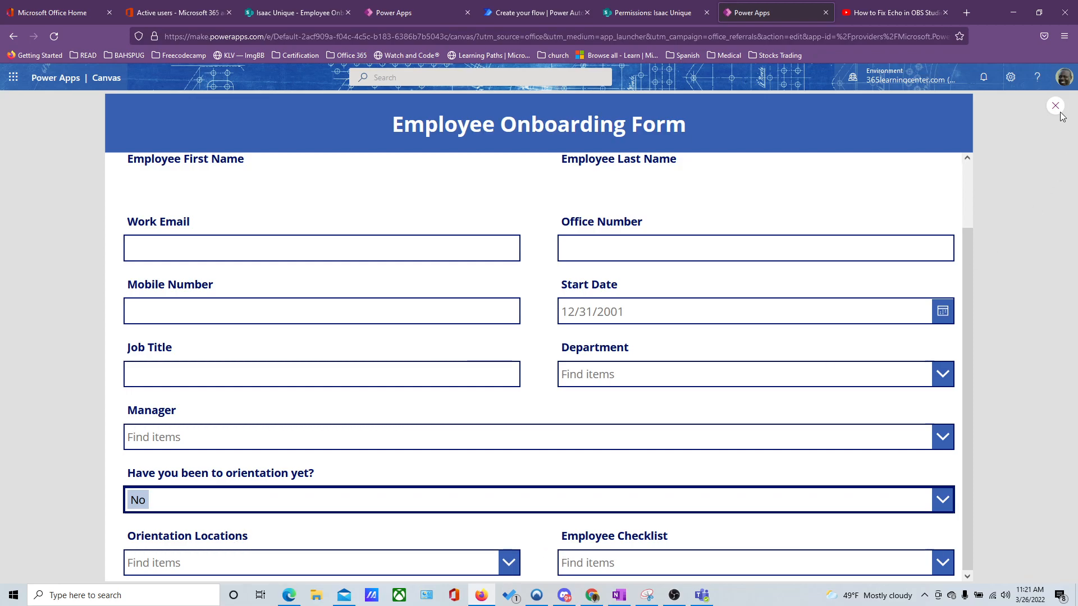
click(1056, 106)
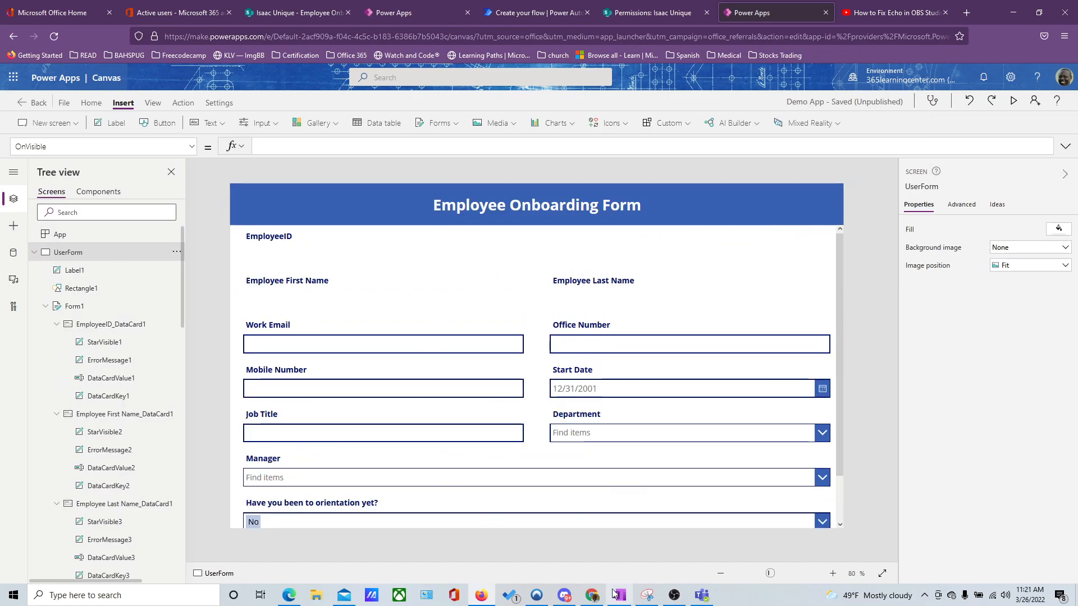
Step: Set the Work Email card's Required property to true
scroll(down, 3)
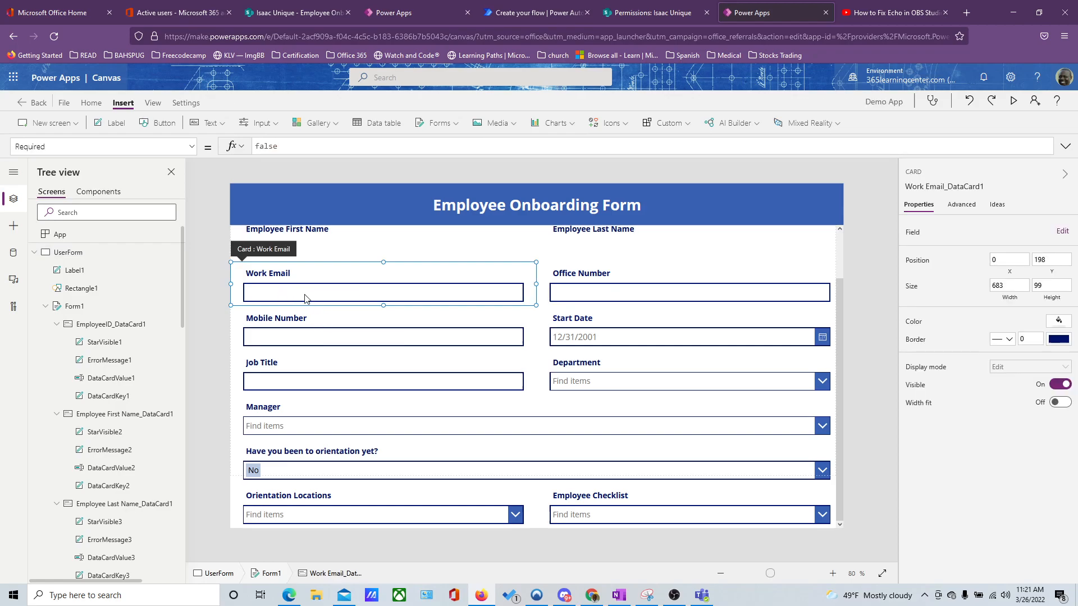
mouse_move(714, 467)
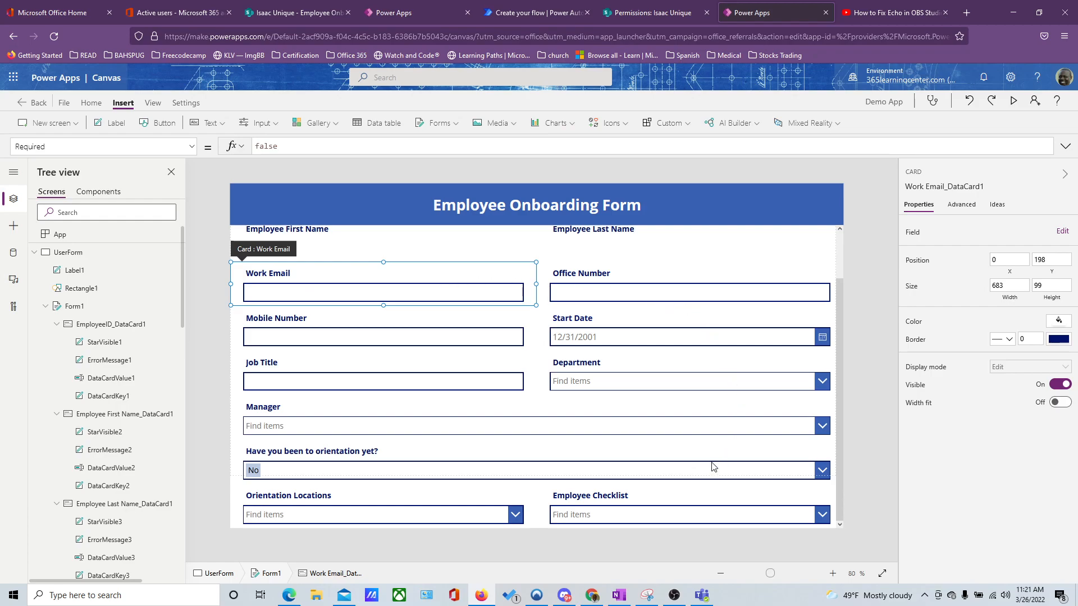
mouse_move(345, 304)
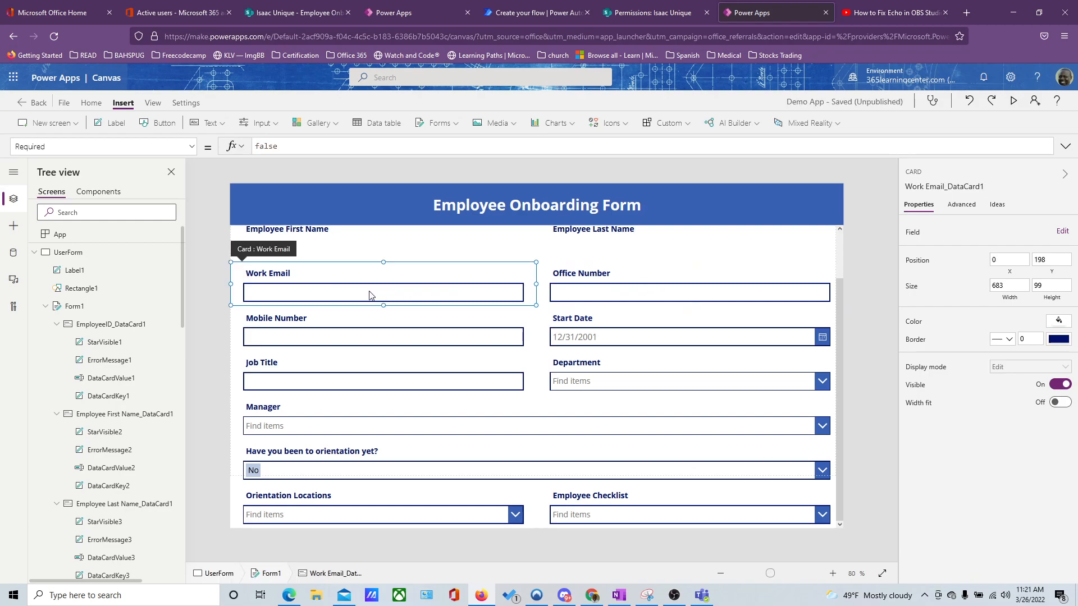
mouse_move(368, 292)
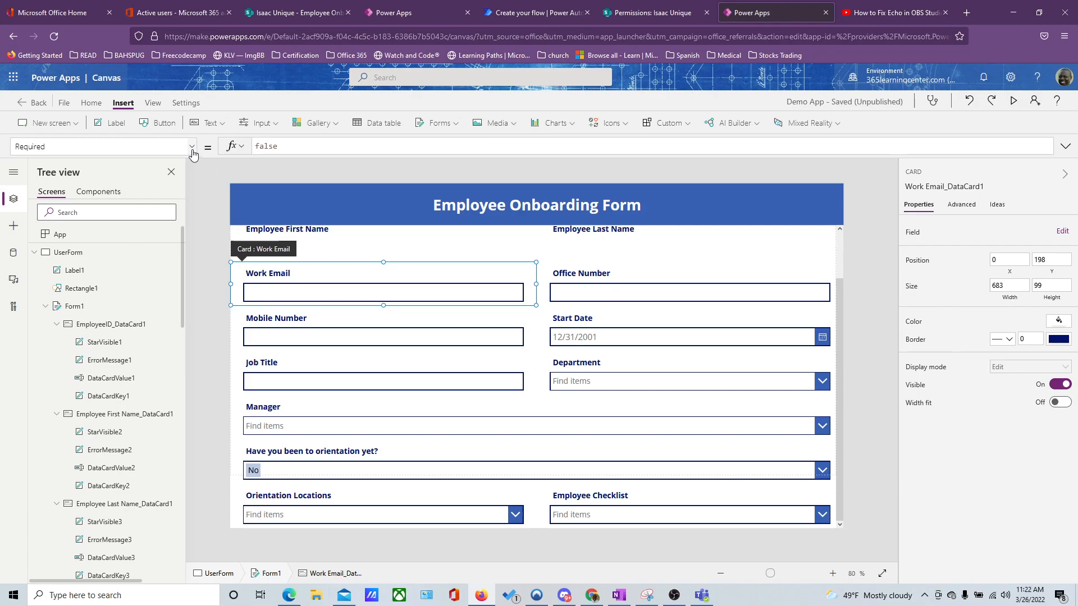
mouse_move(187, 144)
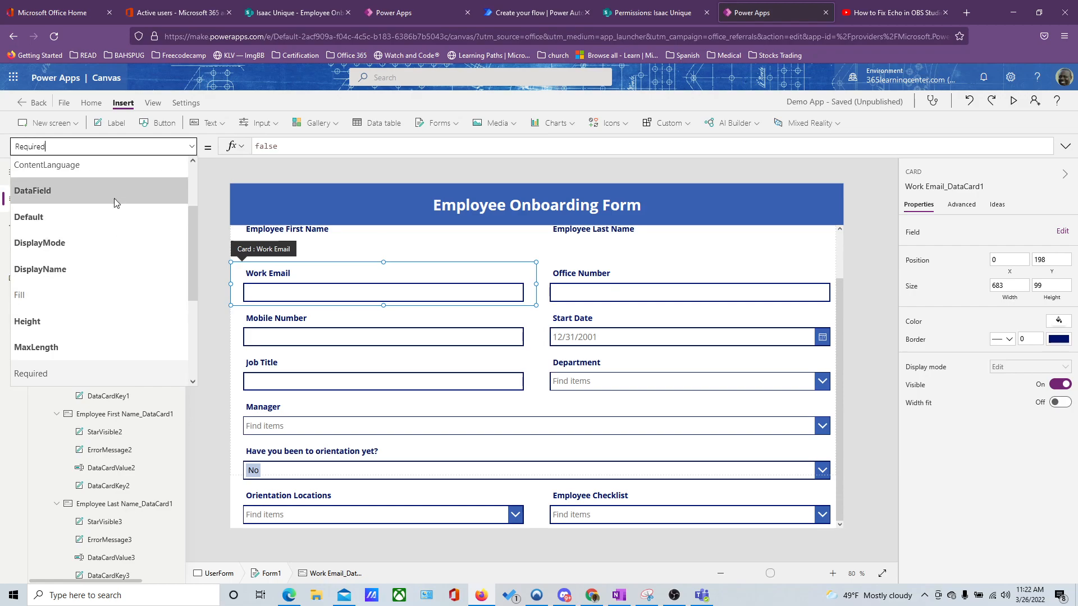
scroll(down, 3)
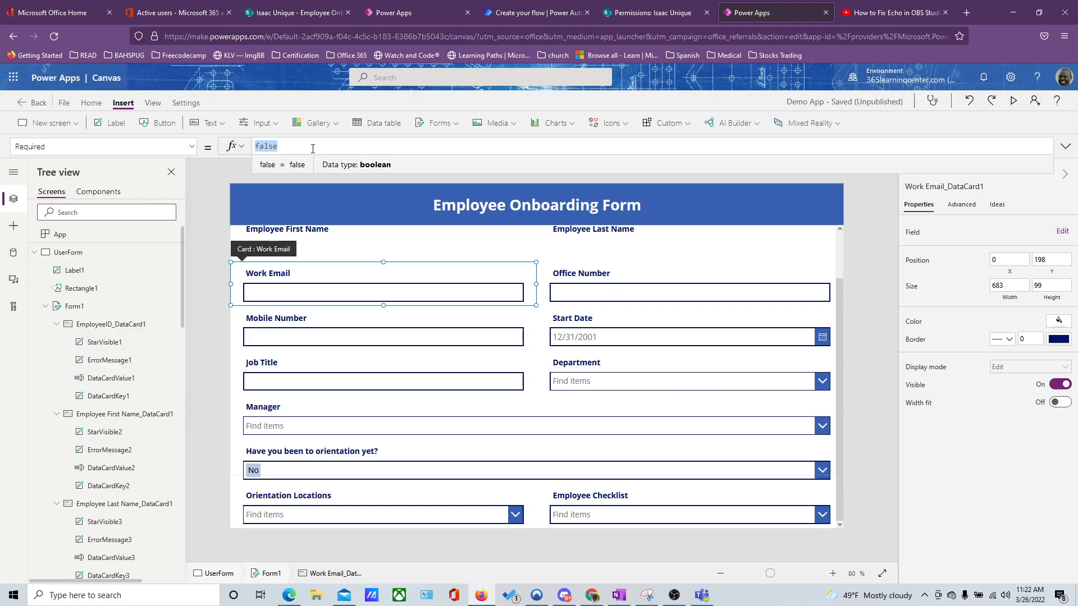
mouse_move(137, 36)
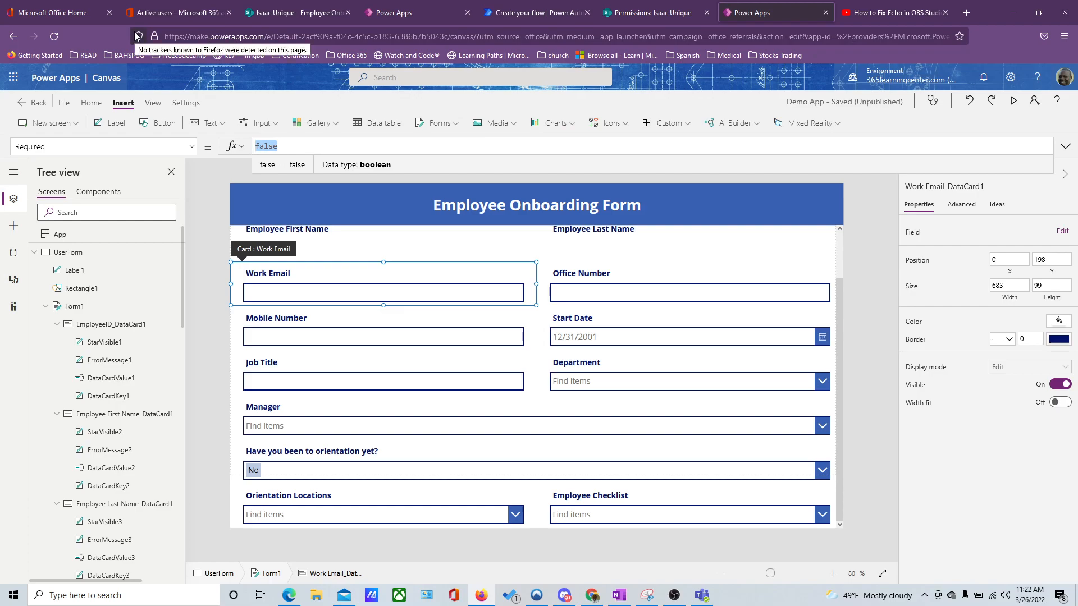
text(true)
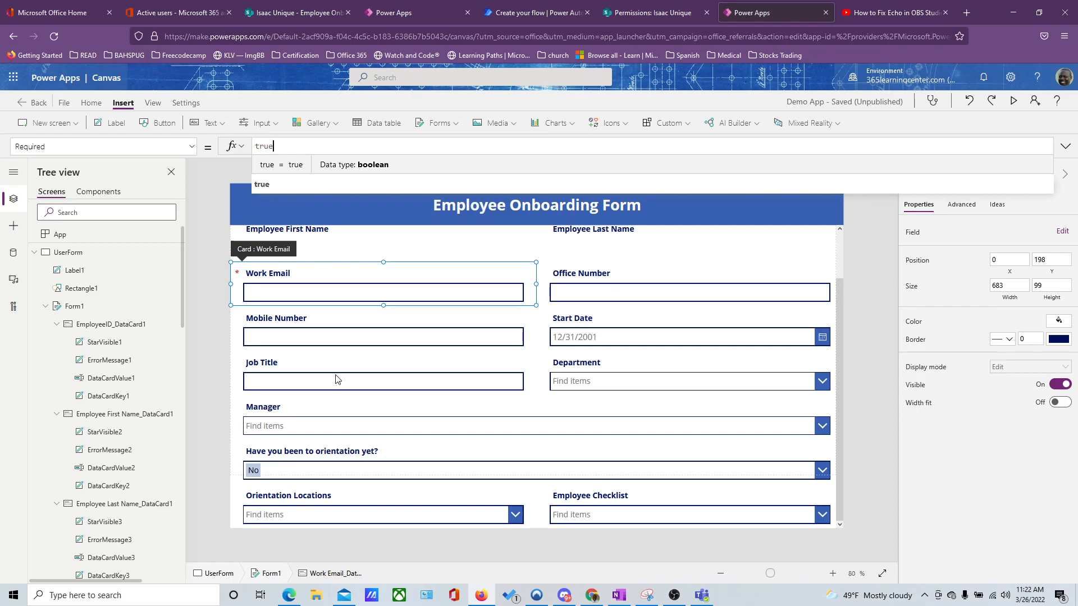
Step: Unlock the Job Title card in Advanced properties and set its Required to true
click(383, 372)
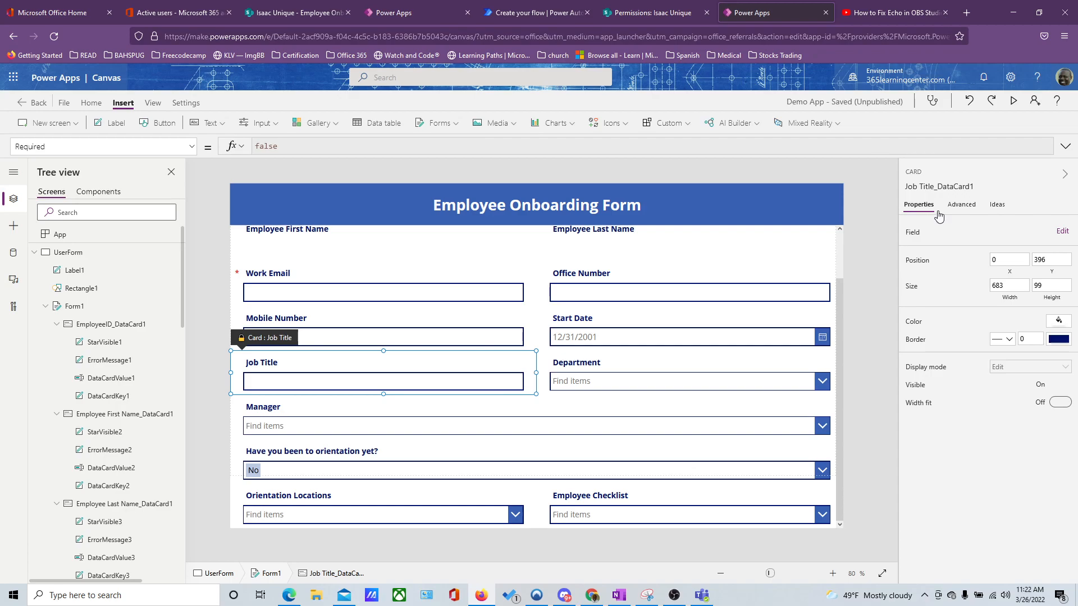
click(1060, 384)
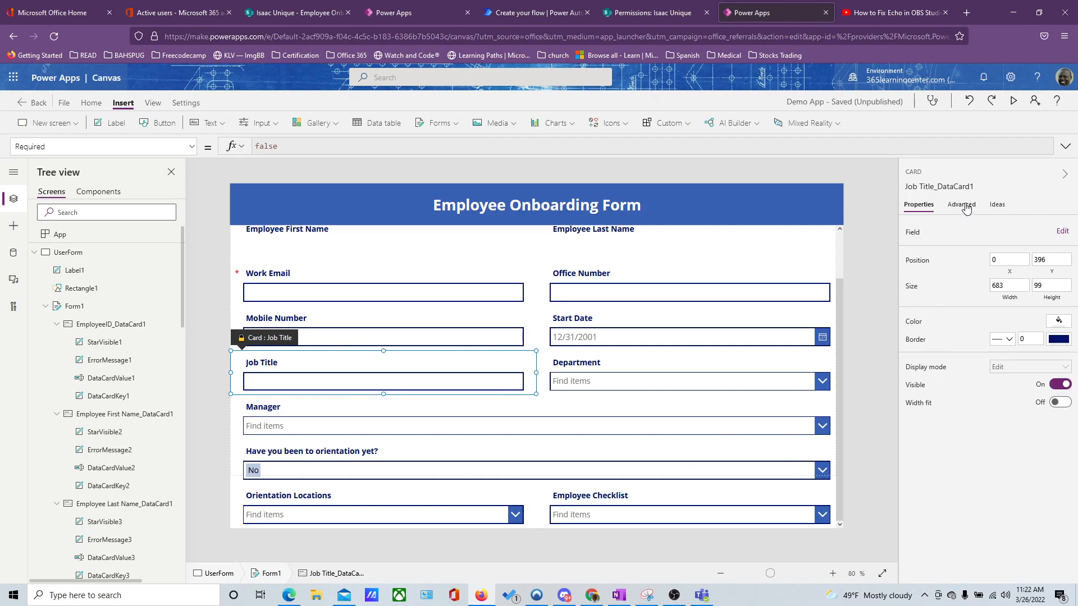
click(961, 204)
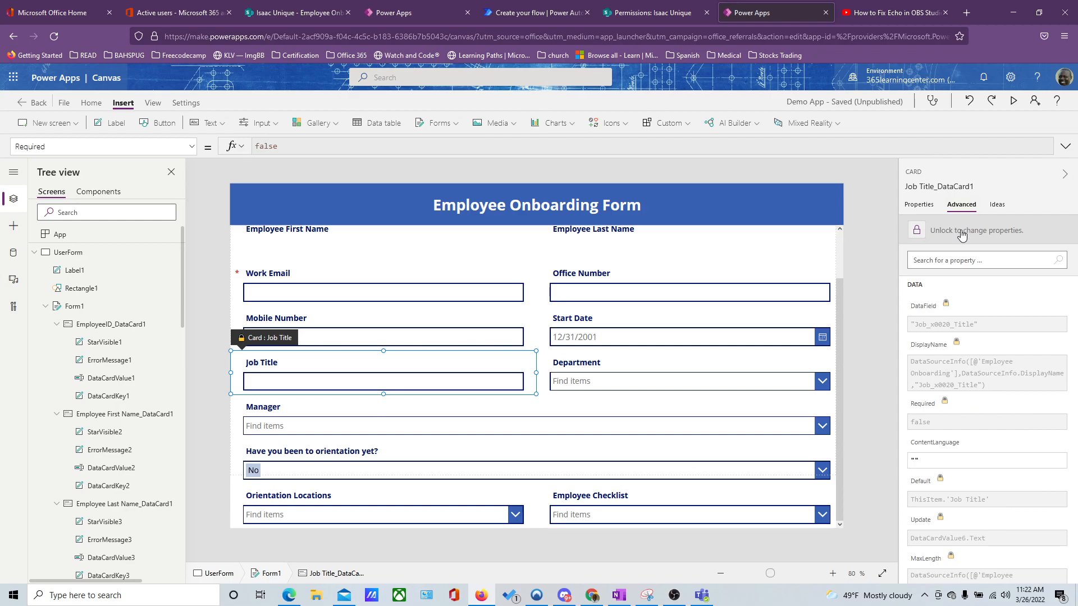
click(916, 229)
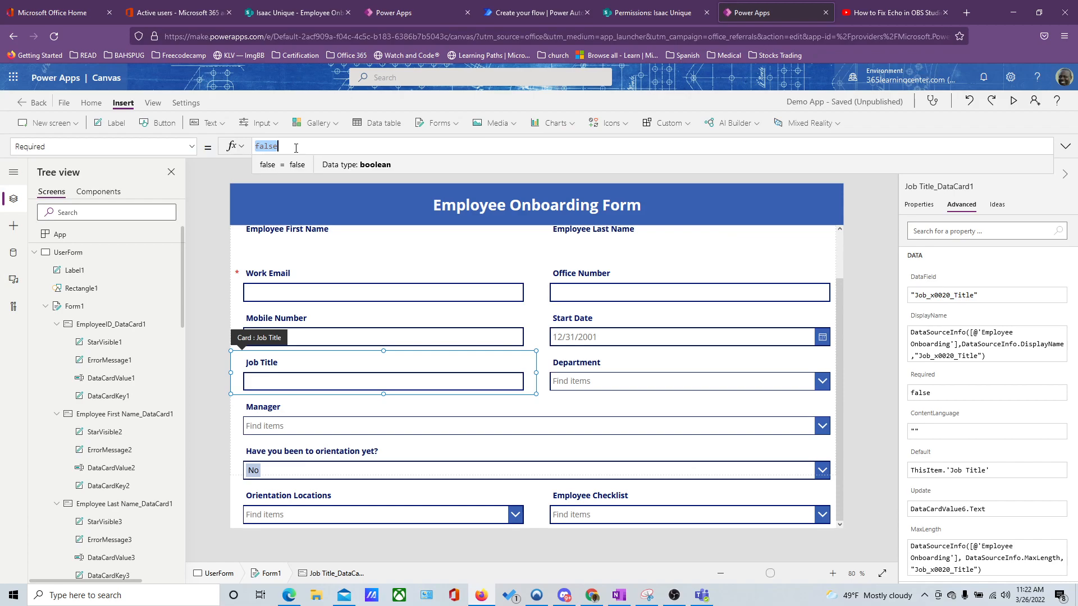
text(true)
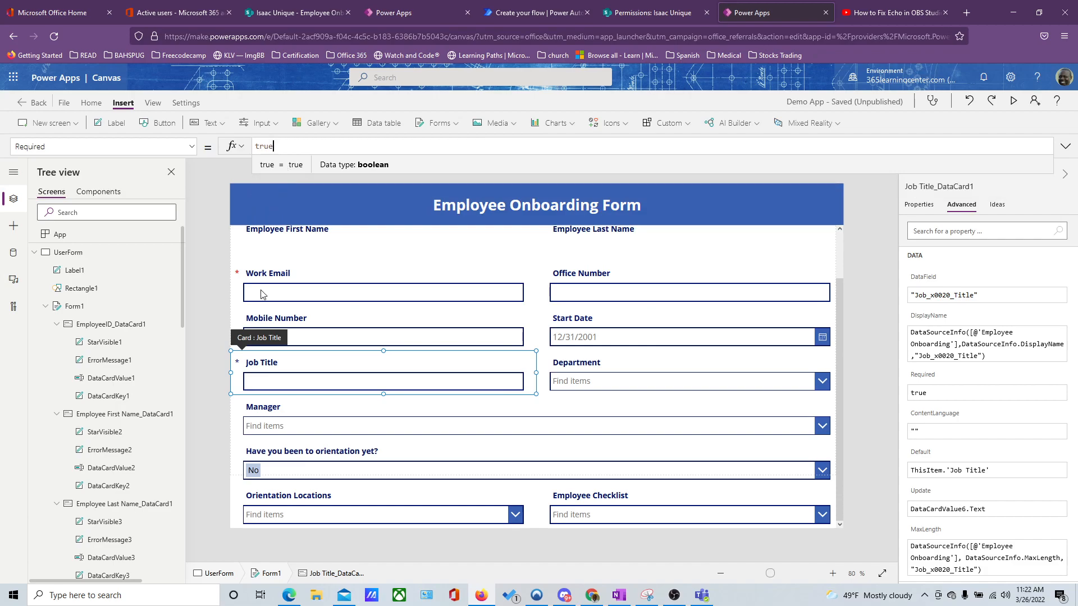
Step: Set the Manager card's Required property to true
click(537, 418)
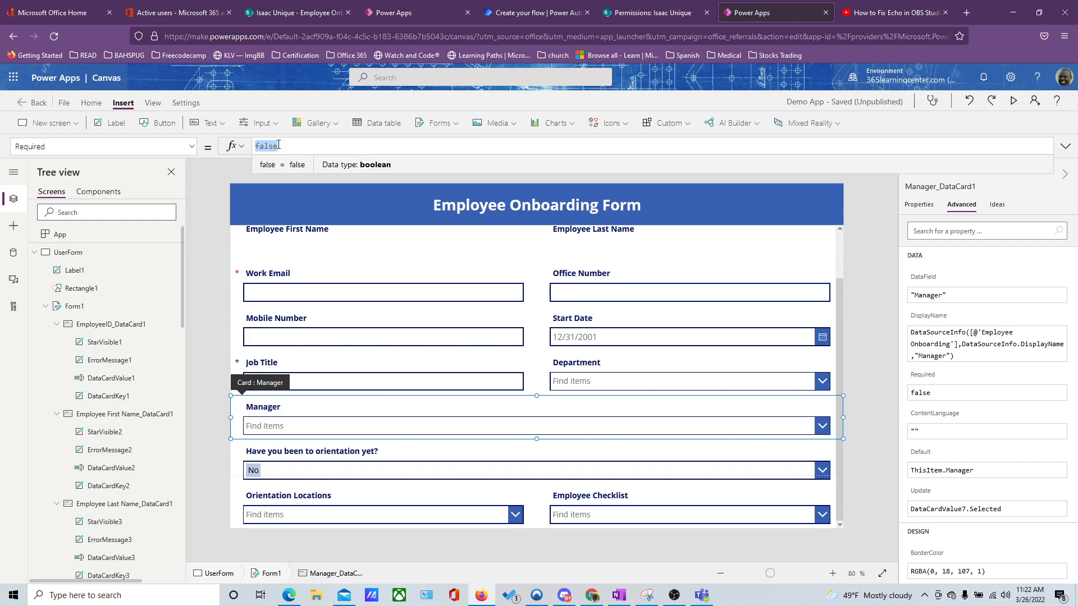
text(true)
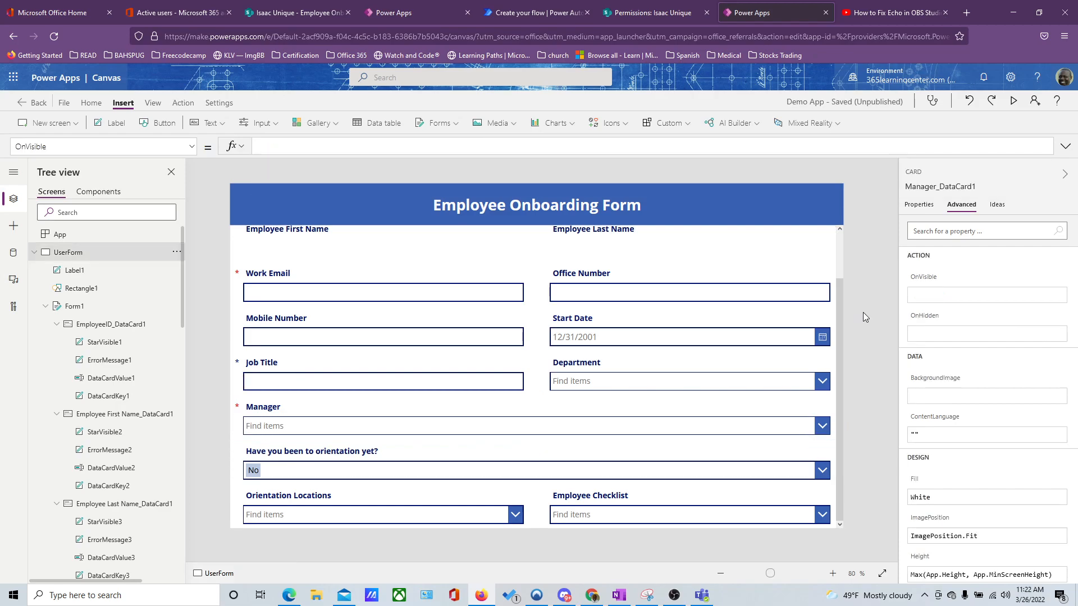
Step: Set the Start Date card's Required property to true
click(687, 327)
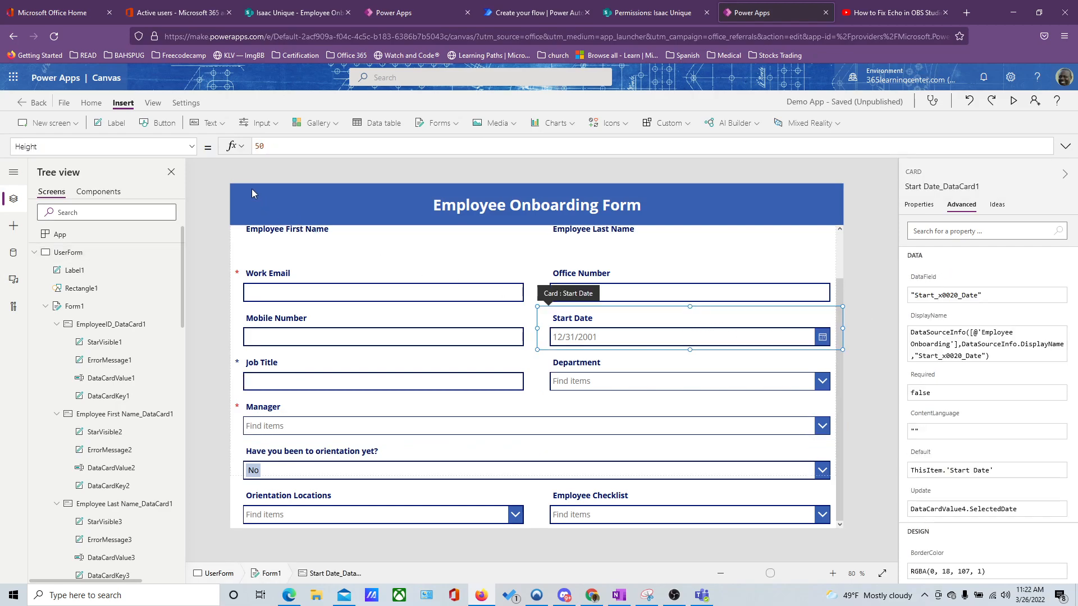
click(103, 146)
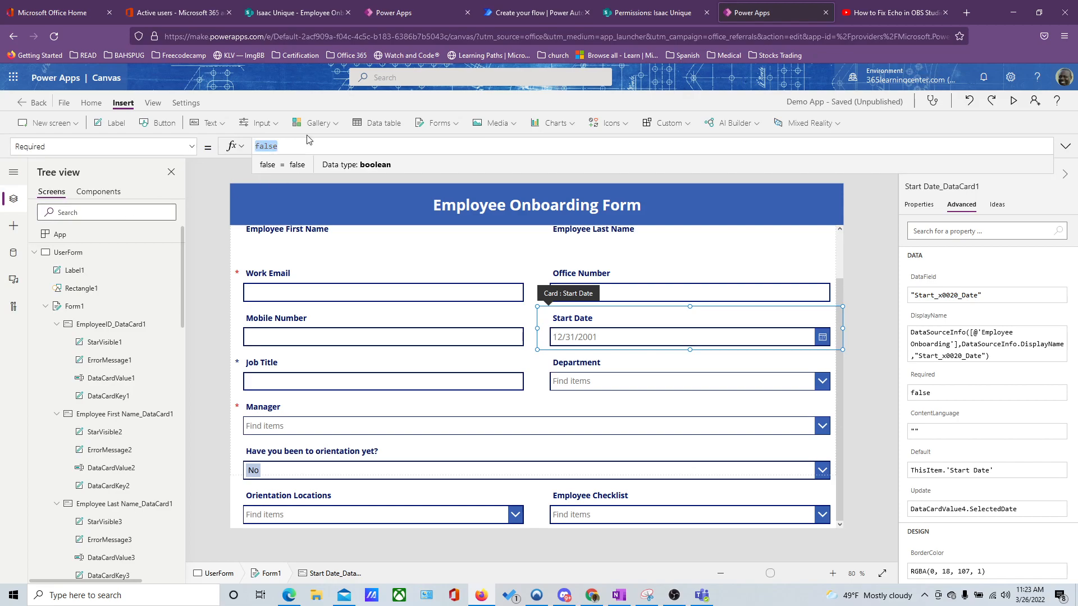
text(true)
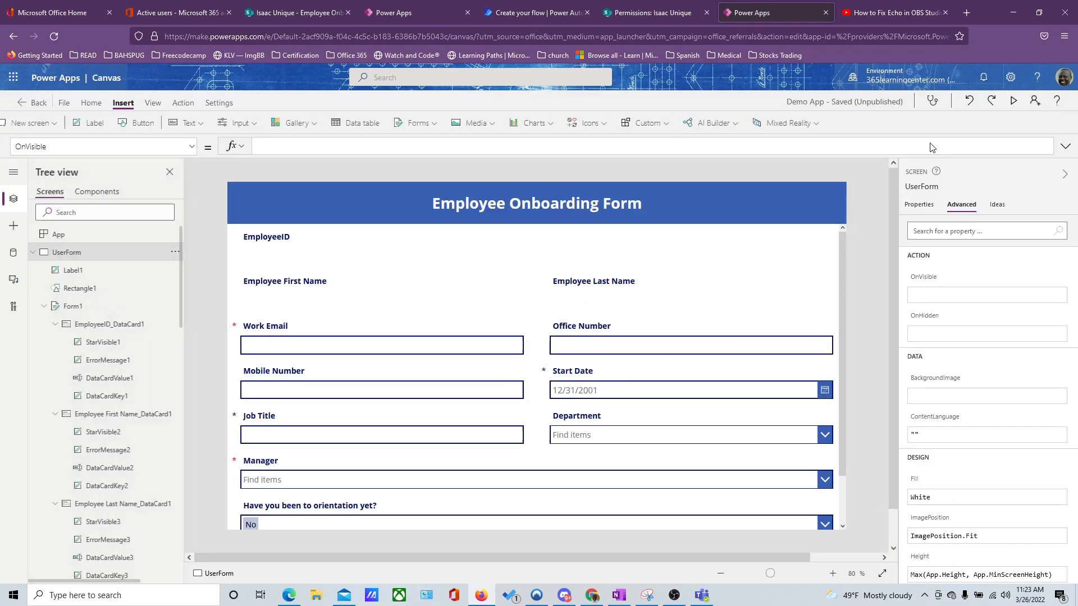
Step: Color the Start Date required asterisk red, RGBA(255, 0, 0, 1)
scroll(down, 3)
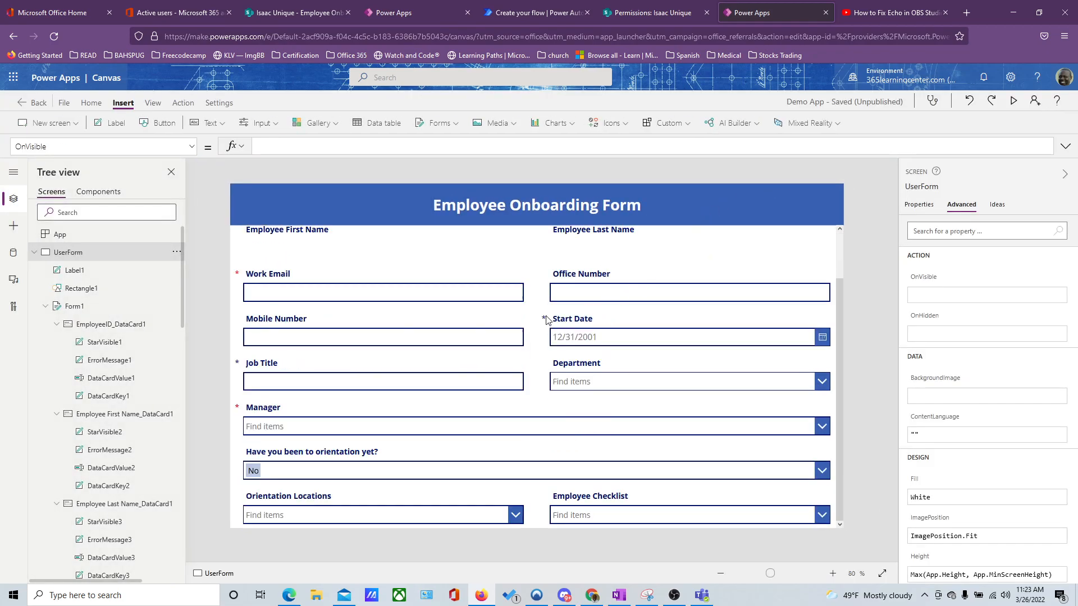
click(543, 318)
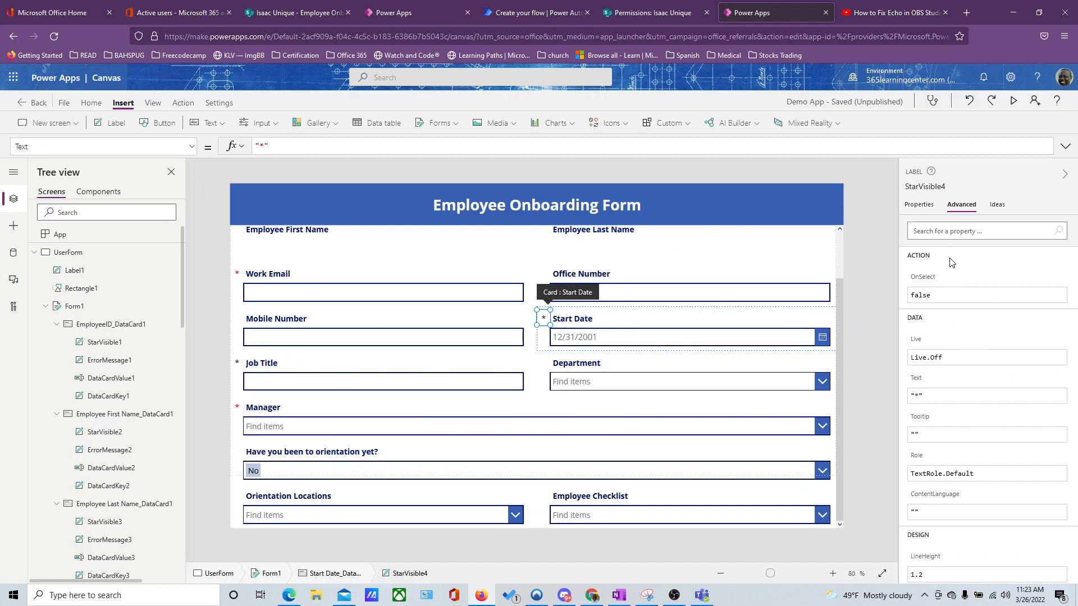
click(917, 204)
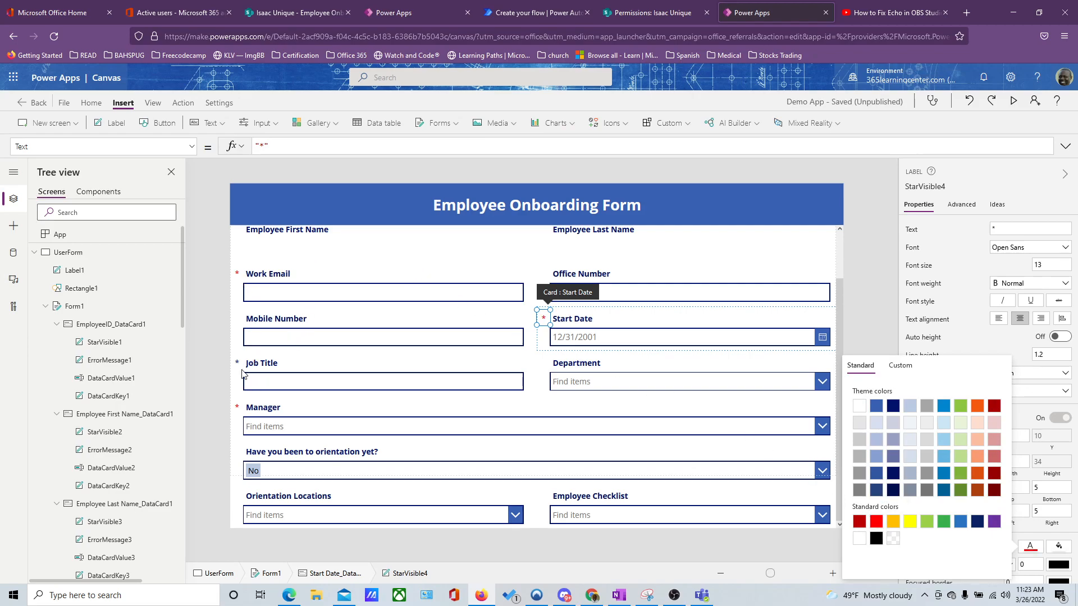
click(237, 363)
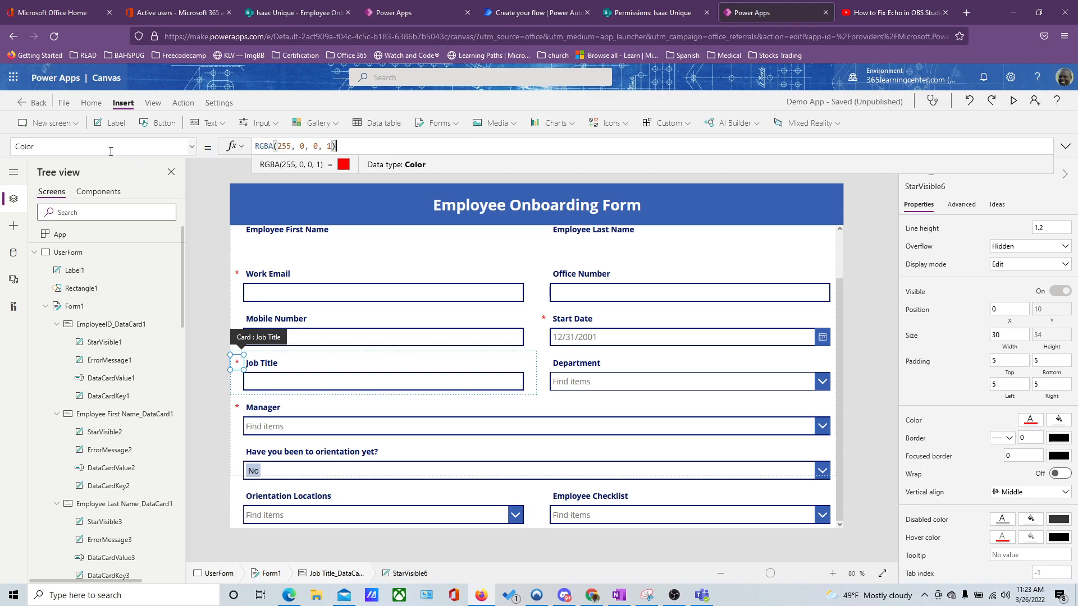
Step: Select the screen, the Work Email card and then the whole Form1
click(196, 146)
text(OnVisible)
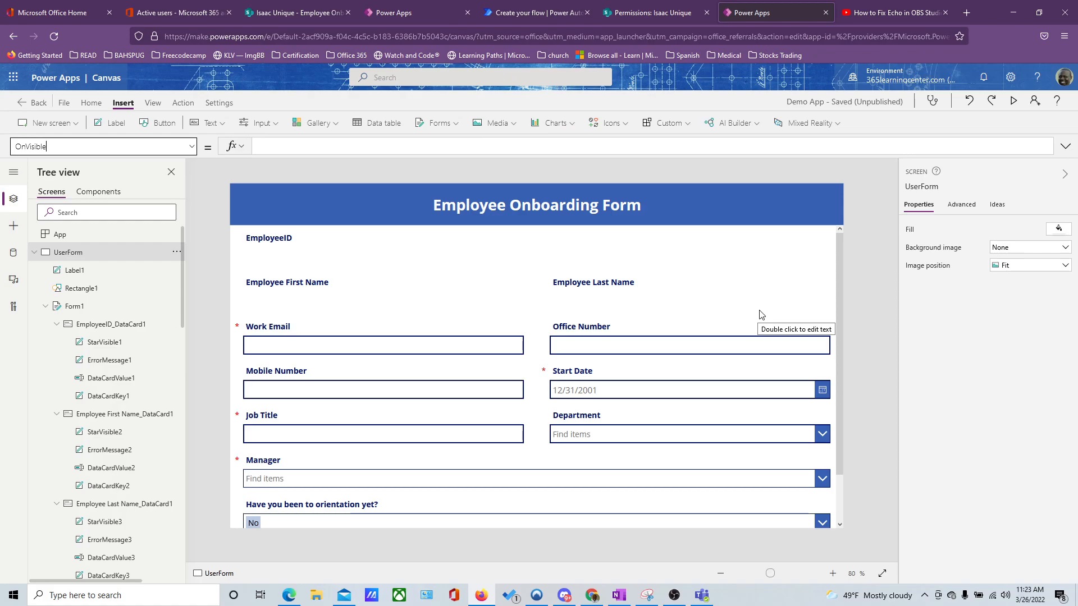
click(383, 337)
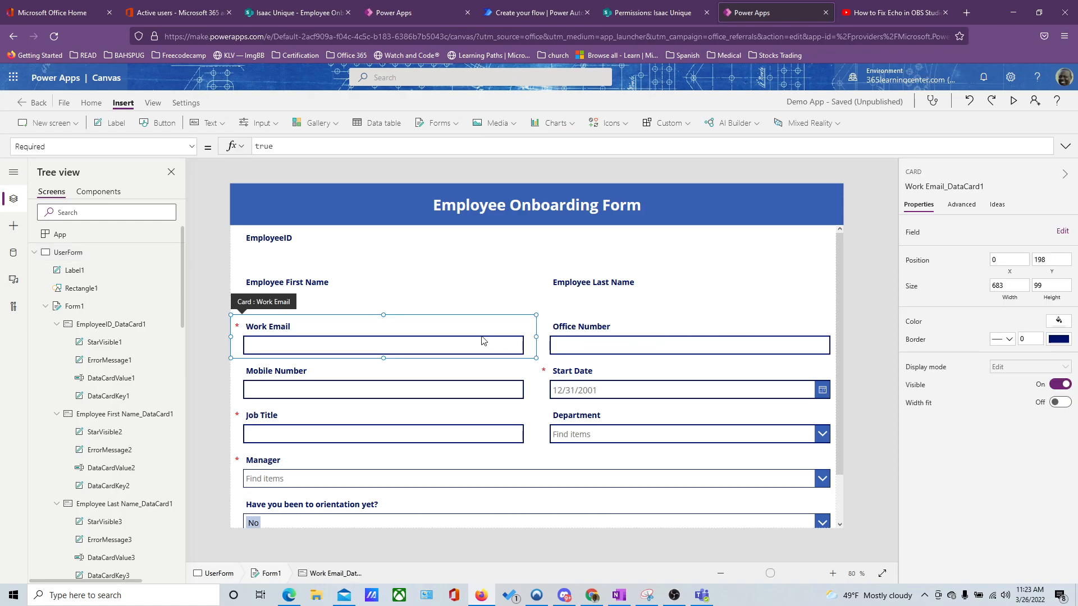
click(74, 305)
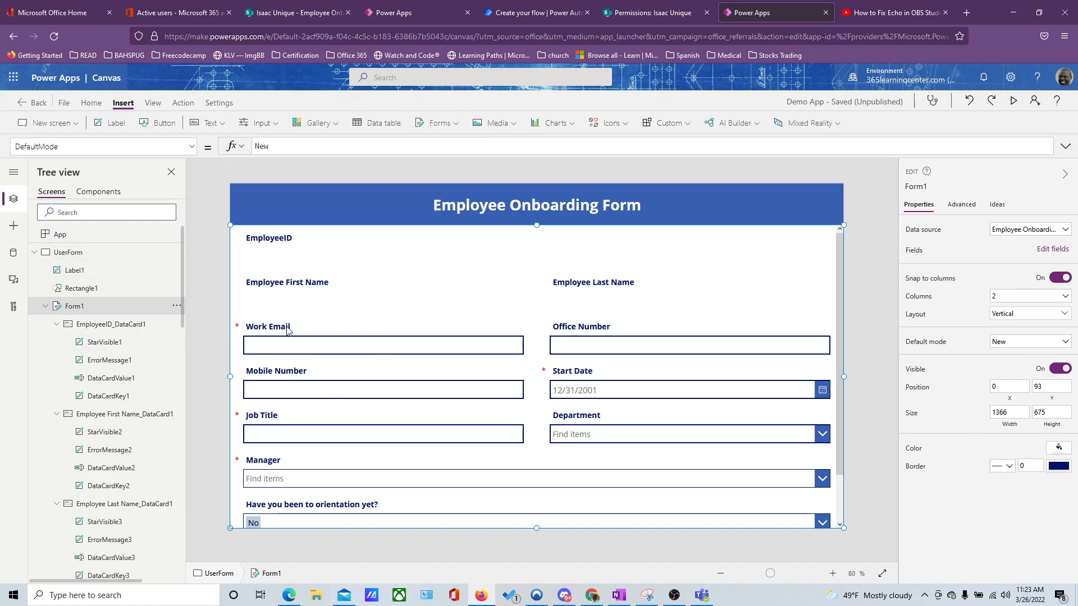
scroll(down, 3)
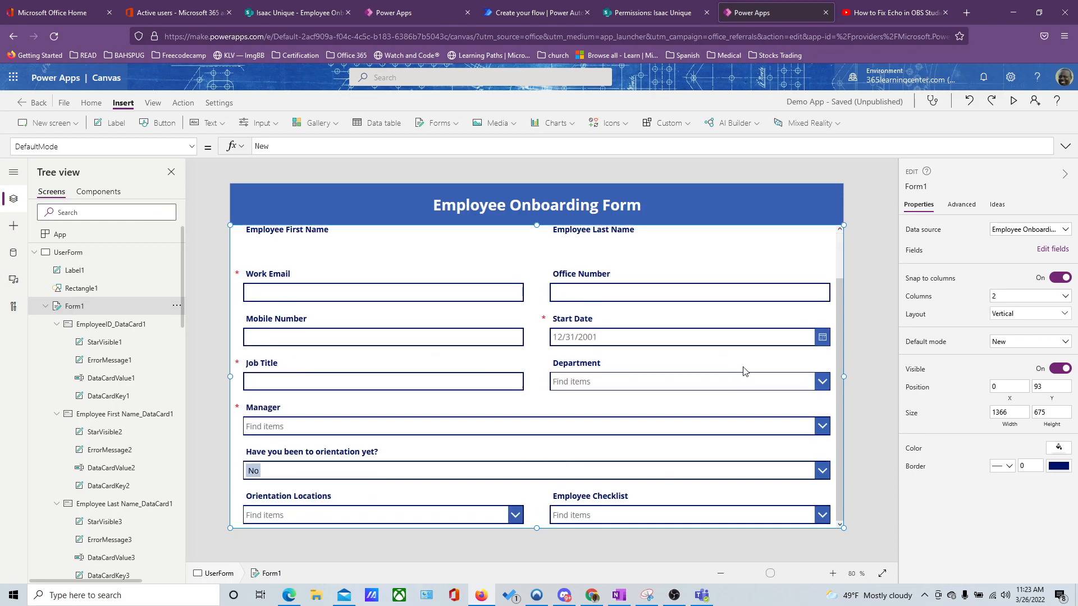
mouse_move(739, 337)
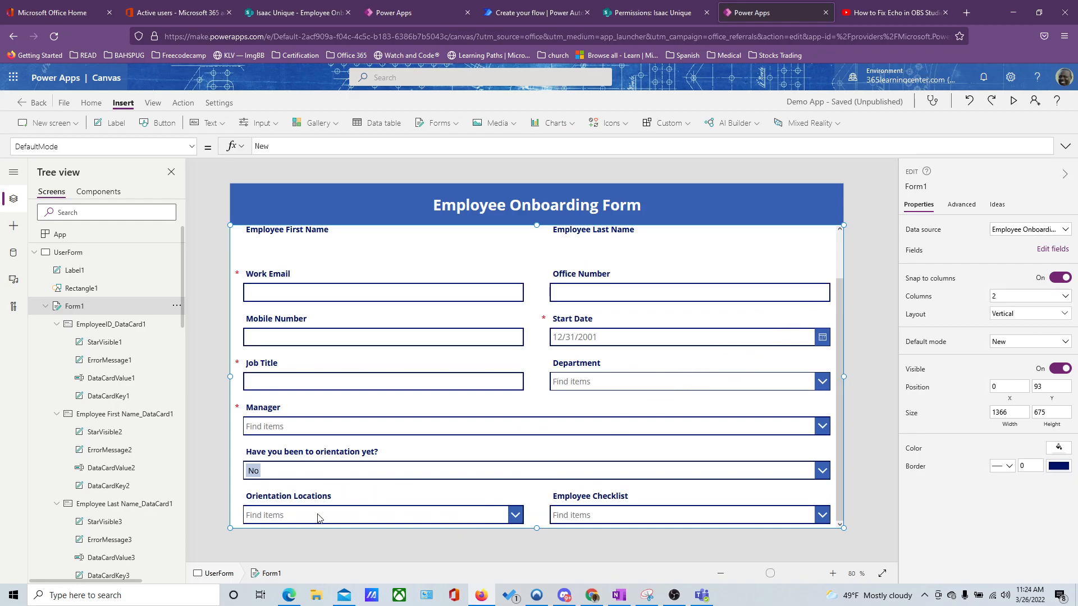
mouse_move(522, 516)
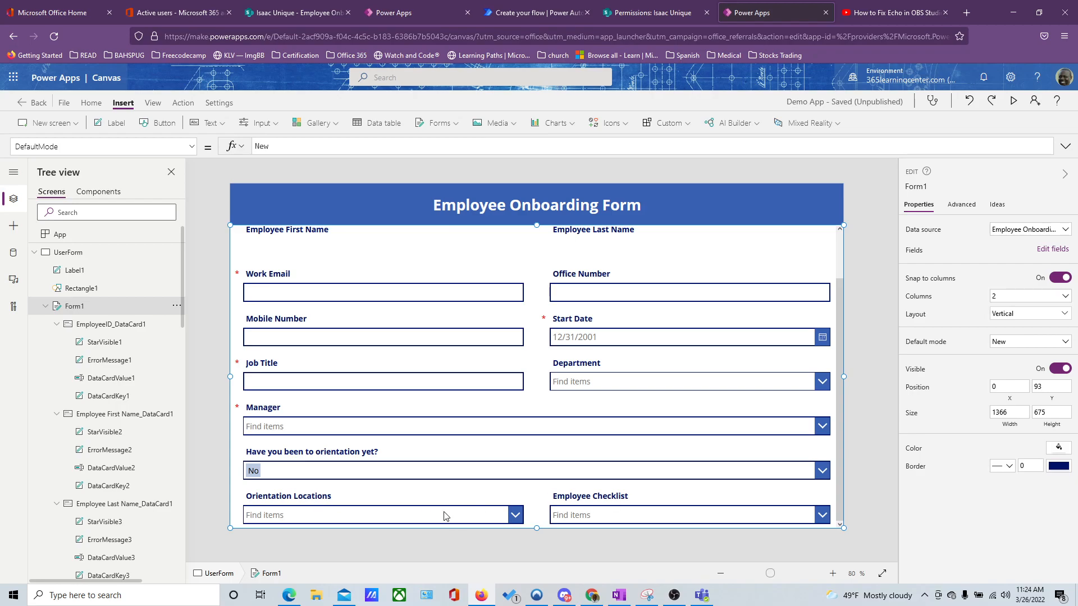
mouse_move(305, 475)
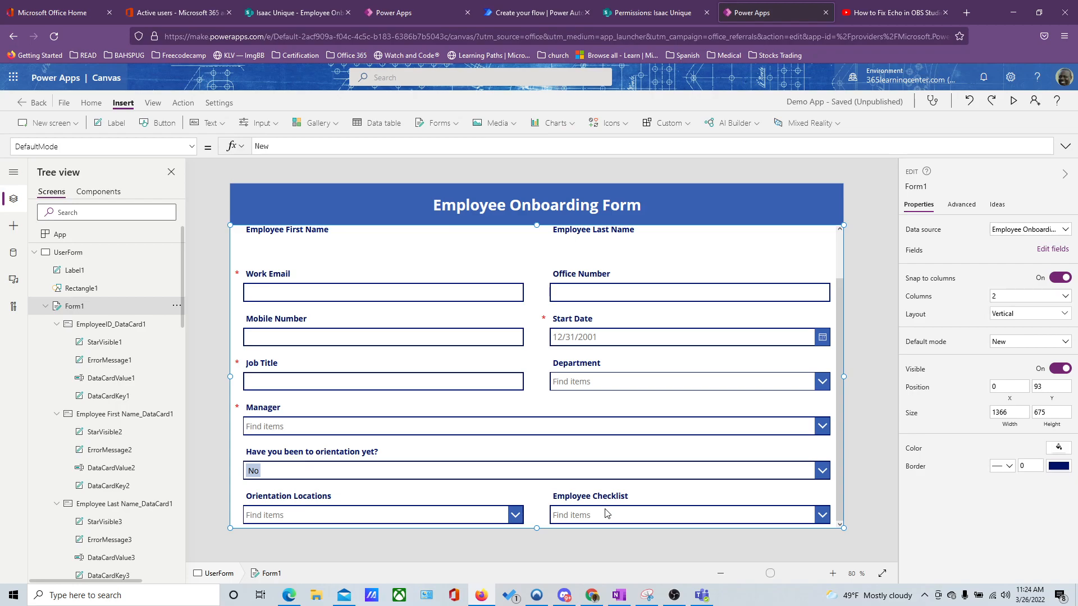
mouse_move(546, 529)
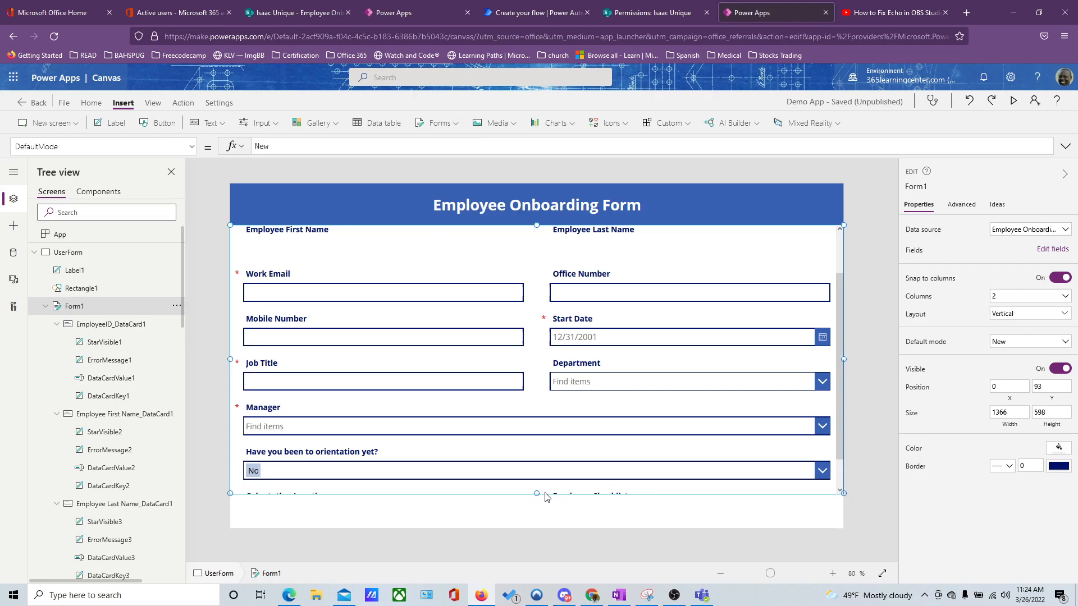
Step: Shorten Form1 and pick a Save icon from the Insert > Icons list
drag(537, 495, 537, 494)
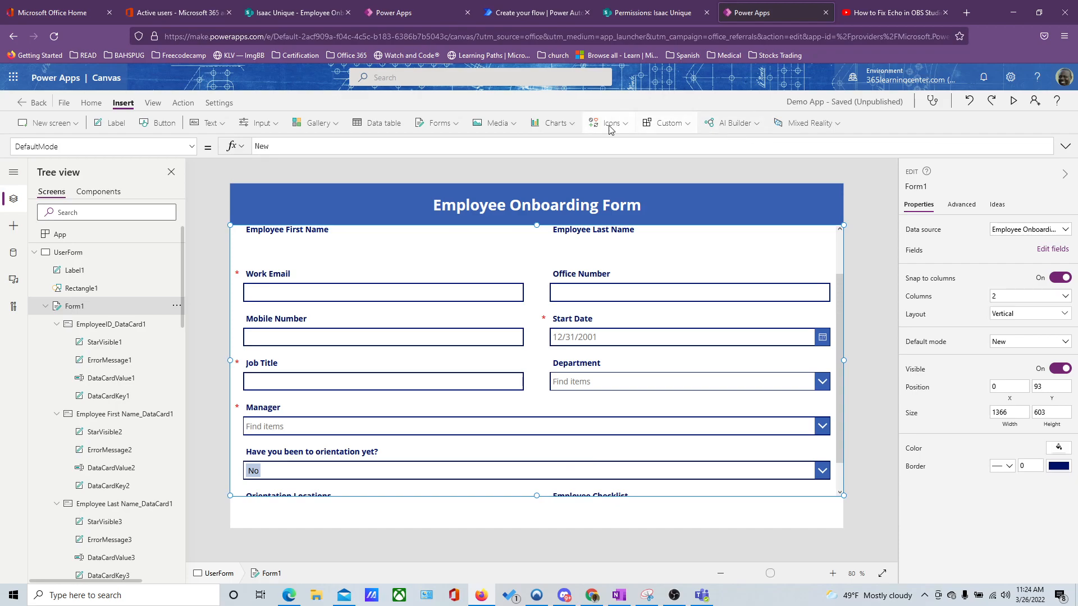
click(607, 123)
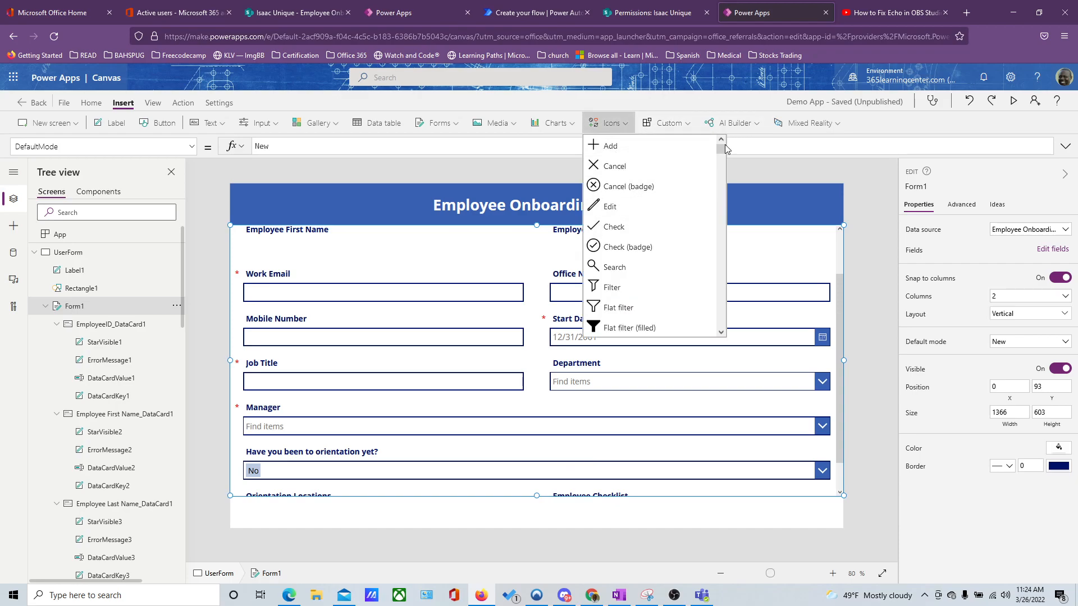
scroll(down, 3)
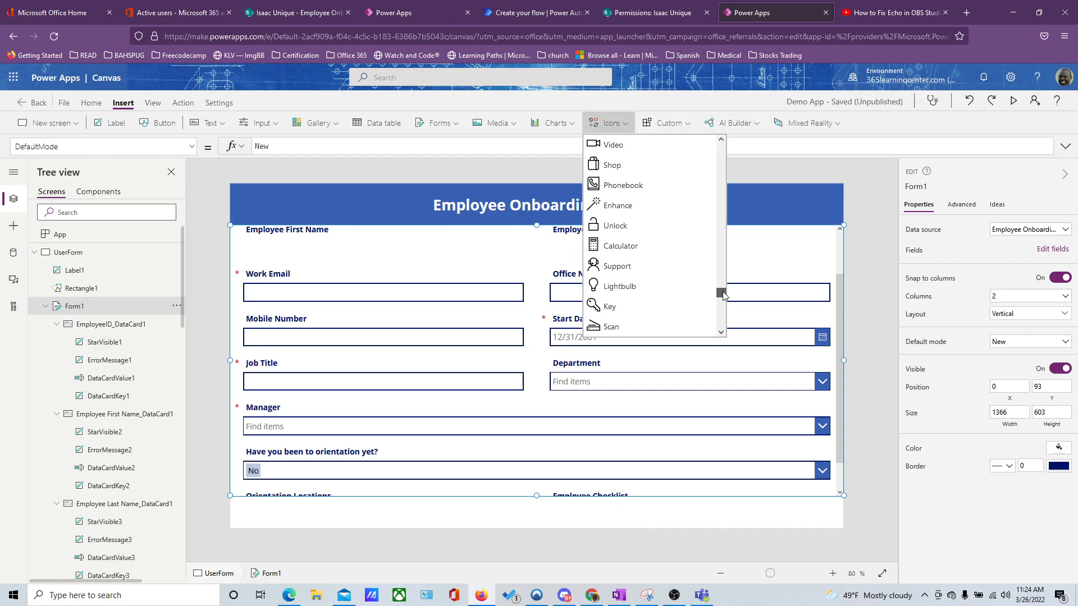
scroll(down, 3)
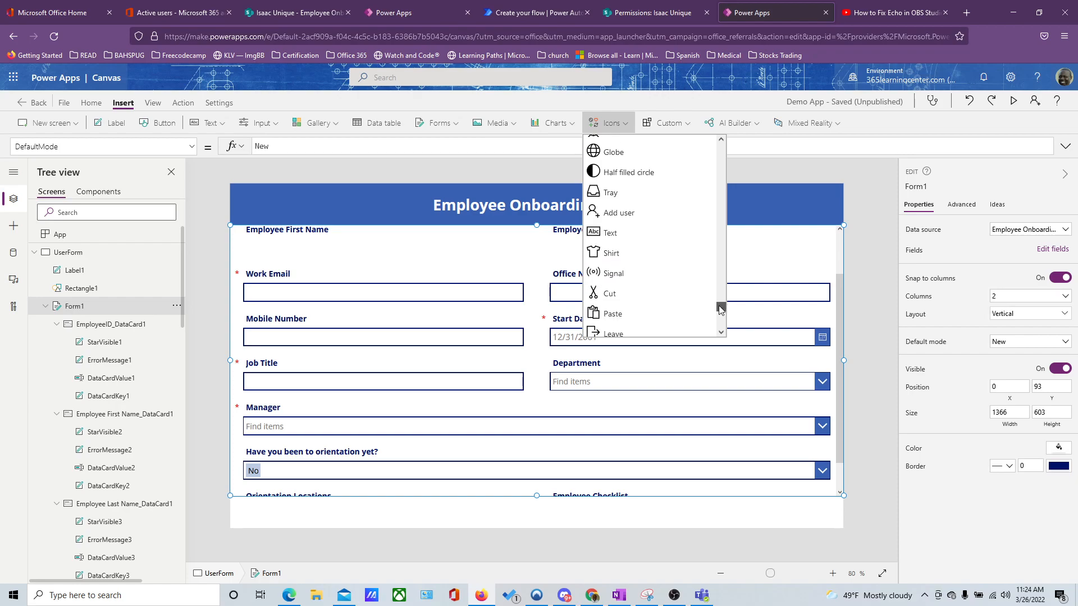
scroll(down, 3)
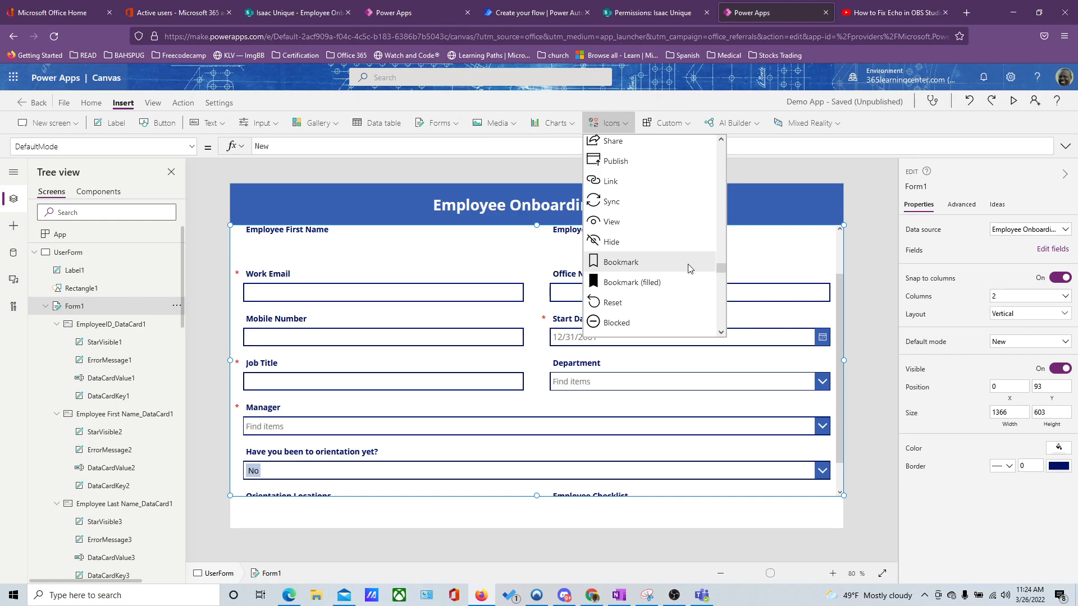
scroll(down, 3)
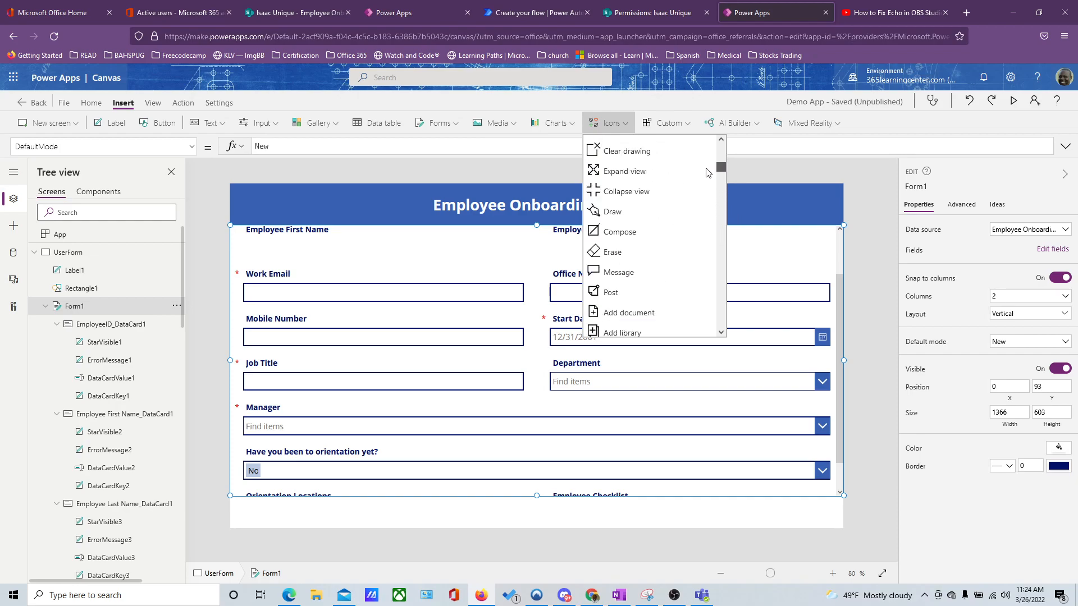
scroll(down, 3)
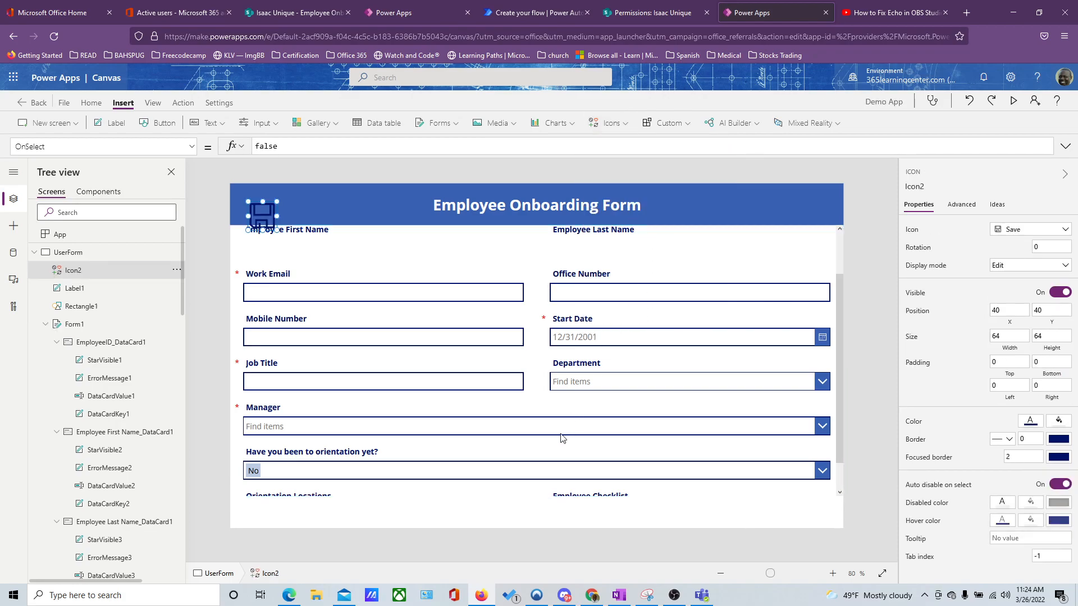
Step: Move the save icon below the form and set its OnSelect to SubmitForm(Form1)
drag(262, 213, 494, 493)
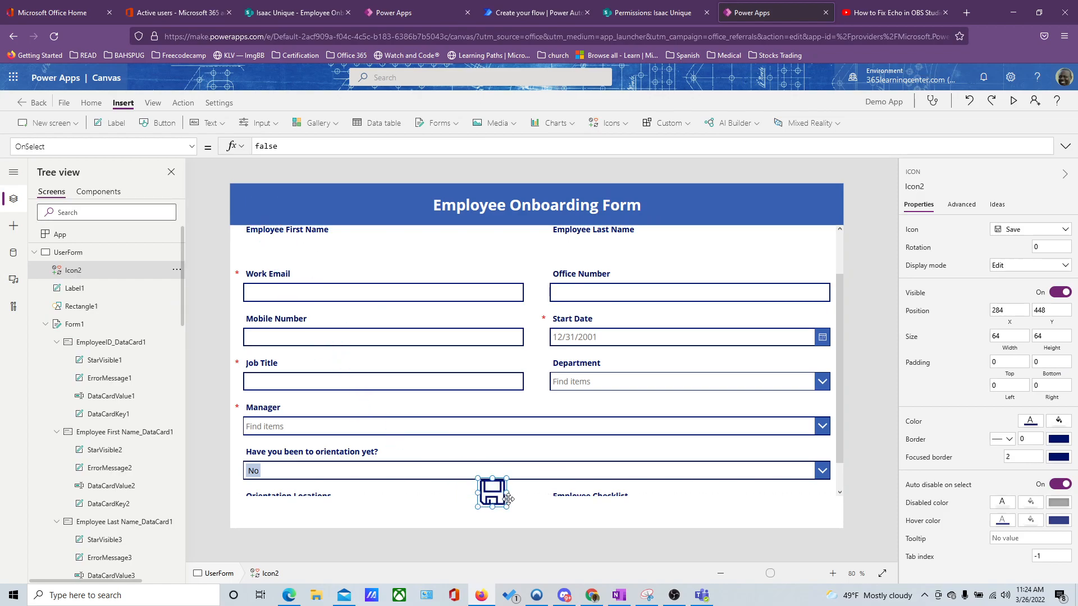
drag(493, 493, 536, 513)
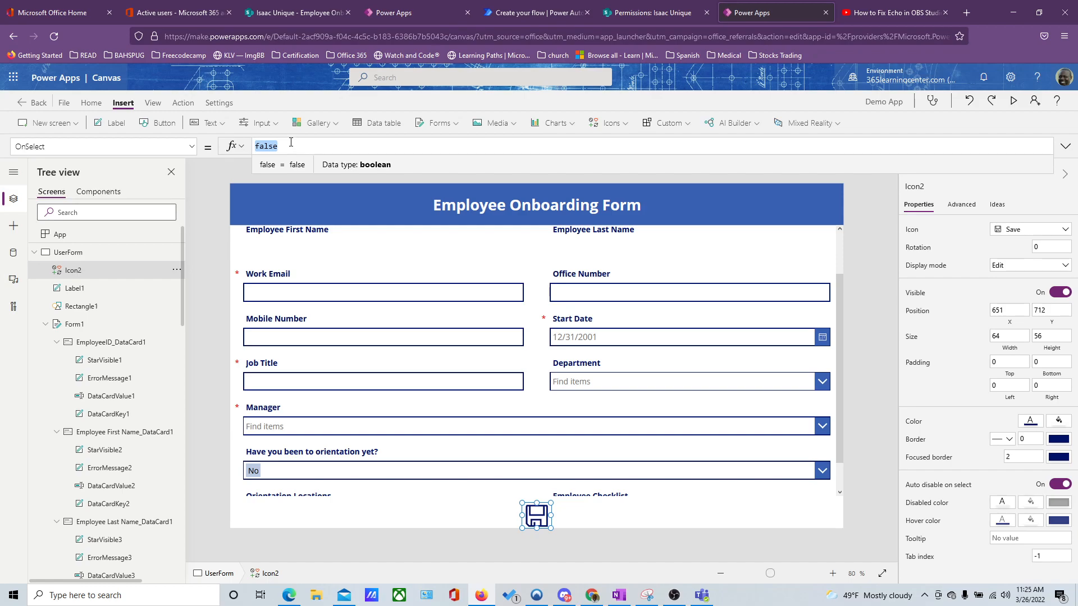
mouse_move(284, 113)
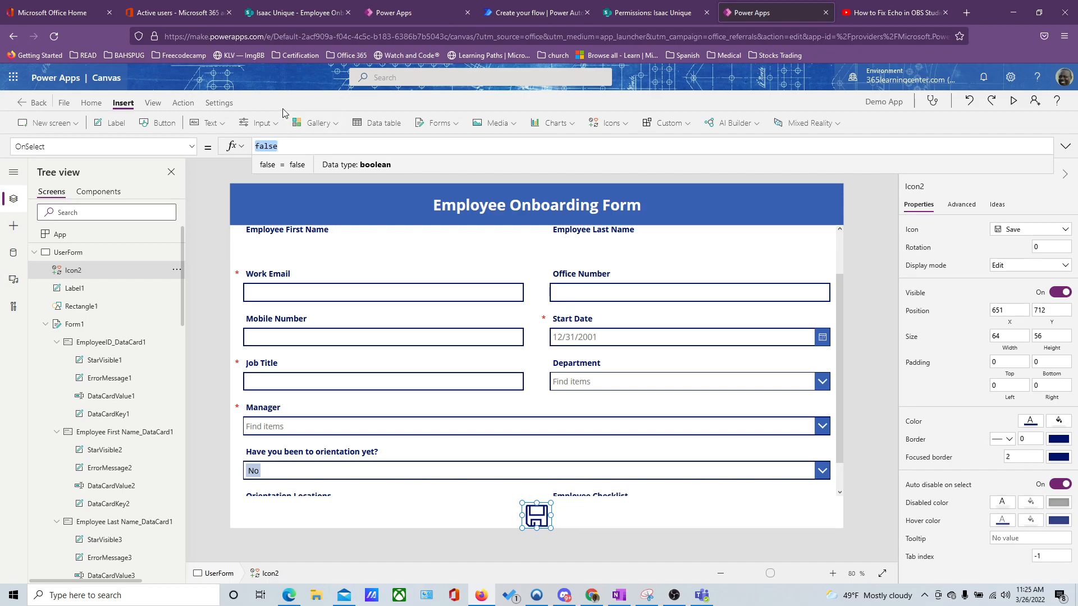
text(SubmitForm)
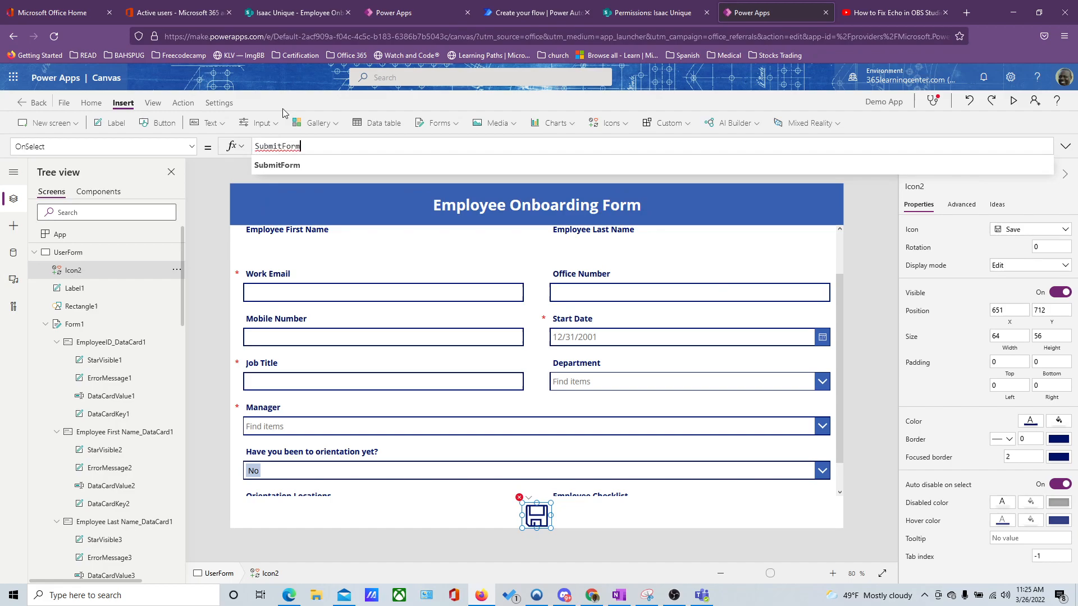
text(()
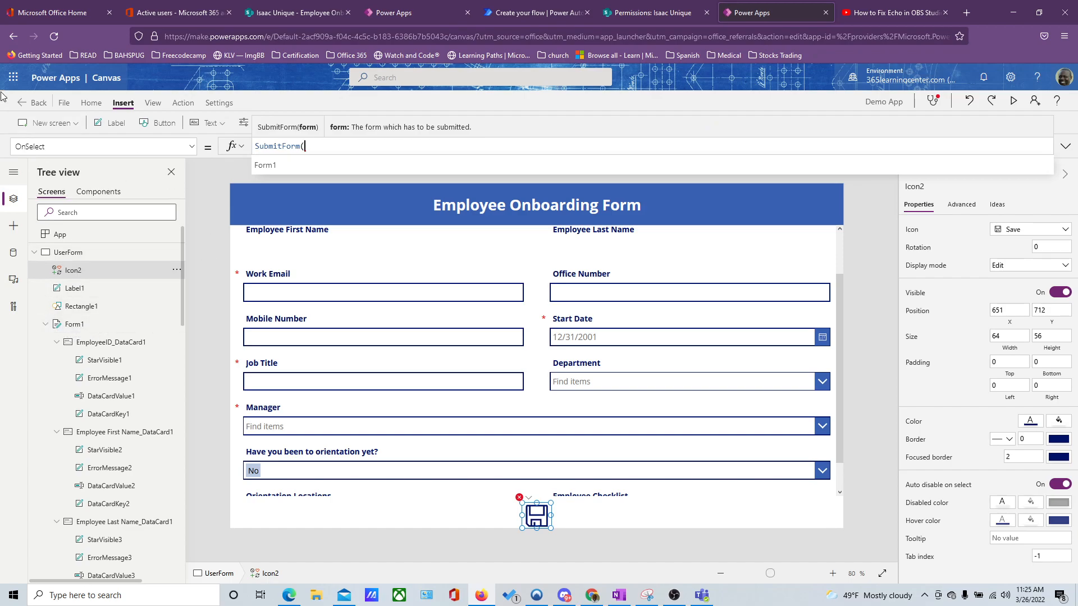
text(Form1)
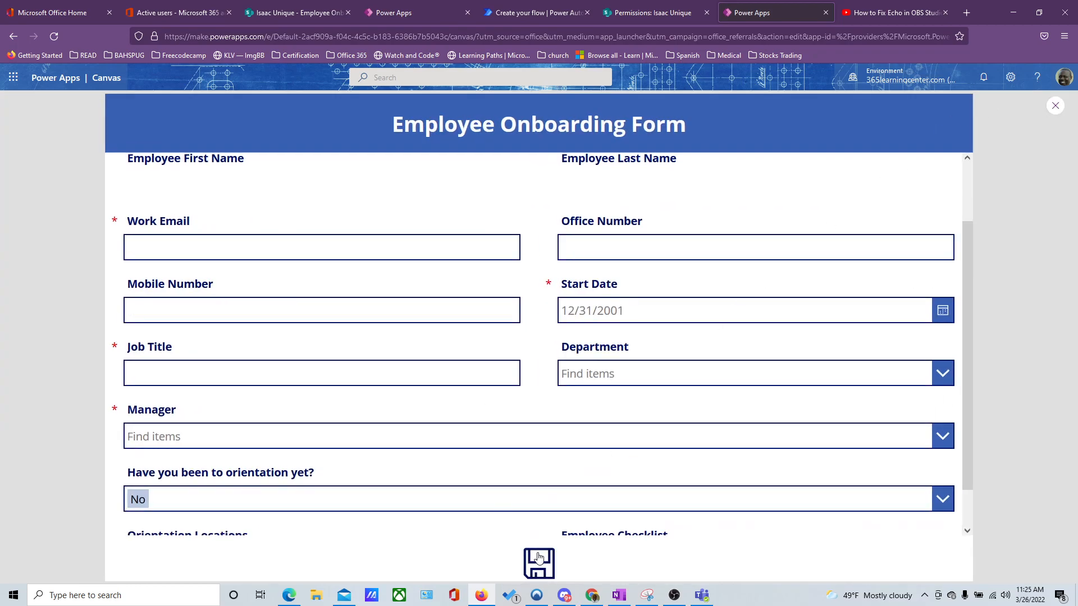
Step: Submit the empty form in preview, triggering required-field validation errors
click(539, 563)
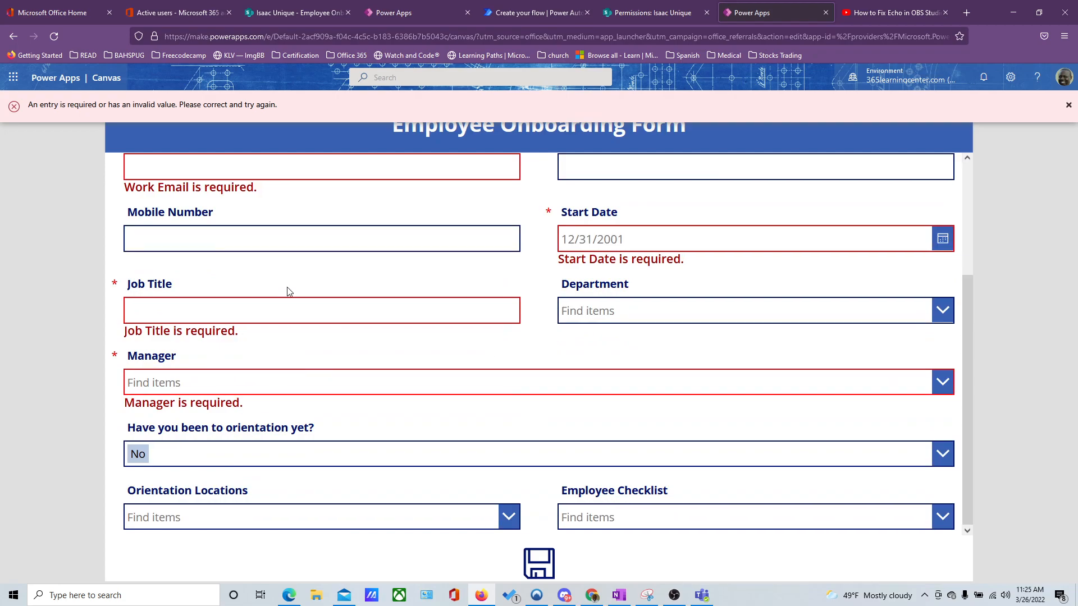
click(321, 310)
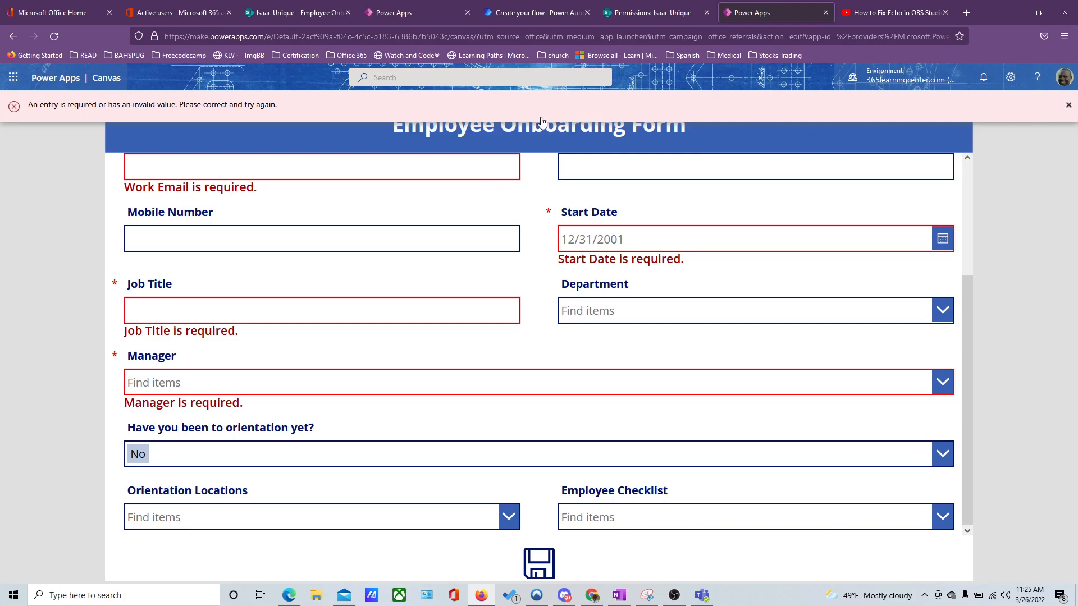
mouse_move(1057, 105)
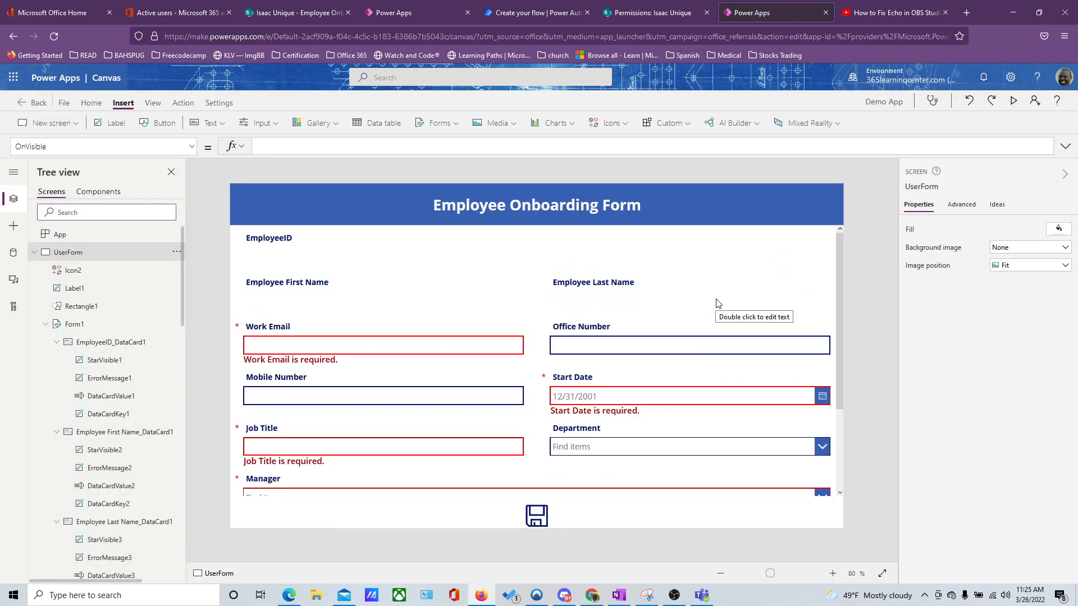
Step: Set the Orientation Locations card's Required property to true
scroll(down, 3)
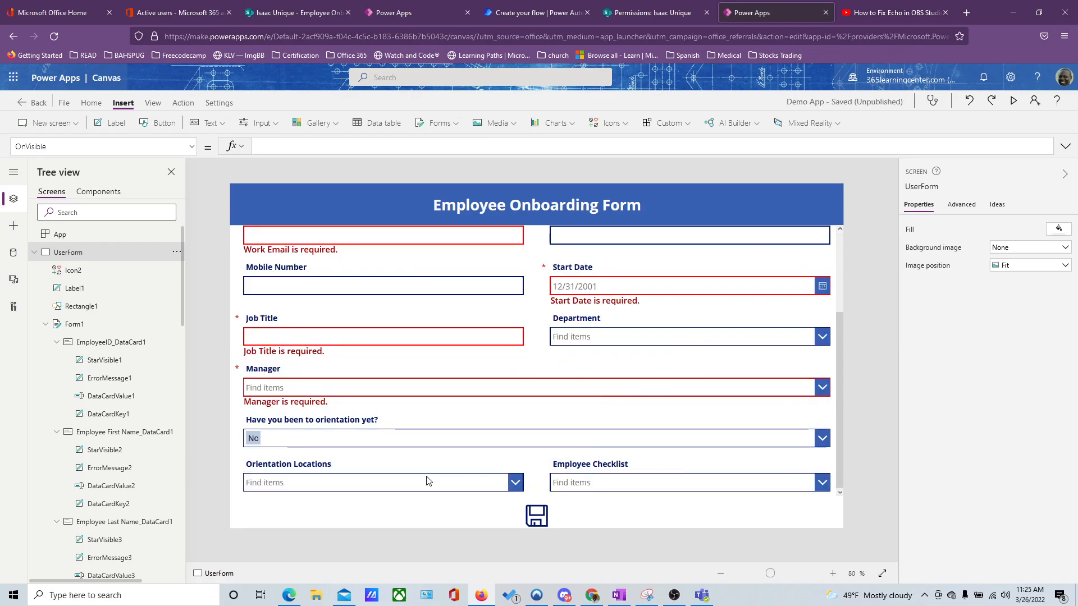
click(382, 482)
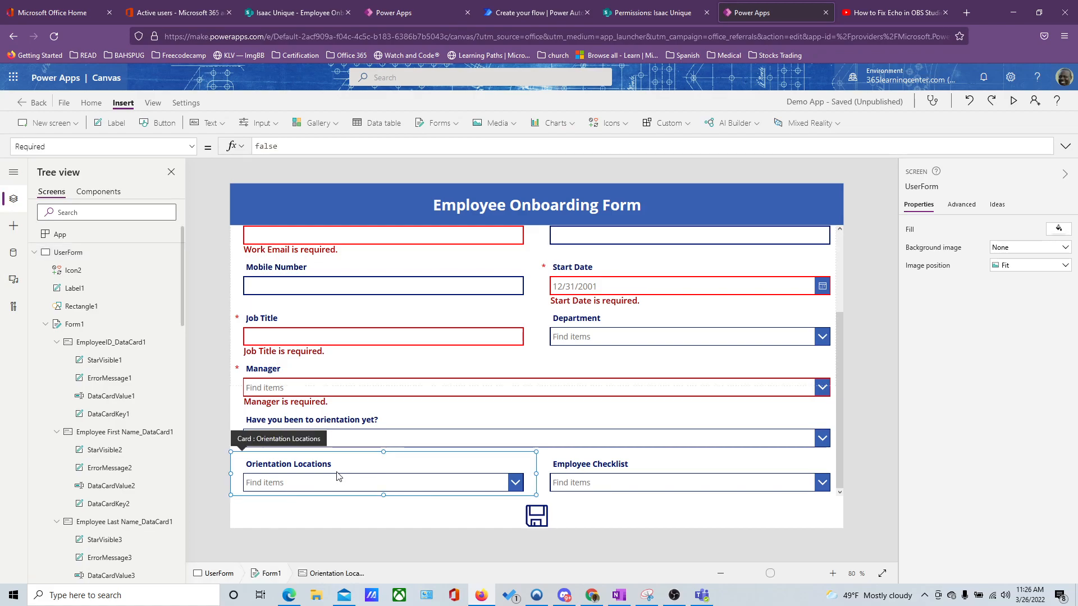
click(268, 146)
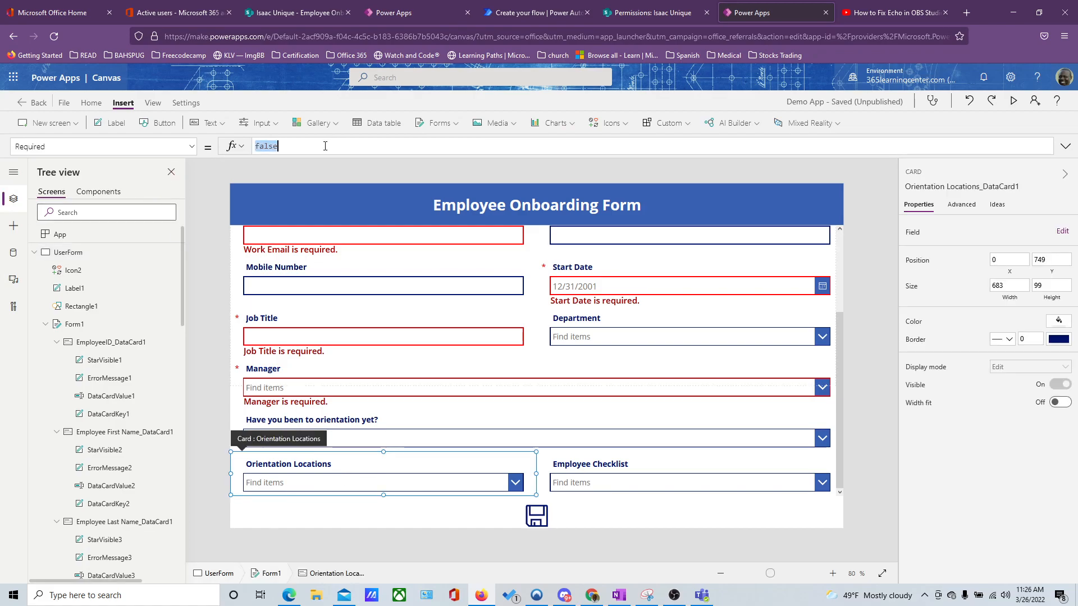
text(tru)
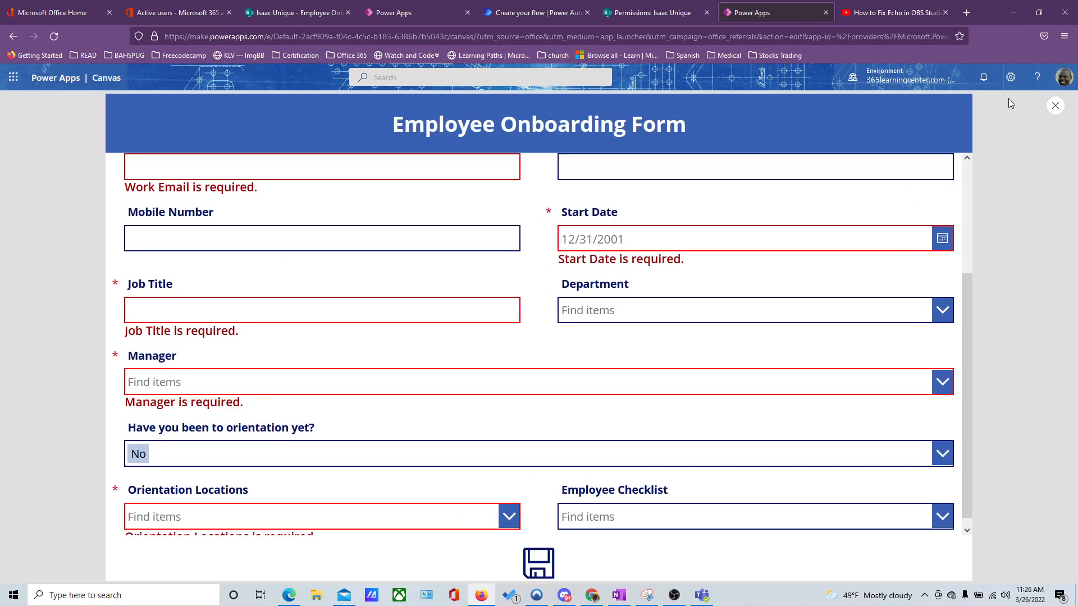
Step: In preview, enter a Work Email and pick 3/26/2022 as the Start Date
scroll(down, 3)
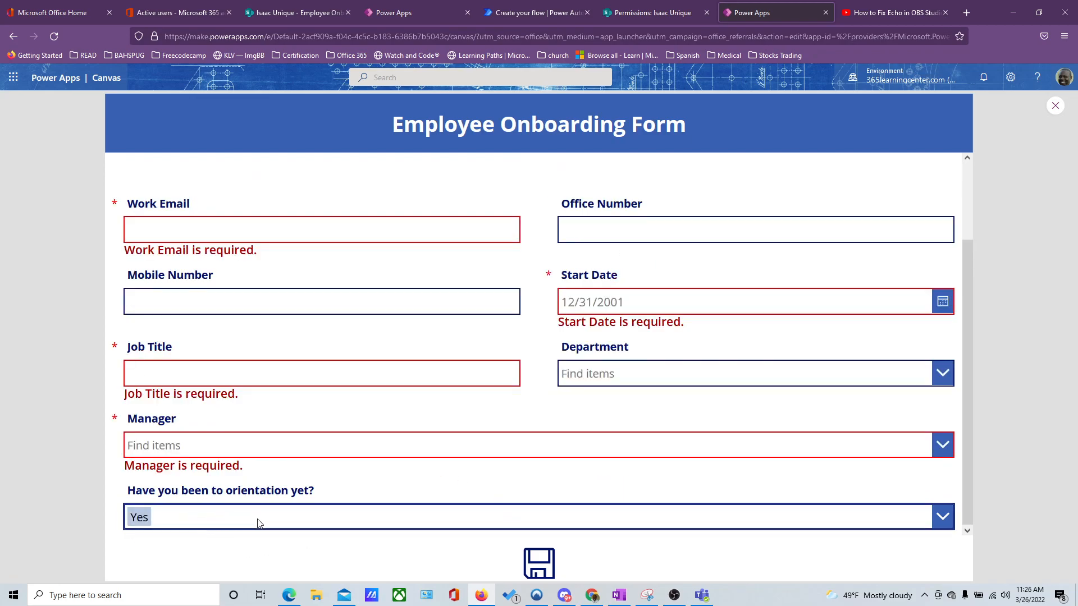
click(321, 229)
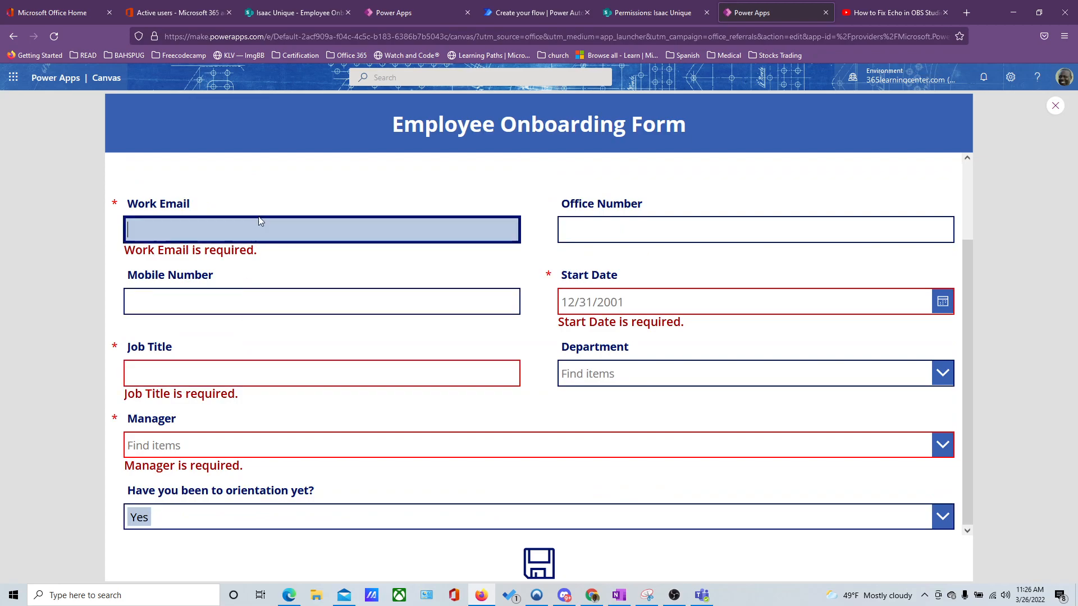
text(jkhkgkjh)
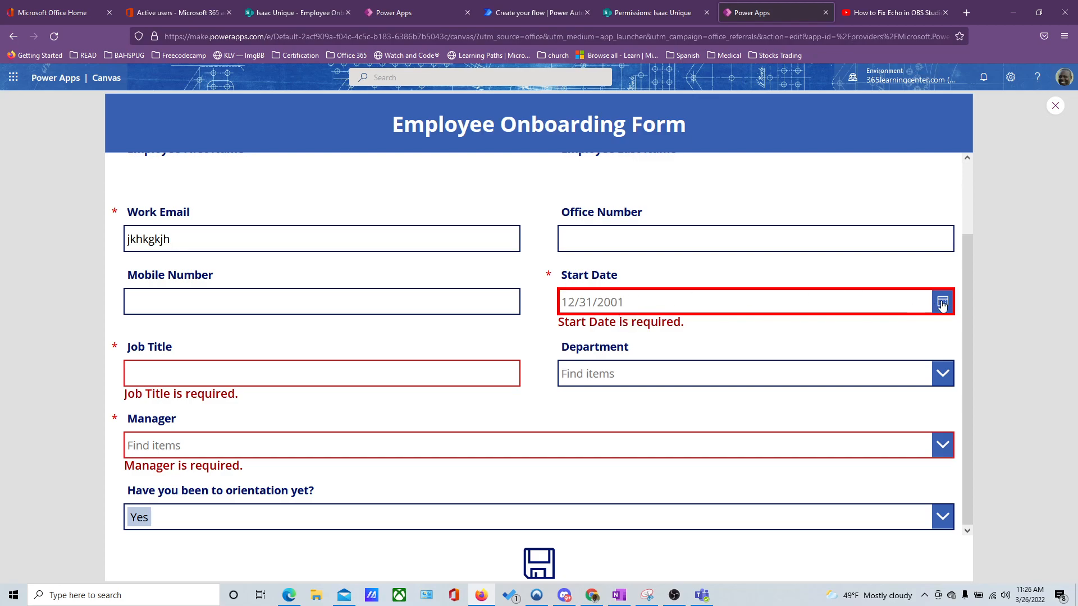
click(942, 301)
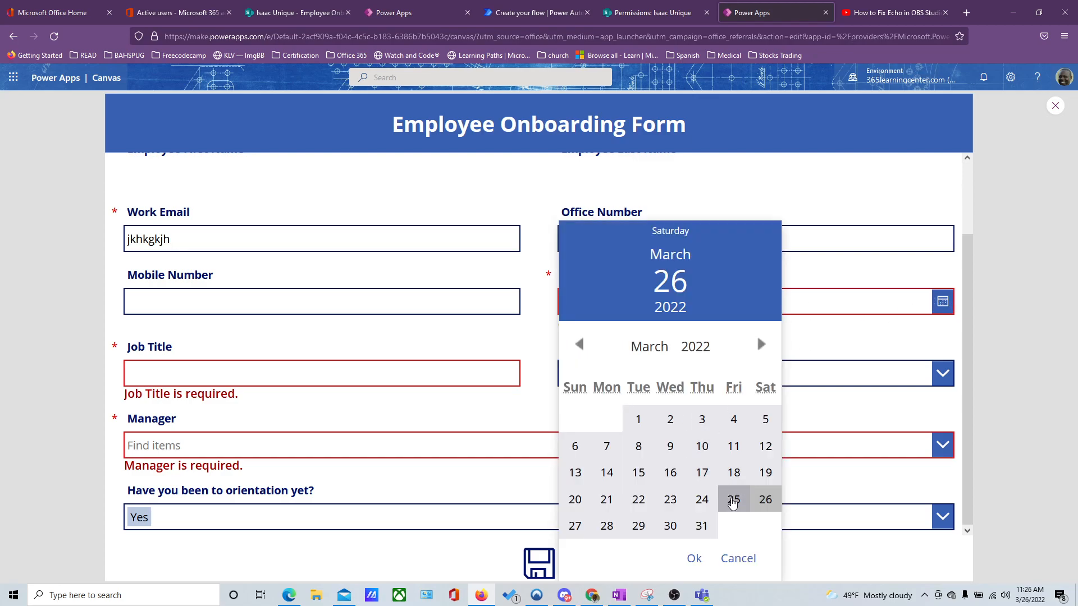
click(765, 499)
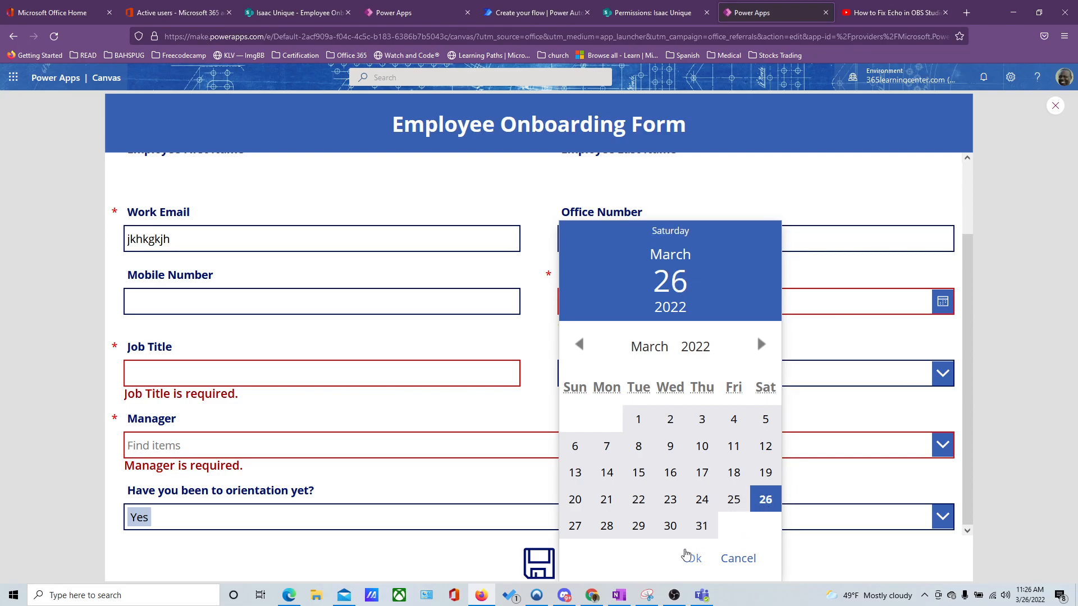
click(690, 558)
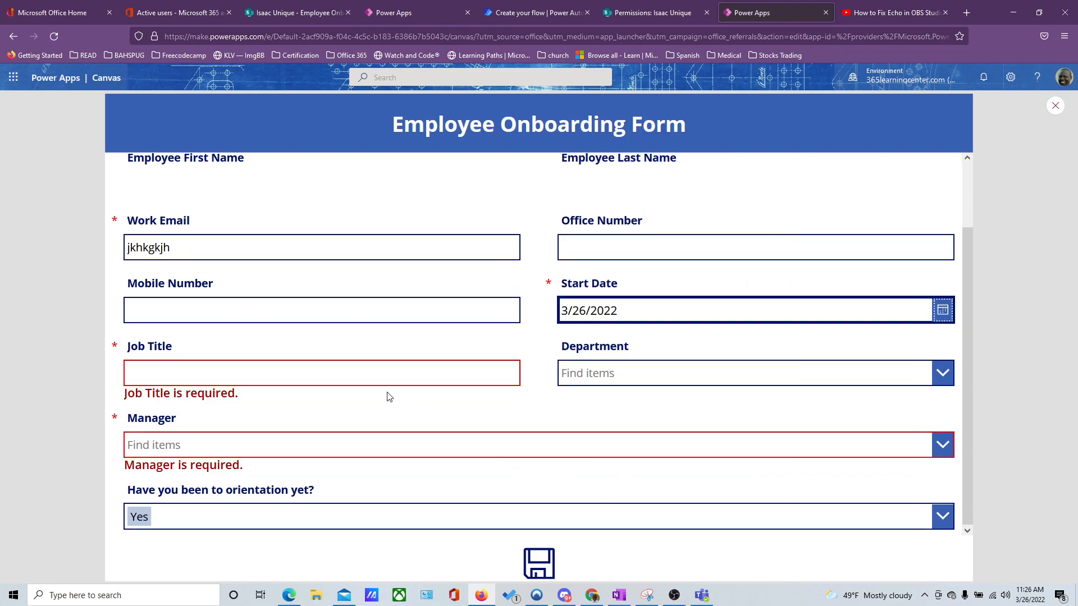
text(sgsdgsdgf)
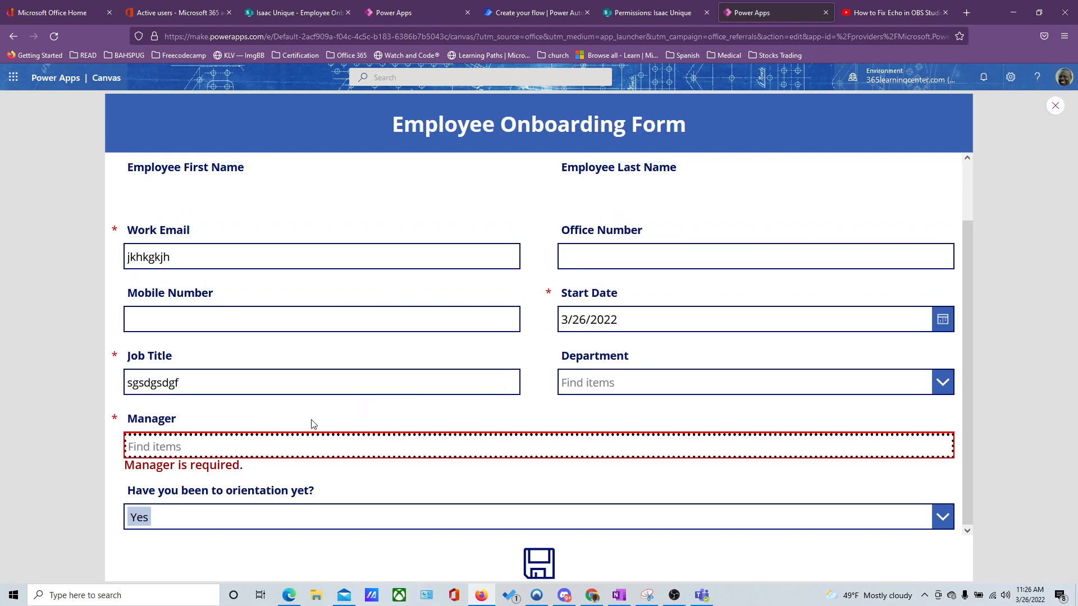
text(nat)
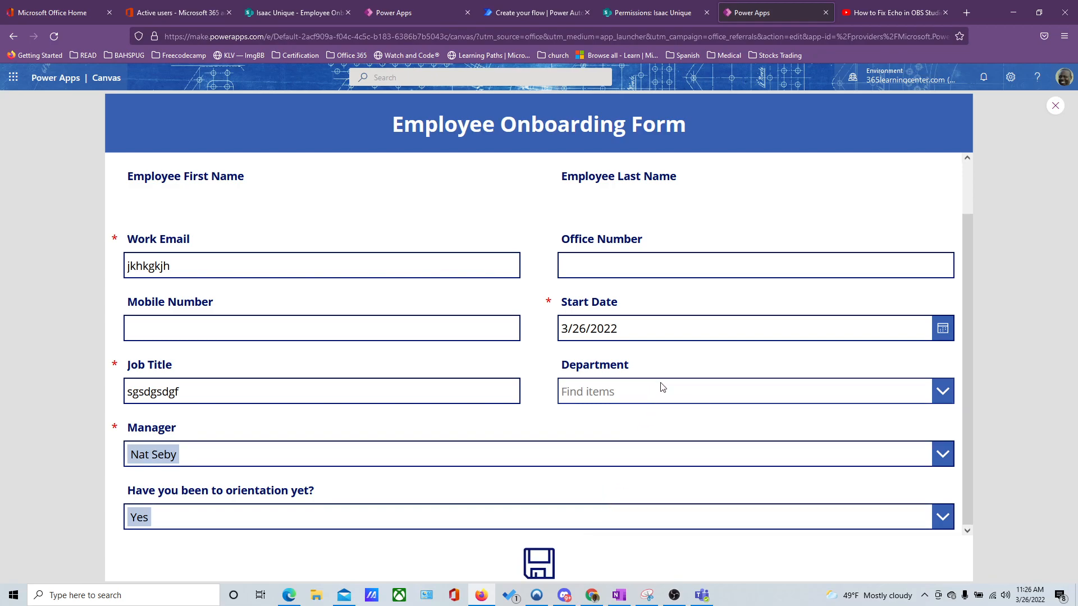
mouse_move(620, 495)
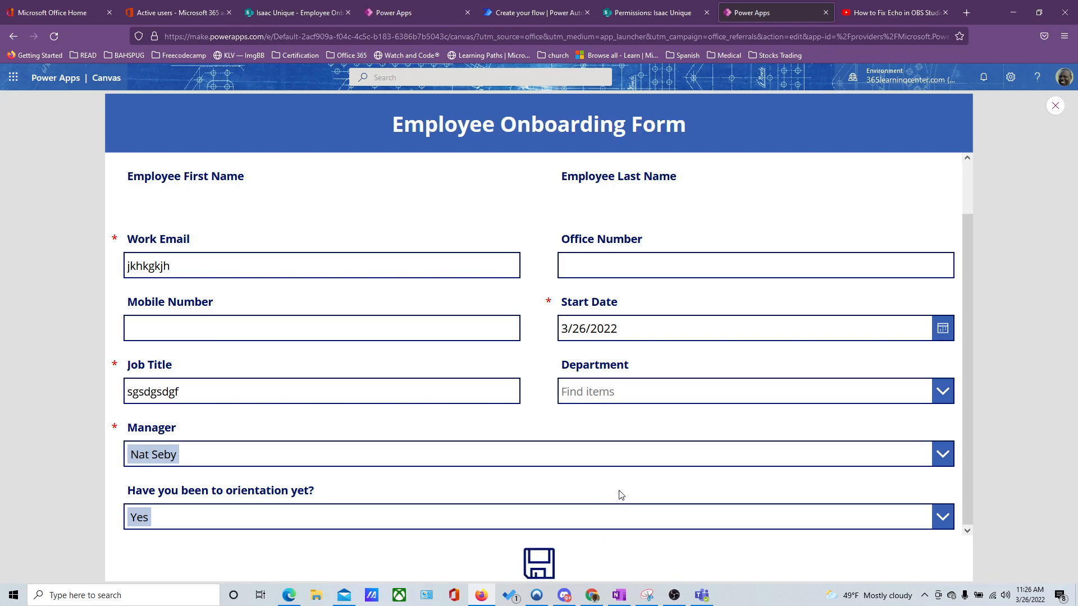
mouse_move(1055, 105)
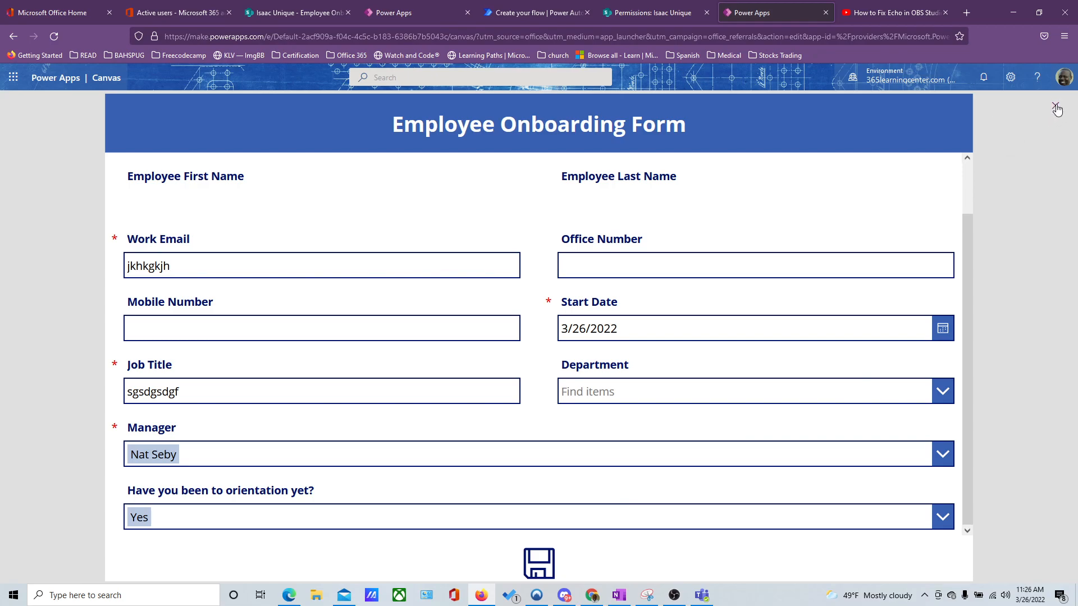
Step: Leave the preview and select Form1 in the Tree view to edit its properties
click(1057, 109)
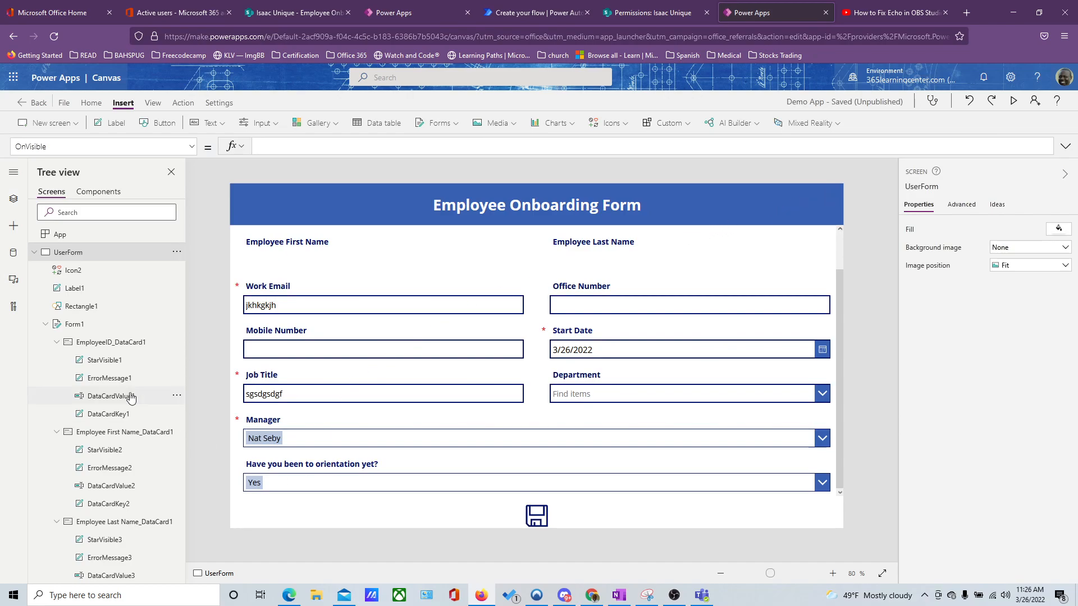
scroll(down, 3)
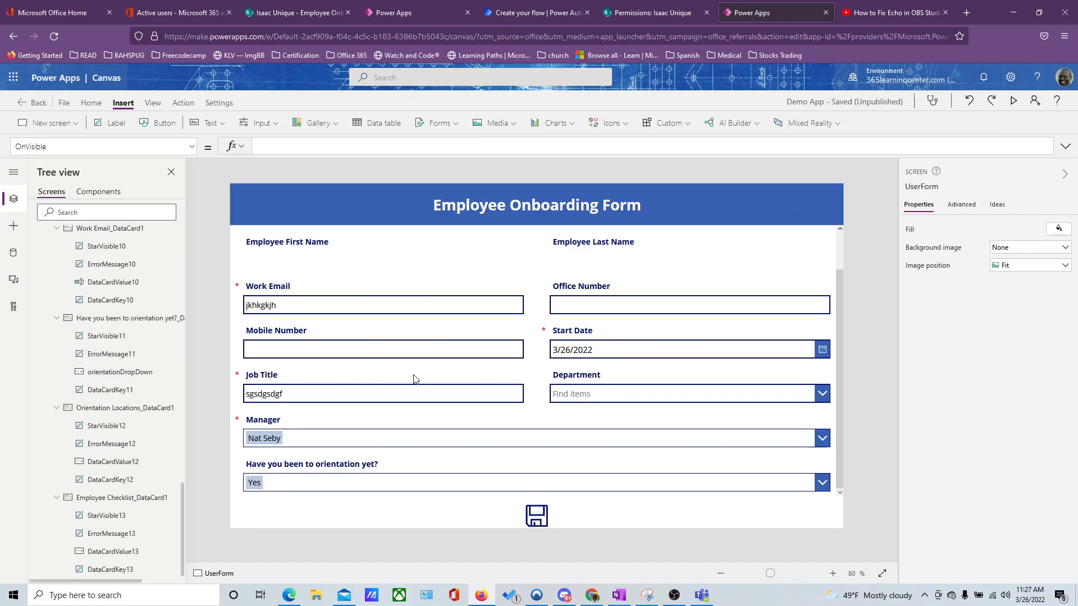
click(1012, 101)
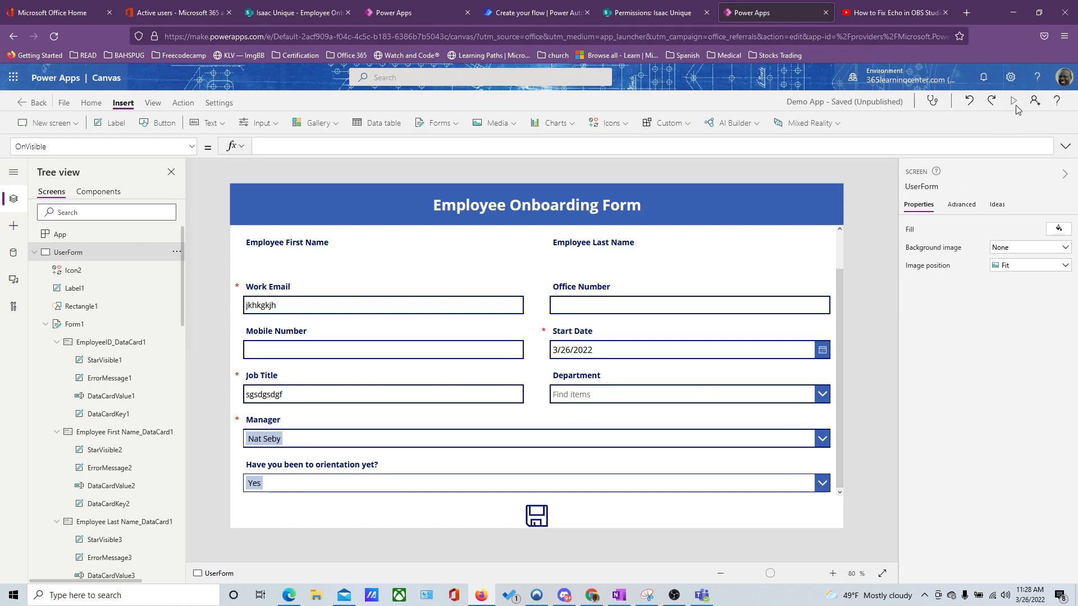
click(1012, 101)
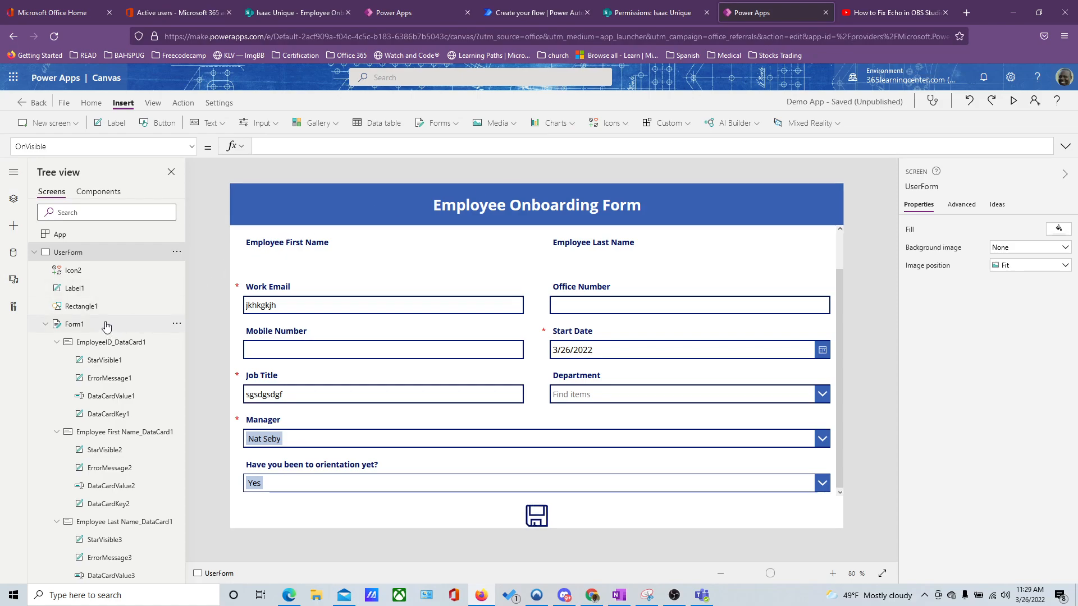
click(73, 323)
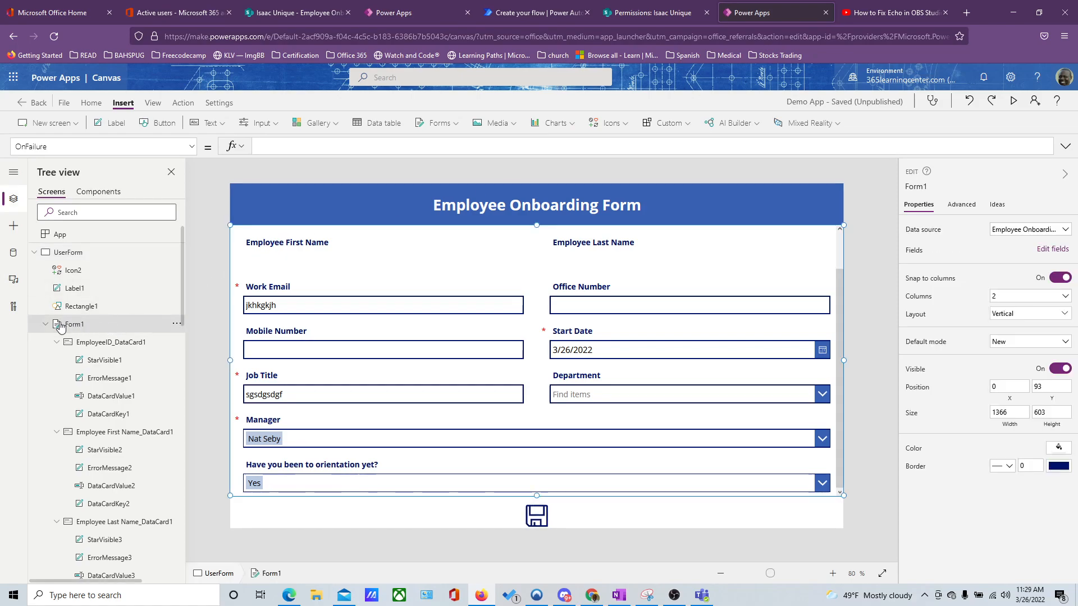
mouse_move(101, 329)
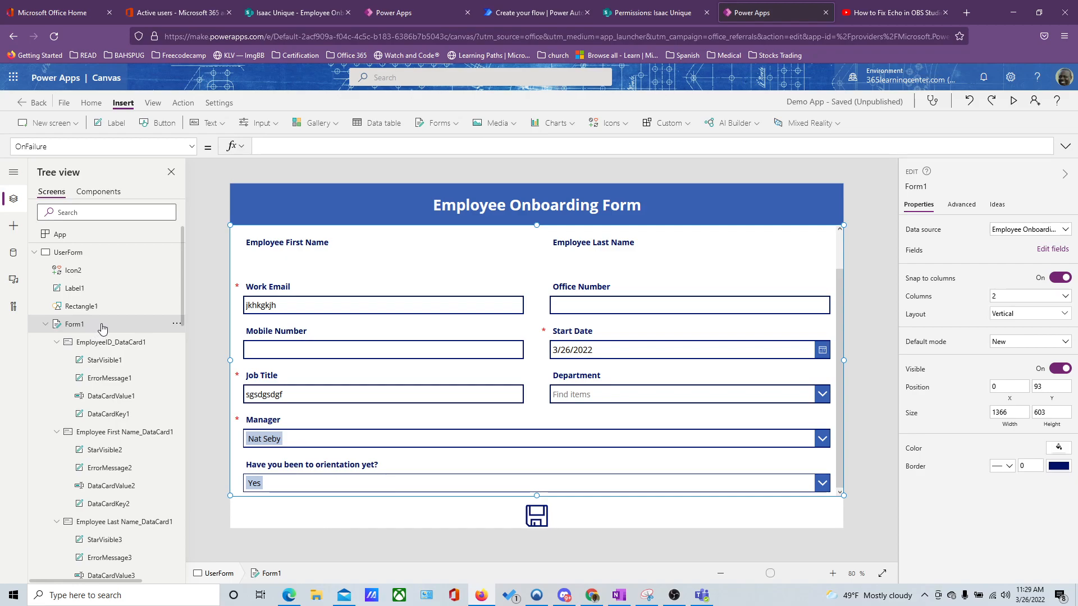
Step: Set Form1's OnFailure to Notify("Required field can't be empty",NotificationType.Error) and start a preview
click(103, 146)
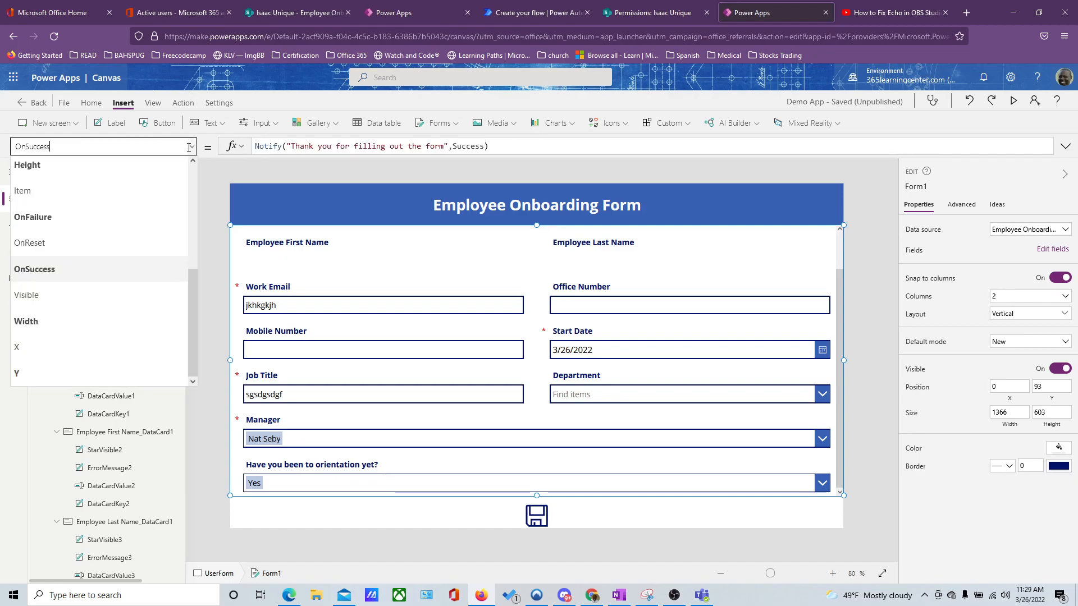
click(33, 217)
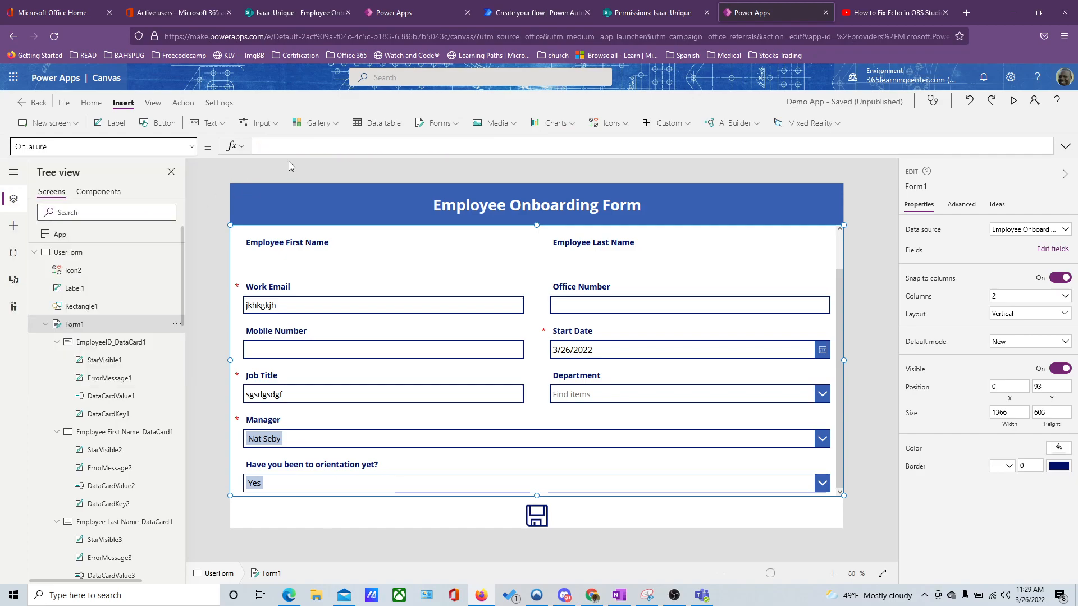
mouse_move(298, 141)
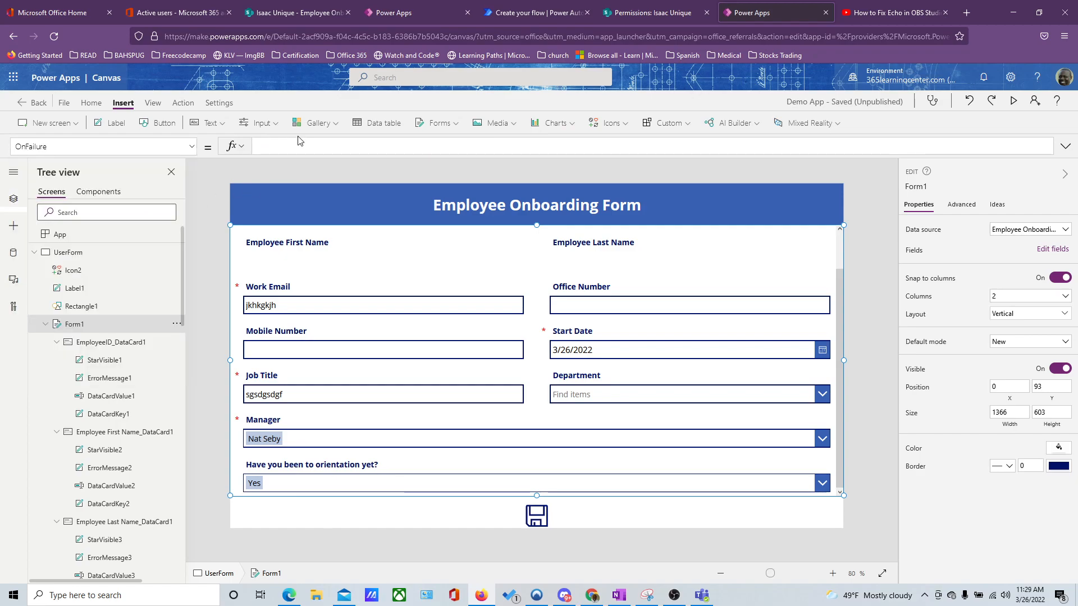
text(N)
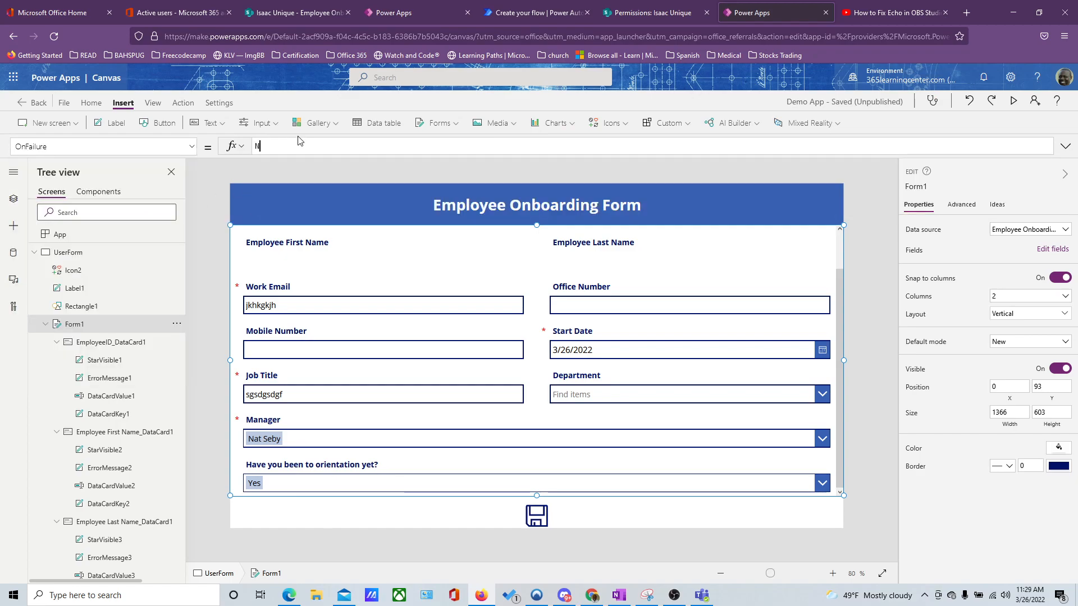
text(otify()
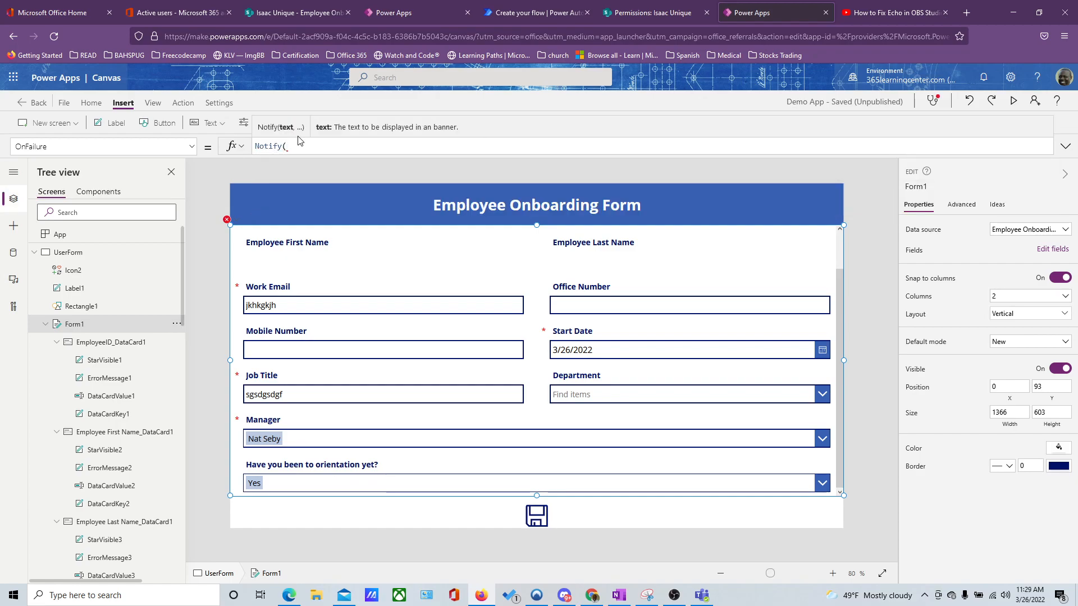
text(")
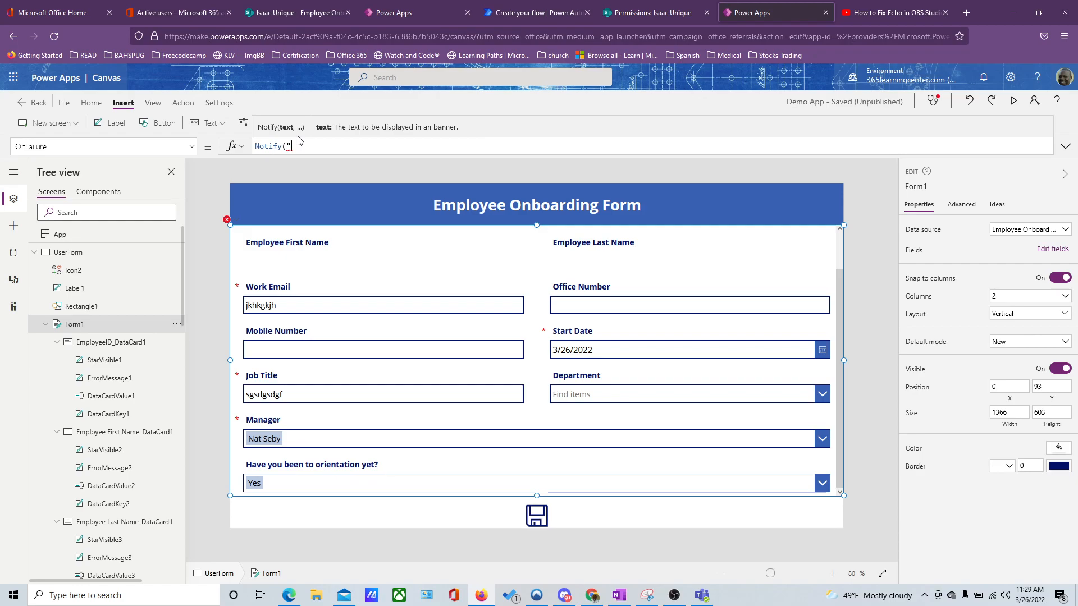
text(Required field needs to)
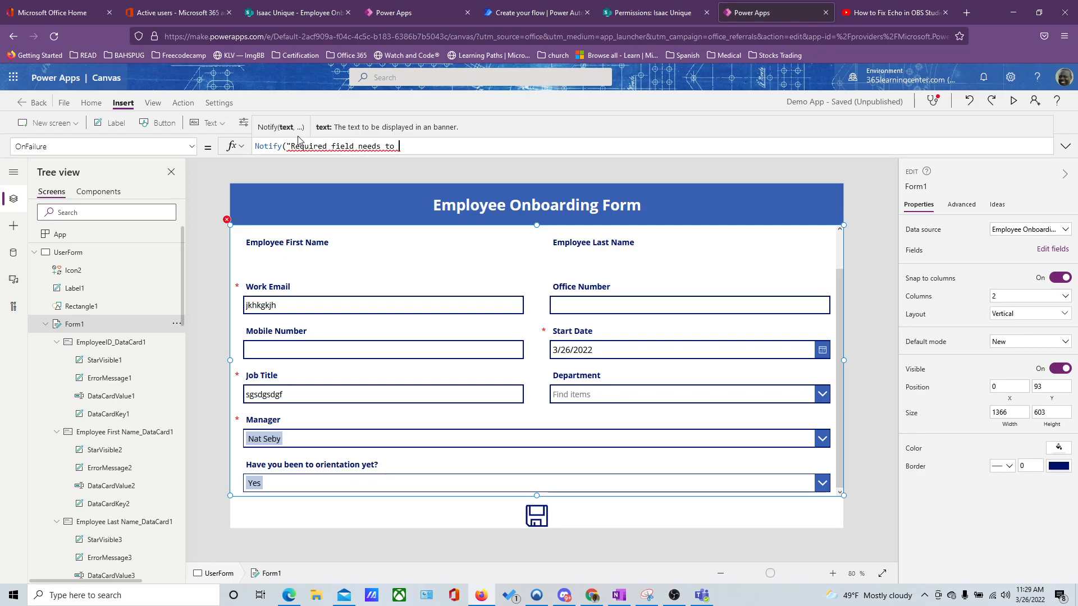
key(Backspace)
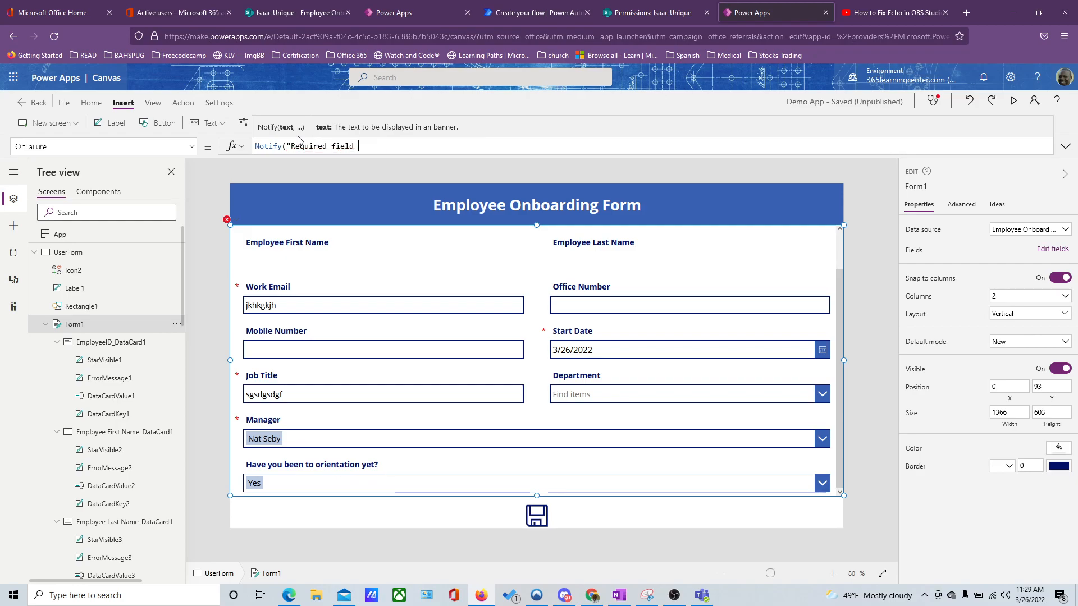
text(can't be)
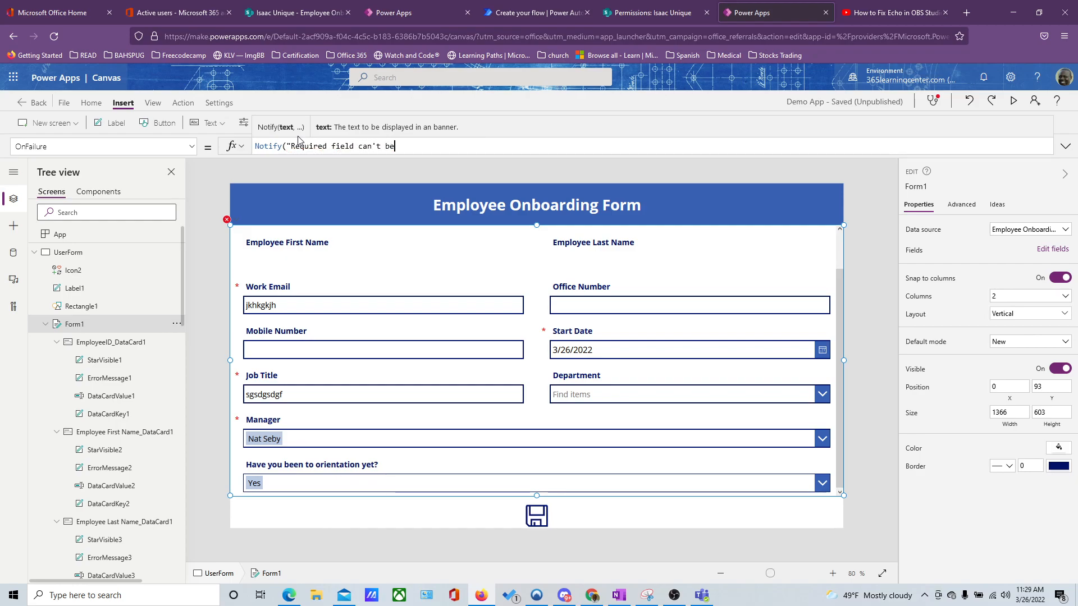
text(empty")
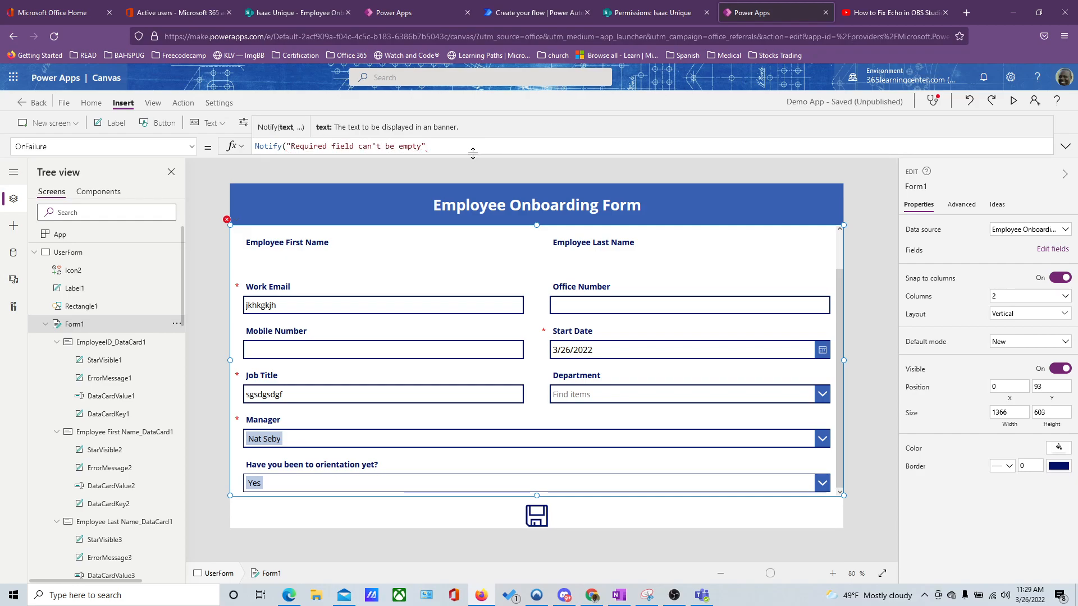
text(,)
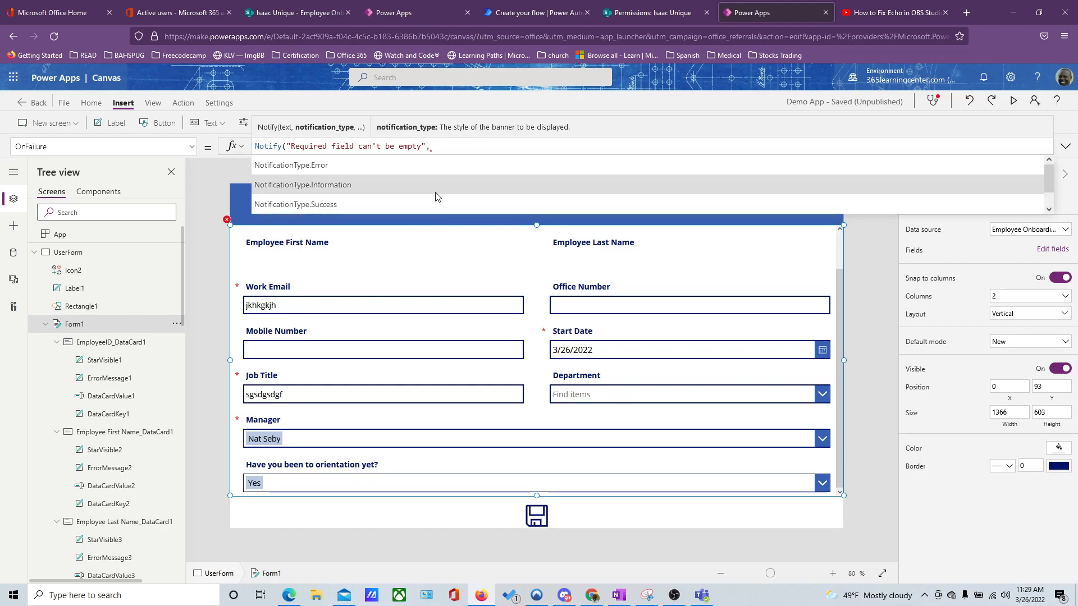
click(290, 165)
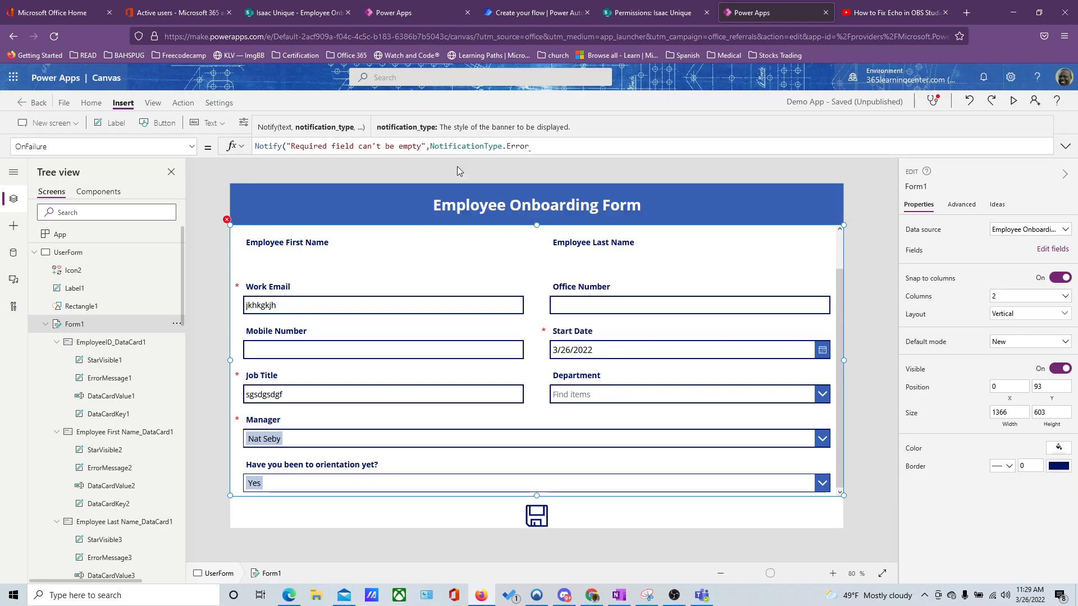
click(124, 102)
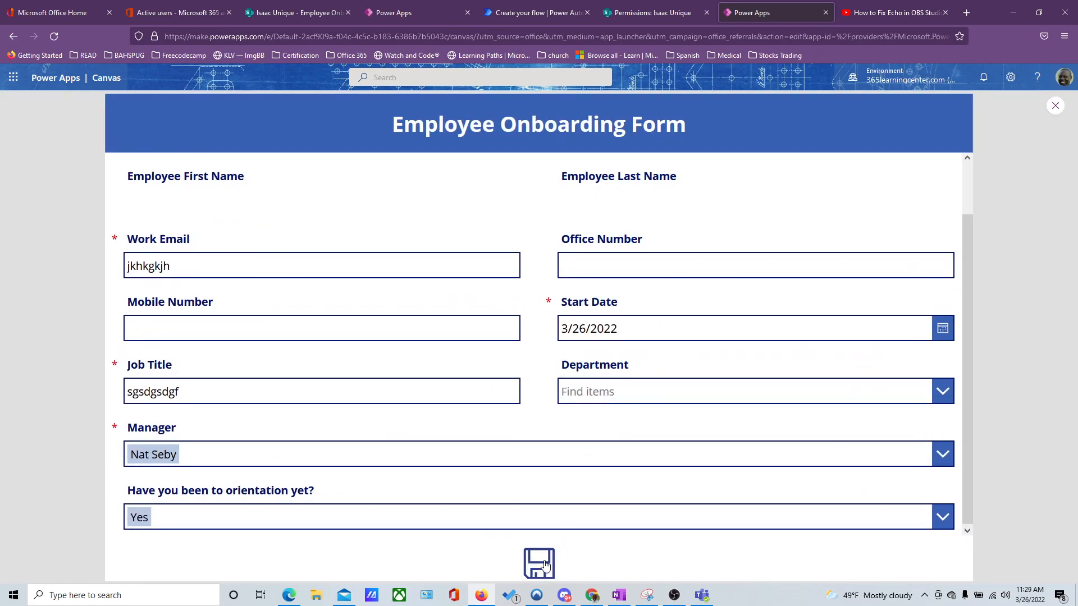
Step: Save the incomplete form to see the required-field banner, answer No to orientation, then leave preview
click(539, 564)
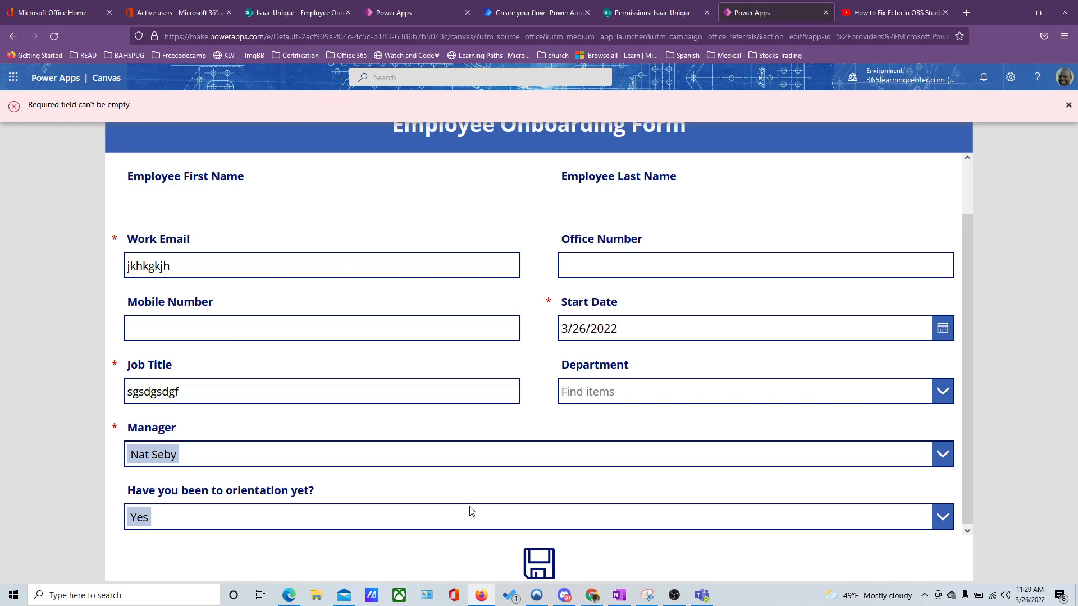
mouse_move(446, 391)
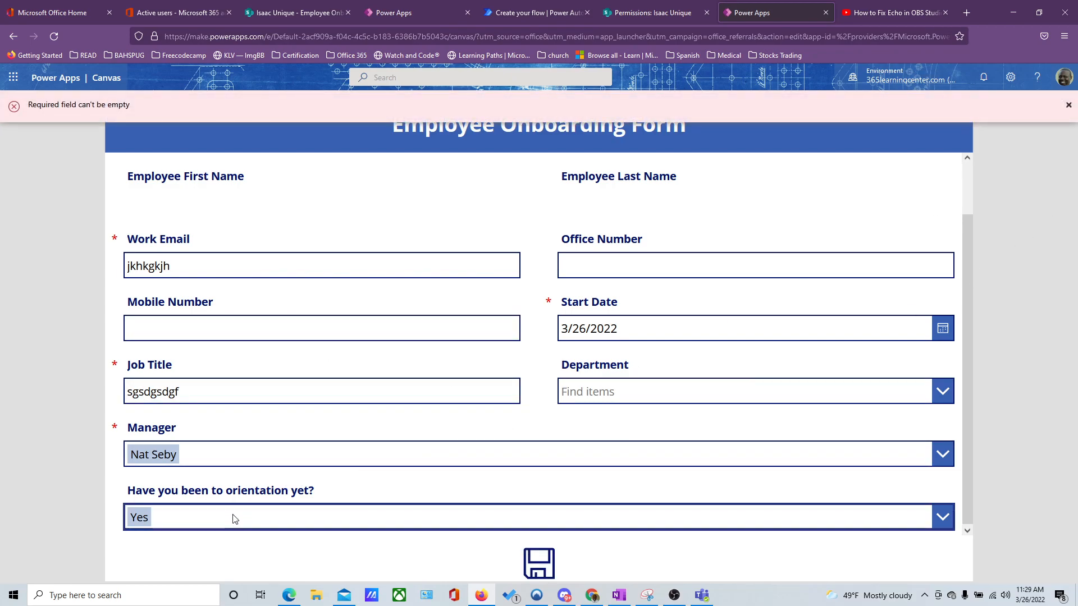
click(537, 517)
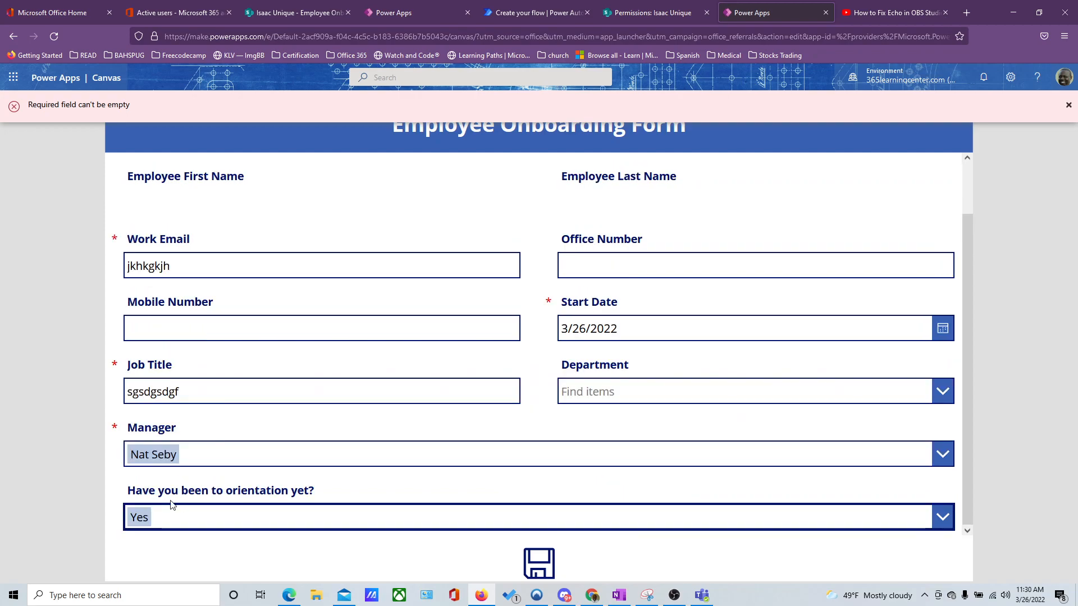
click(1068, 105)
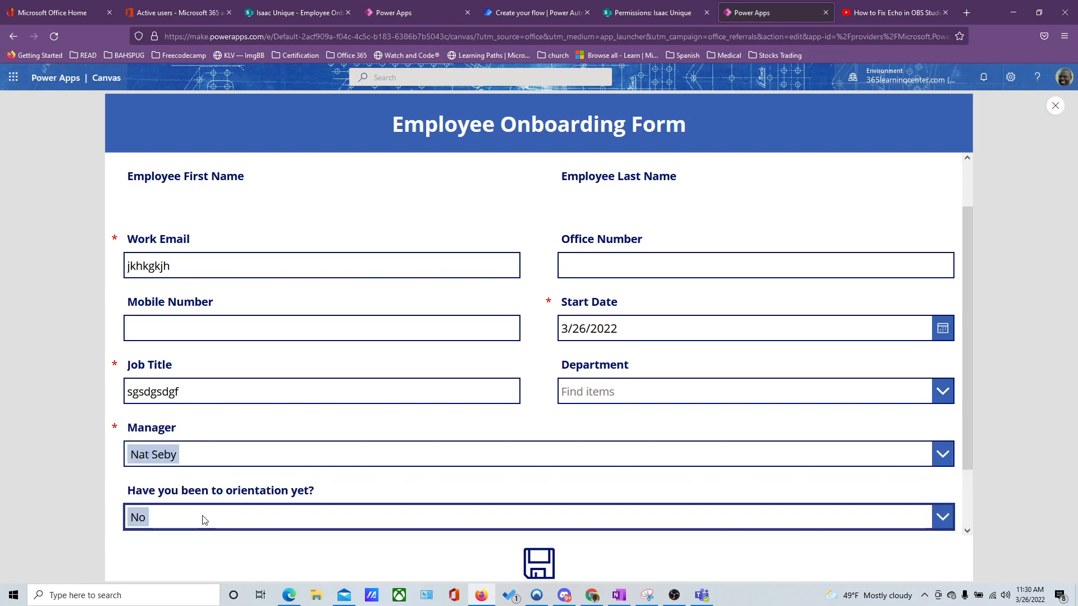
scroll(down, 3)
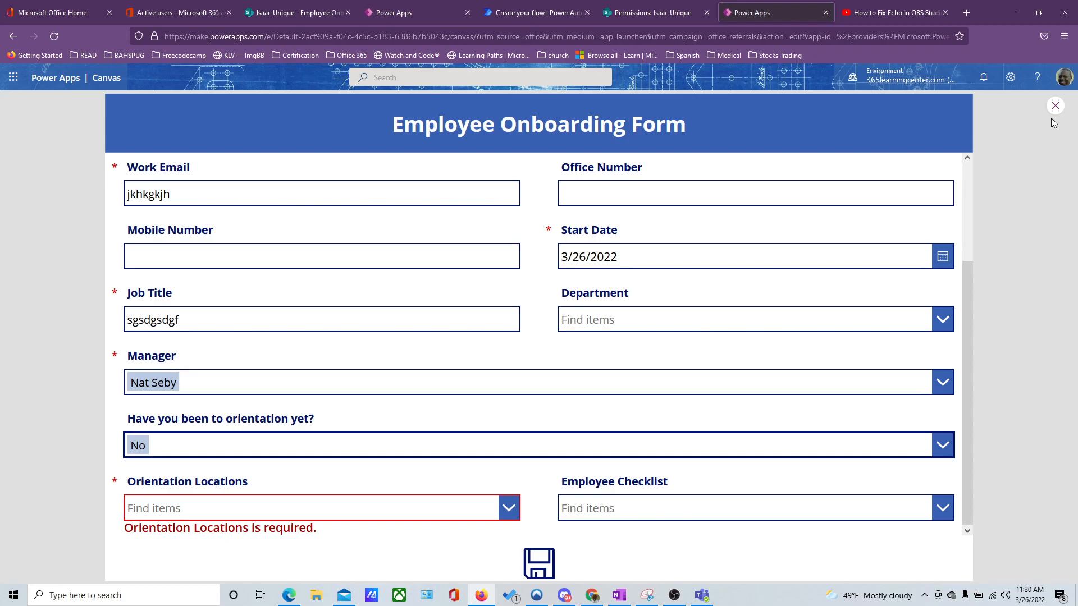
click(1055, 106)
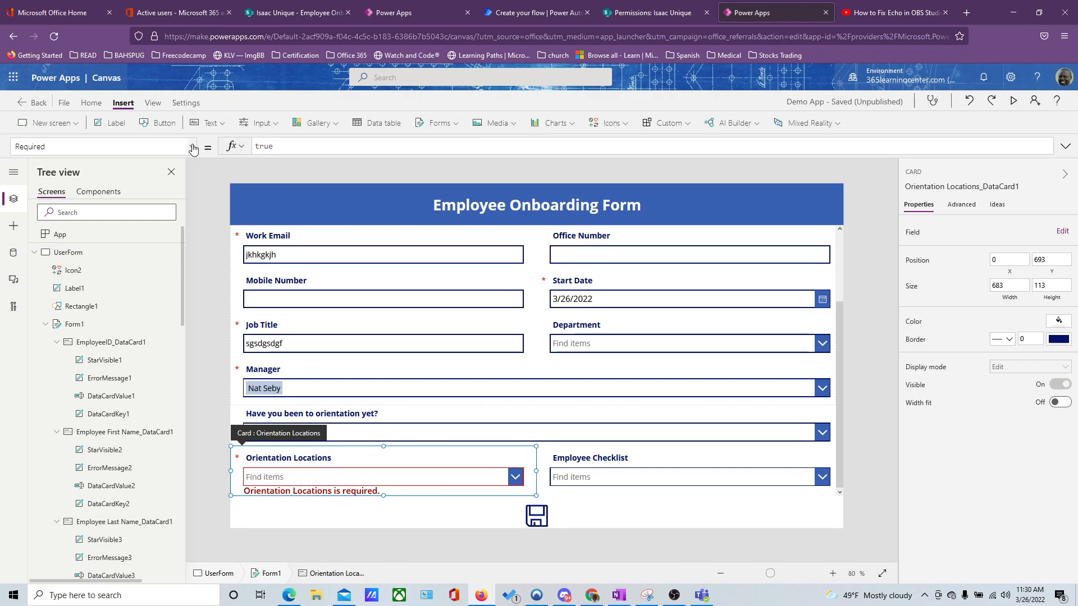
Step: Set Required to If(orientationDropDown.Selected.Value="No",true, false) on Orientation Locations and Employee Checklist
click(194, 146)
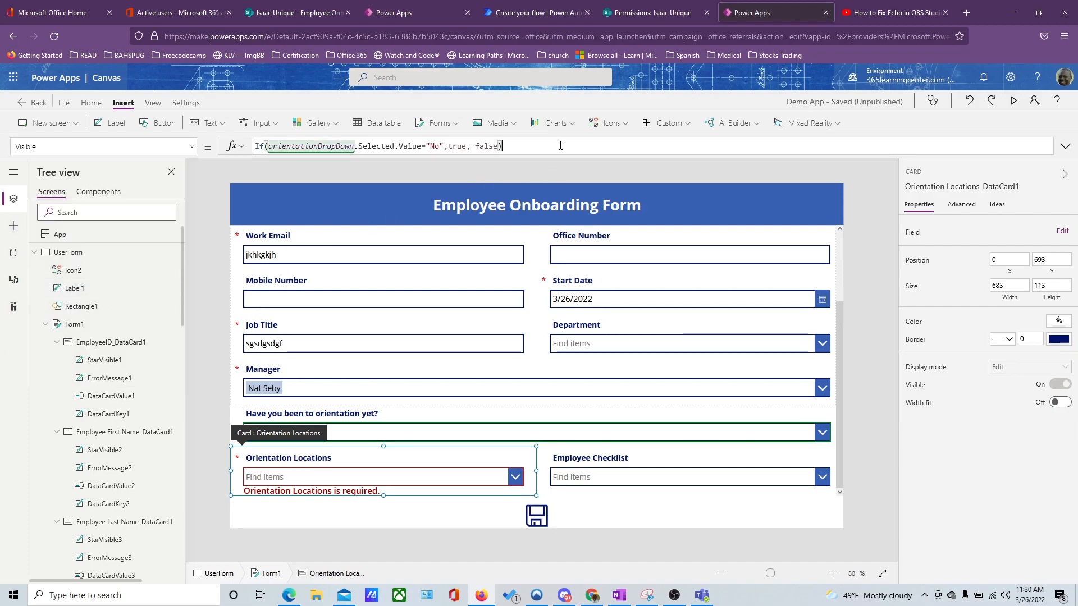
click(378, 146)
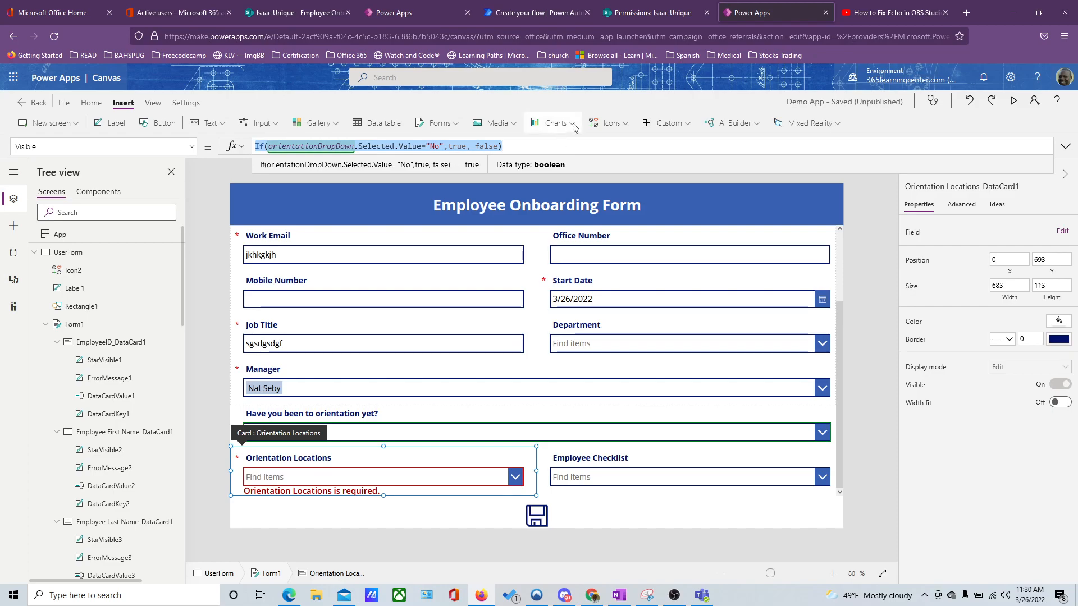
click(194, 146)
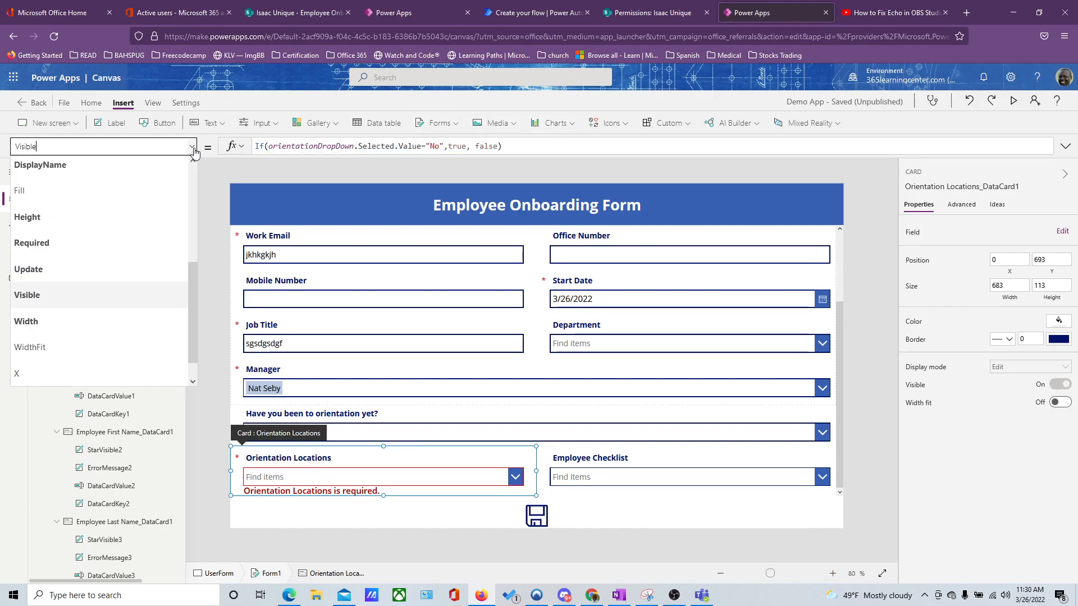
click(32, 242)
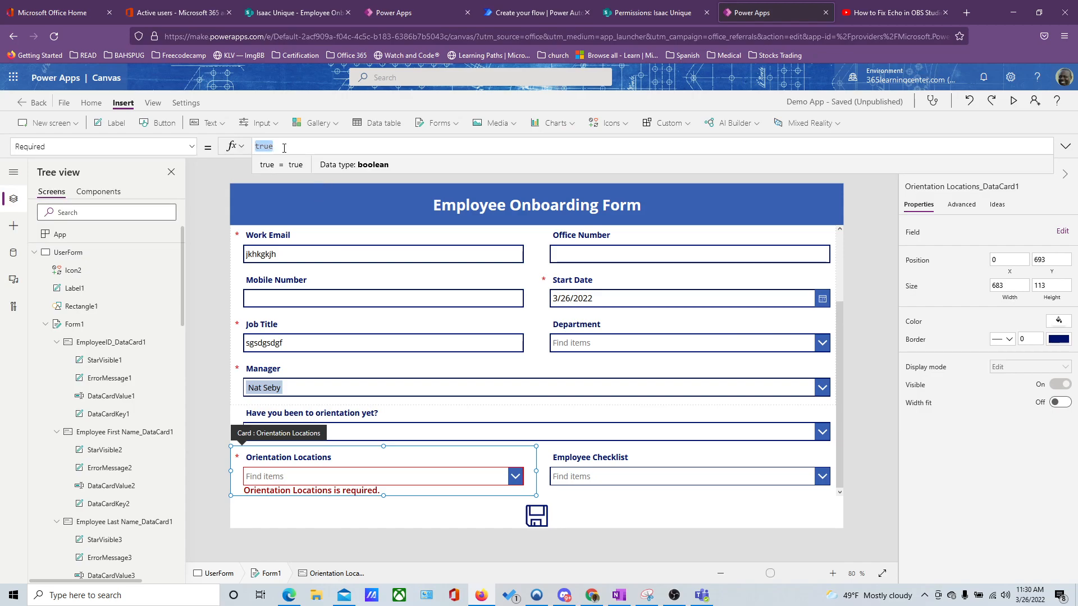
text(If(orientationDropDown.Selected.Value="No",true, false))
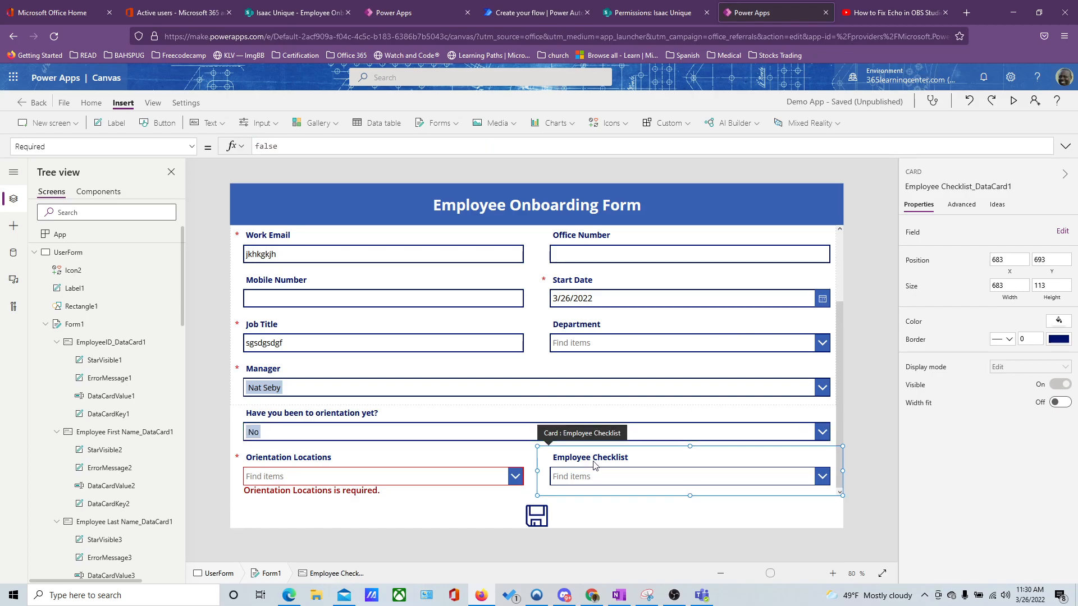
click(288, 146)
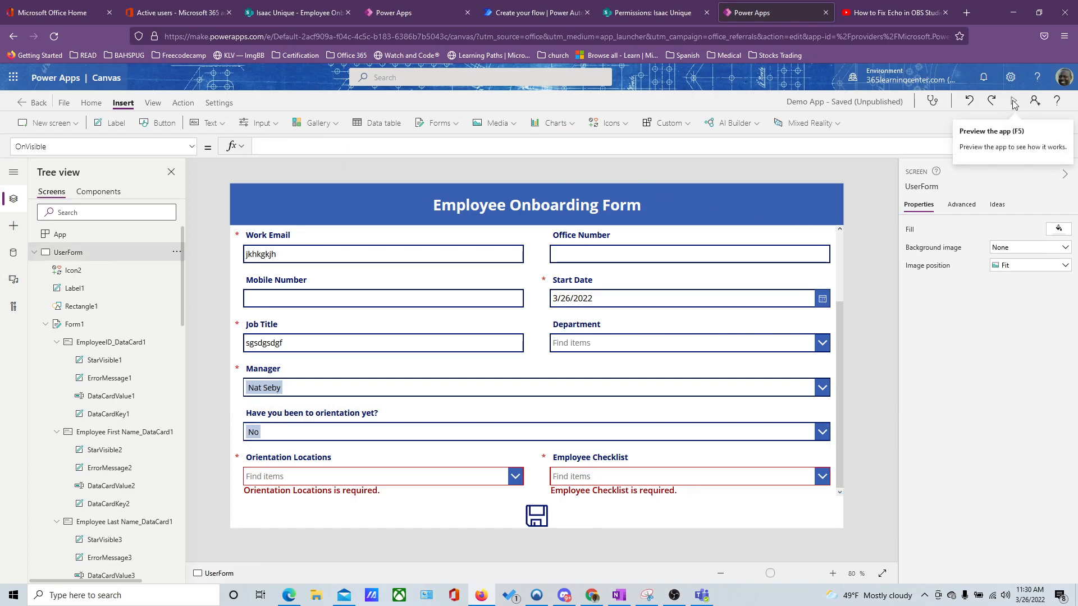
Step: Preview the app and answer Yes to orientation so the orientation fields hide
click(1012, 100)
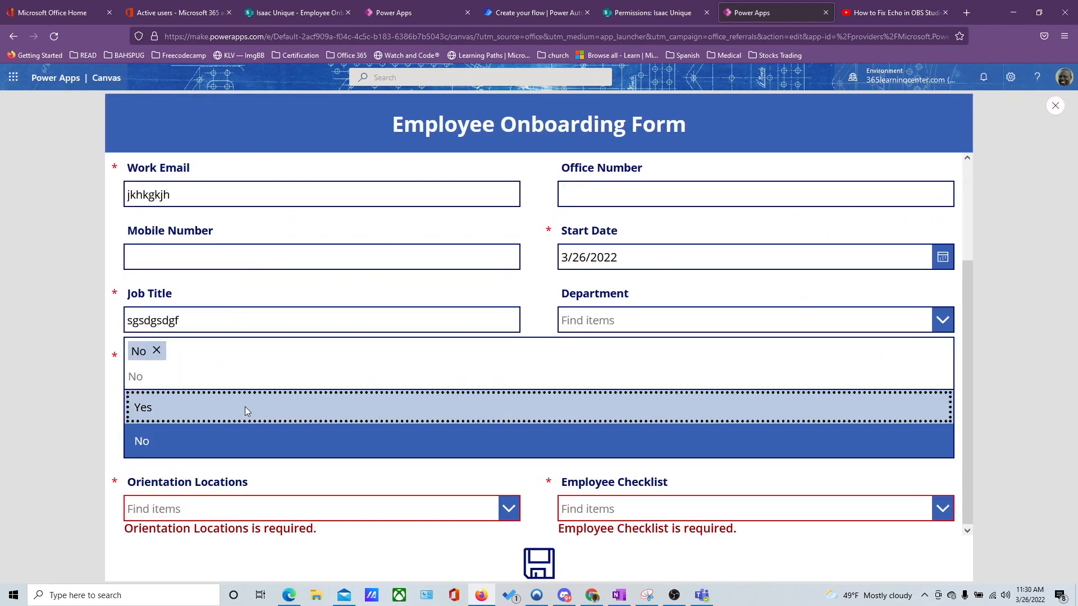
click(143, 406)
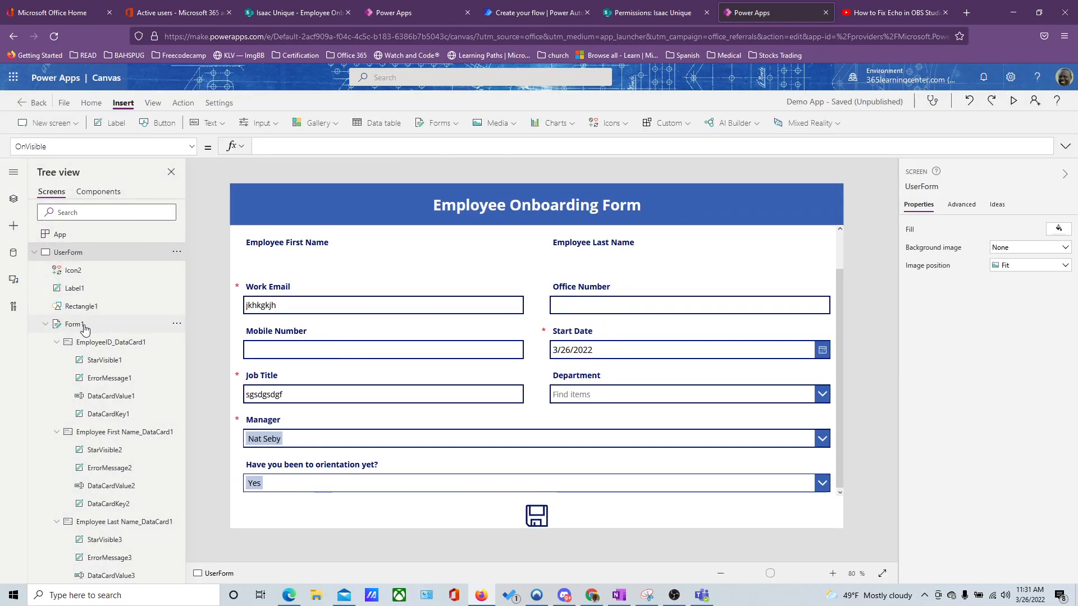
Step: Set Form1's OnSuccess to Notify("Thank you for filling out the form",NotificationType.Success) and check it on the form
click(73, 323)
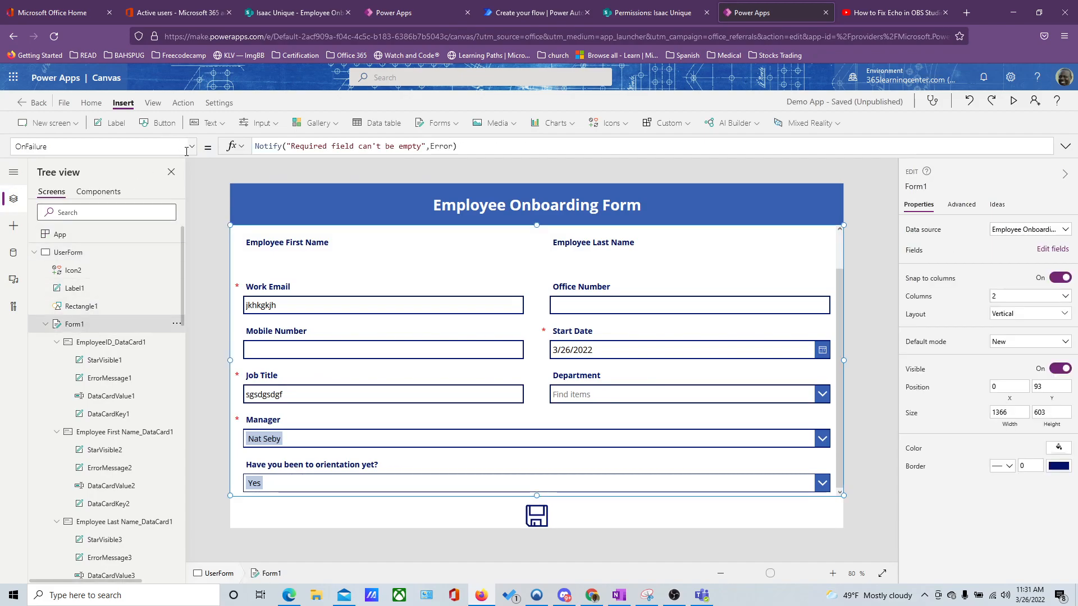
click(103, 146)
text(OnSuccess)
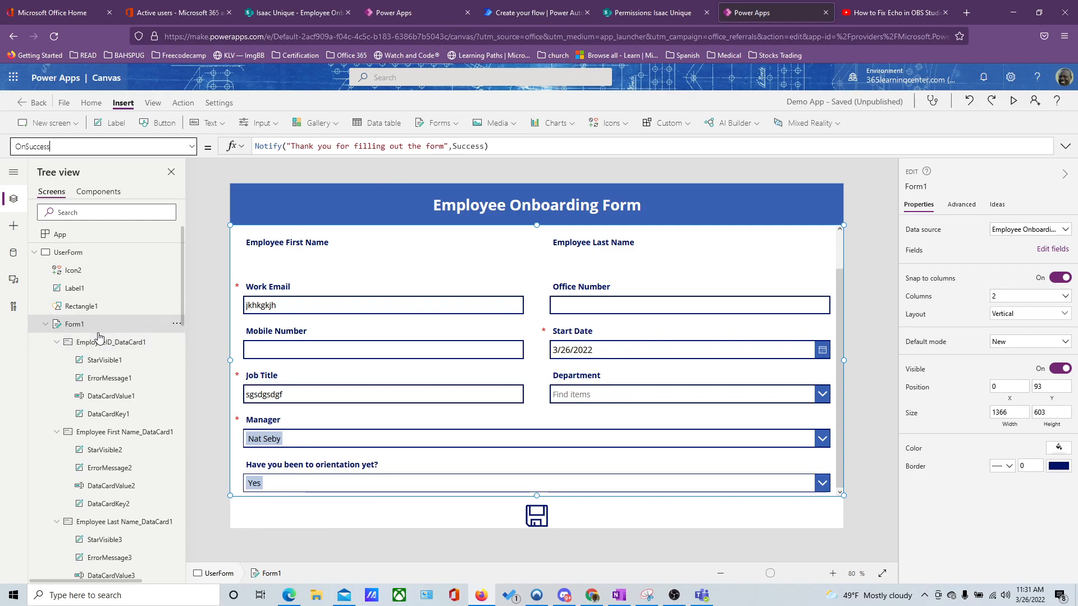
mouse_move(550, 161)
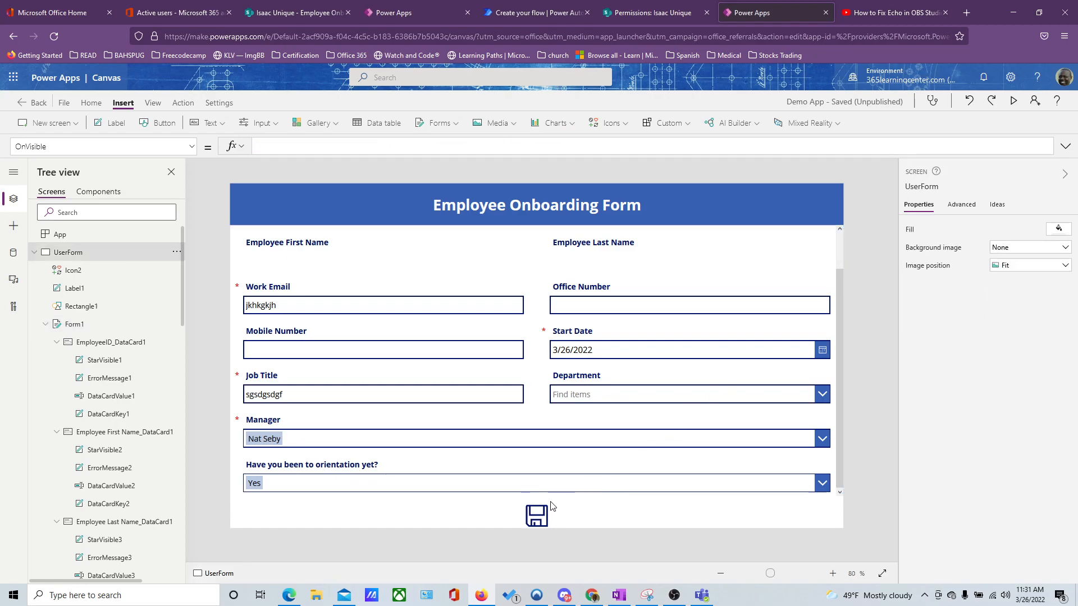
click(536, 516)
text(SubmitForm(Form1);)
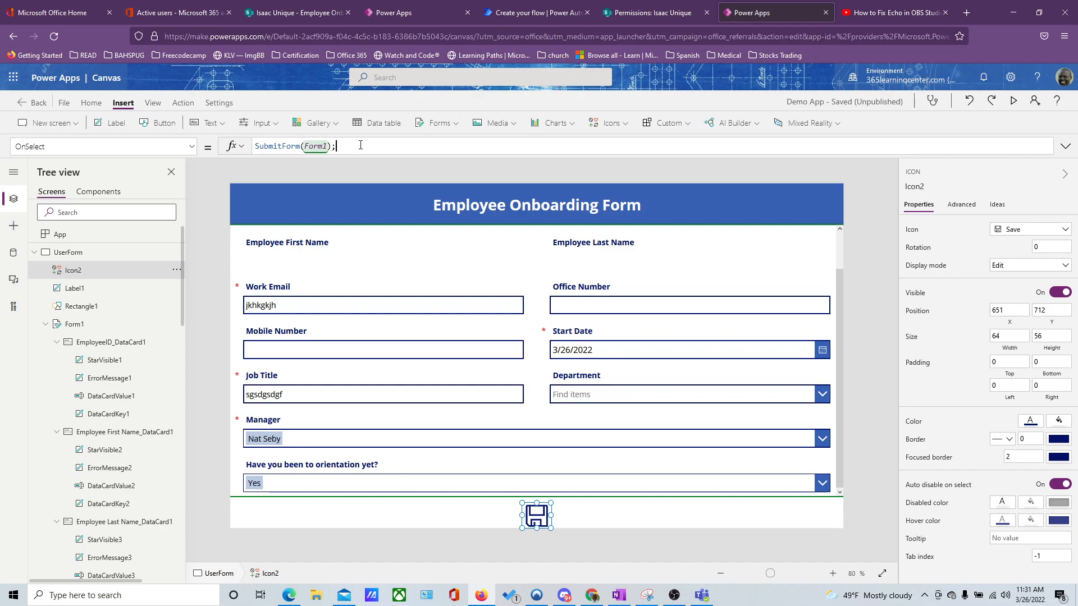
text(Notify("Thank you for filling out the form",NotificationType.Success))
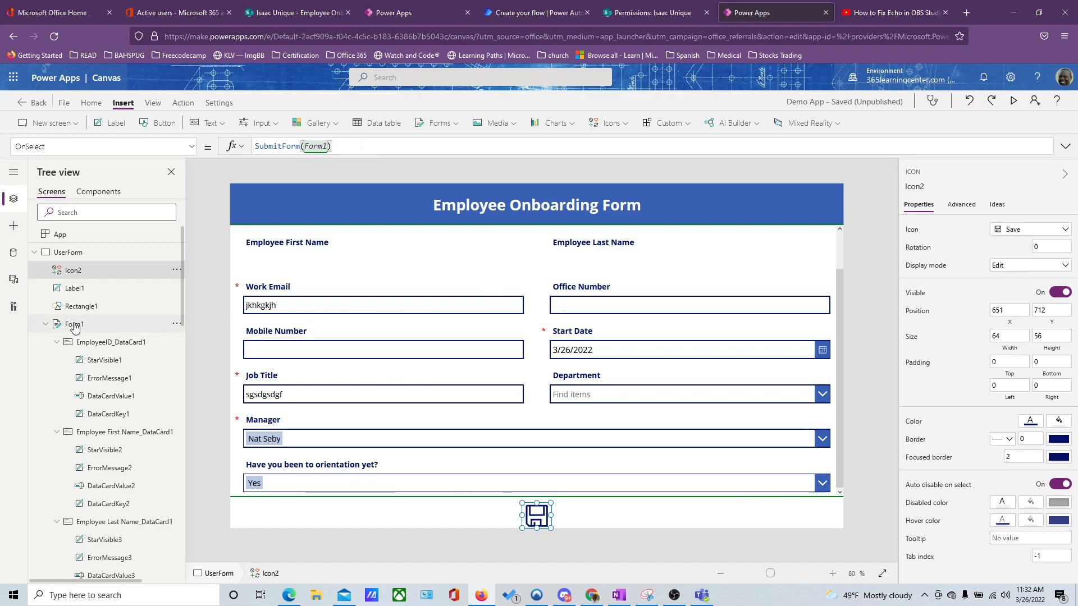
click(75, 324)
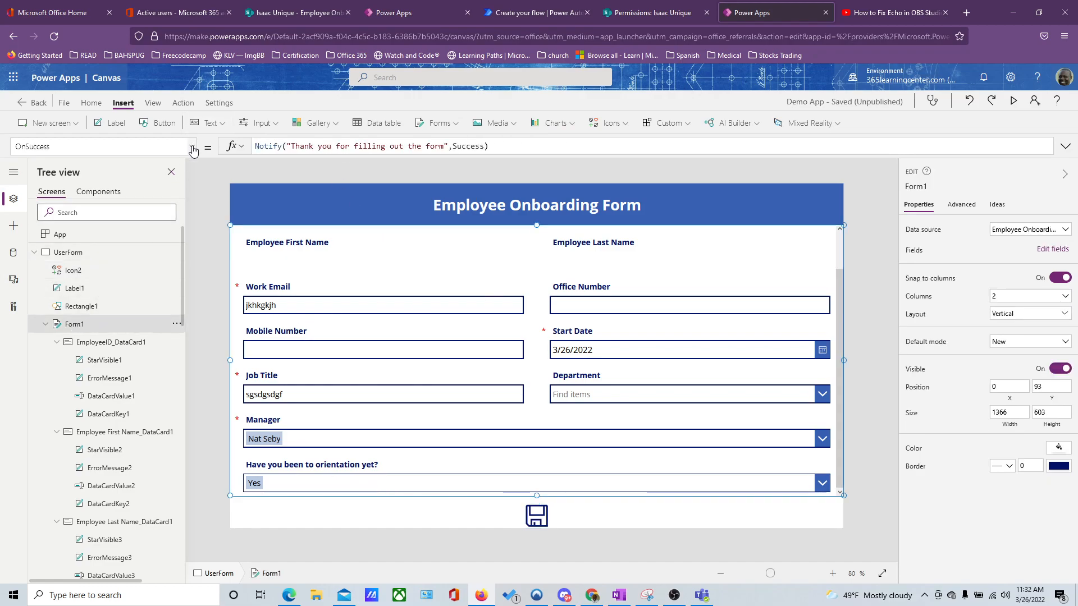
click(194, 146)
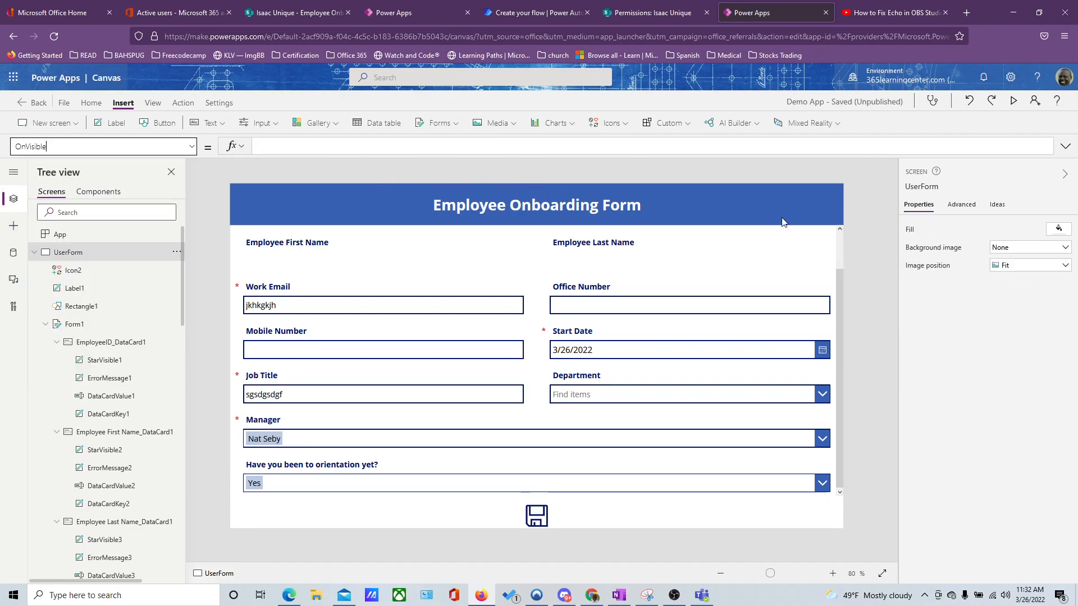
mouse_move(878, 229)
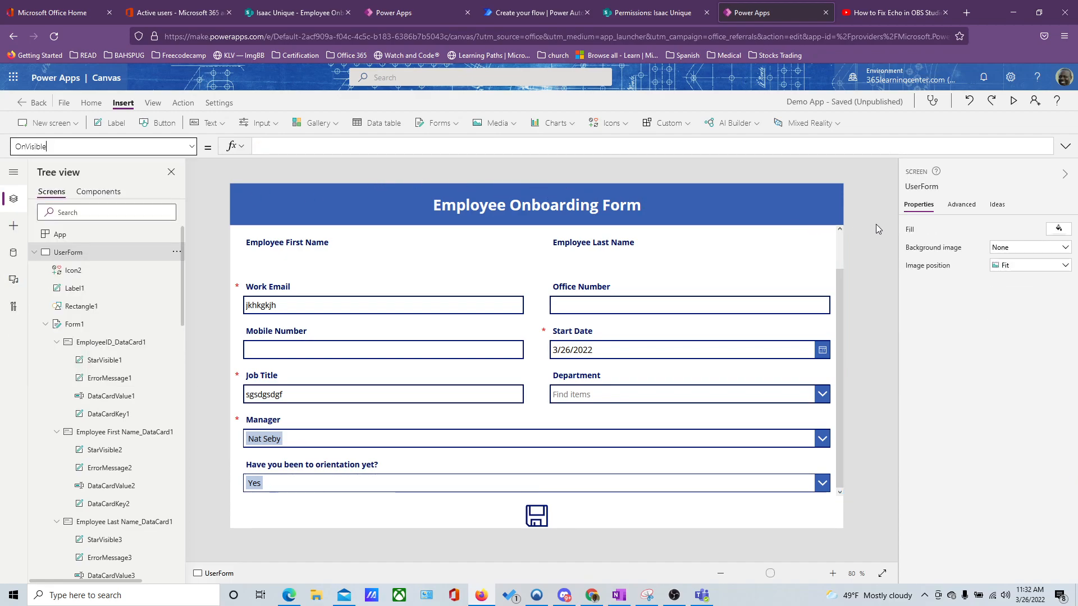
mouse_move(1024, 139)
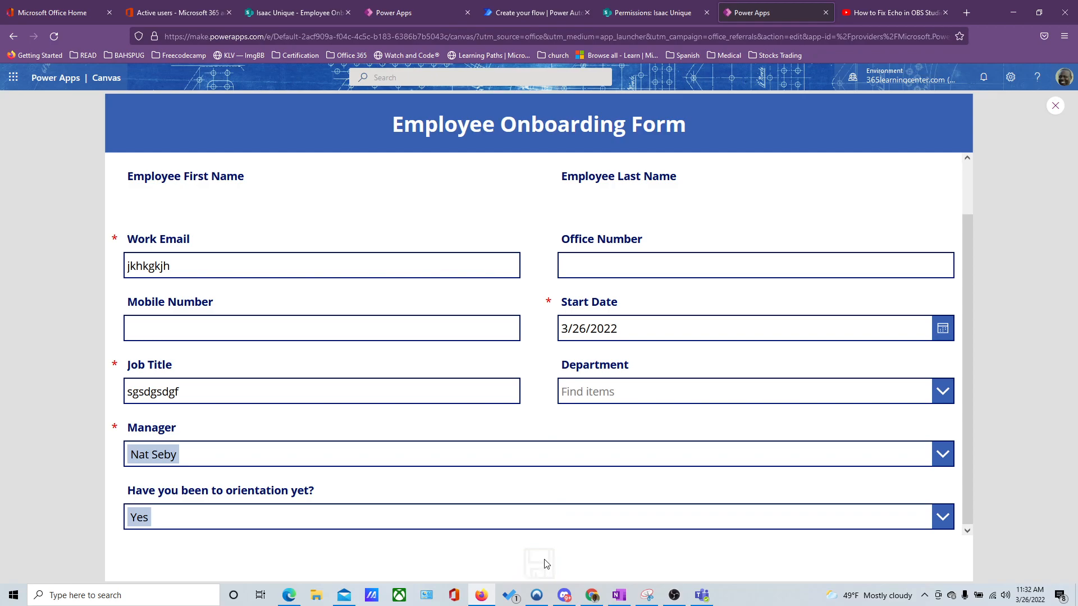
Step: Submit the test entry from preview with the save icon, then select the save icon back in the editor
click(539, 563)
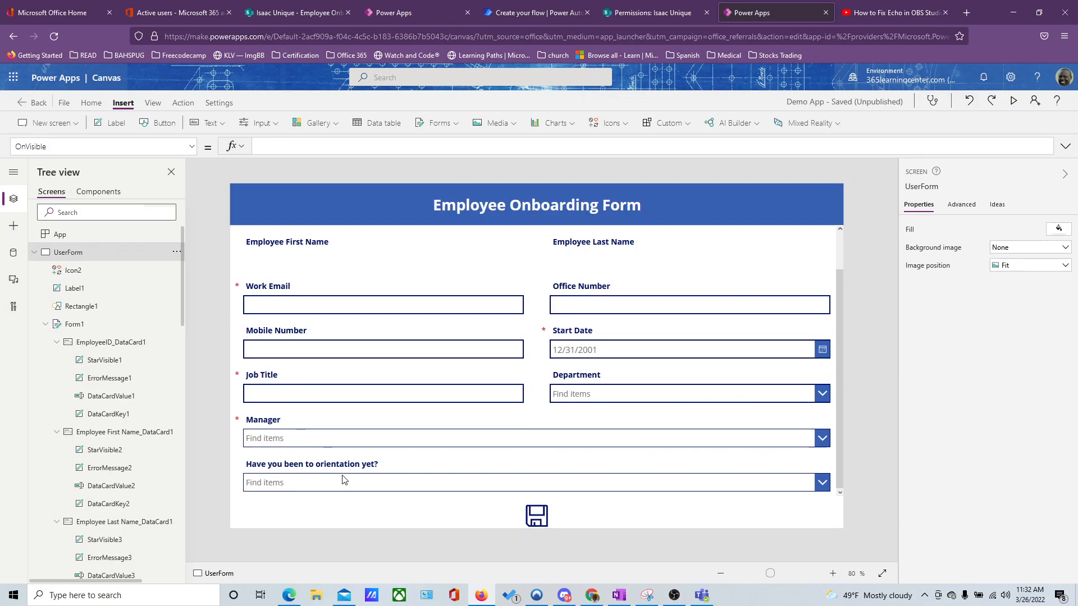
mouse_move(448, 477)
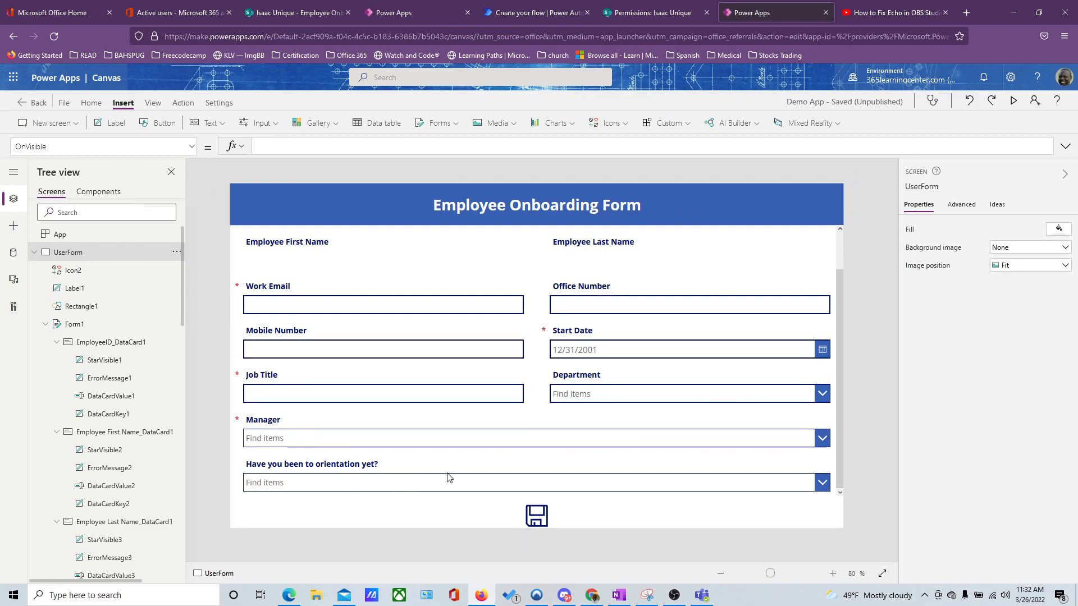
mouse_move(372, 483)
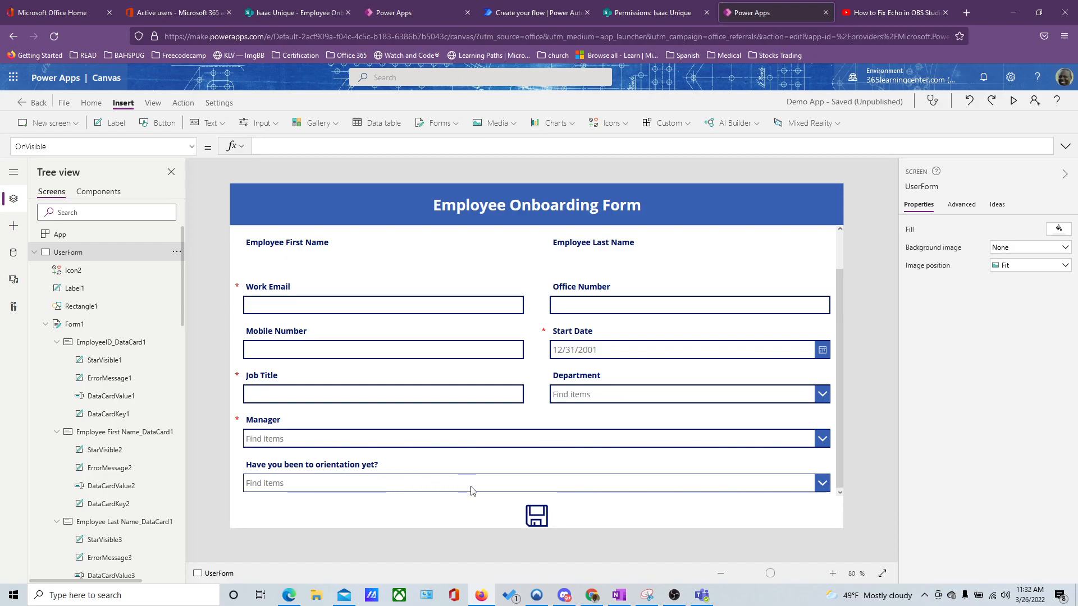
click(536, 516)
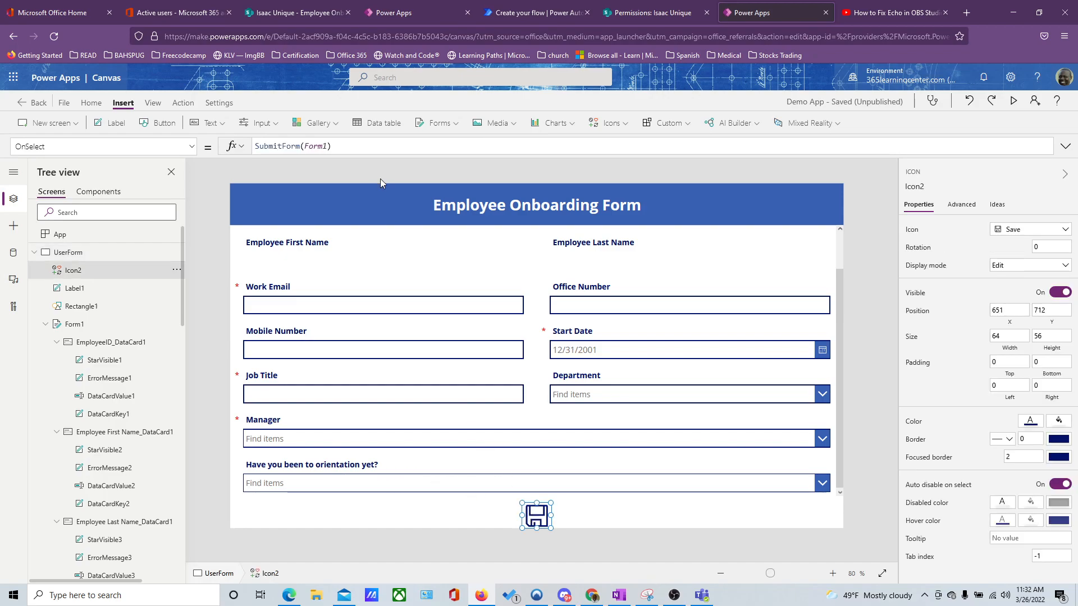
click(310, 146)
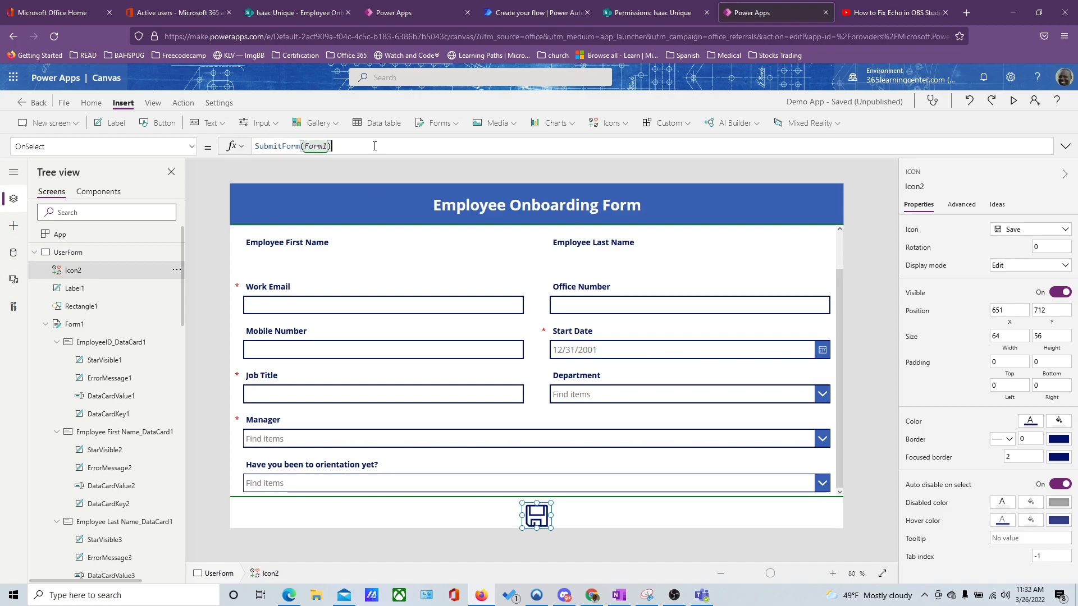
text(;)
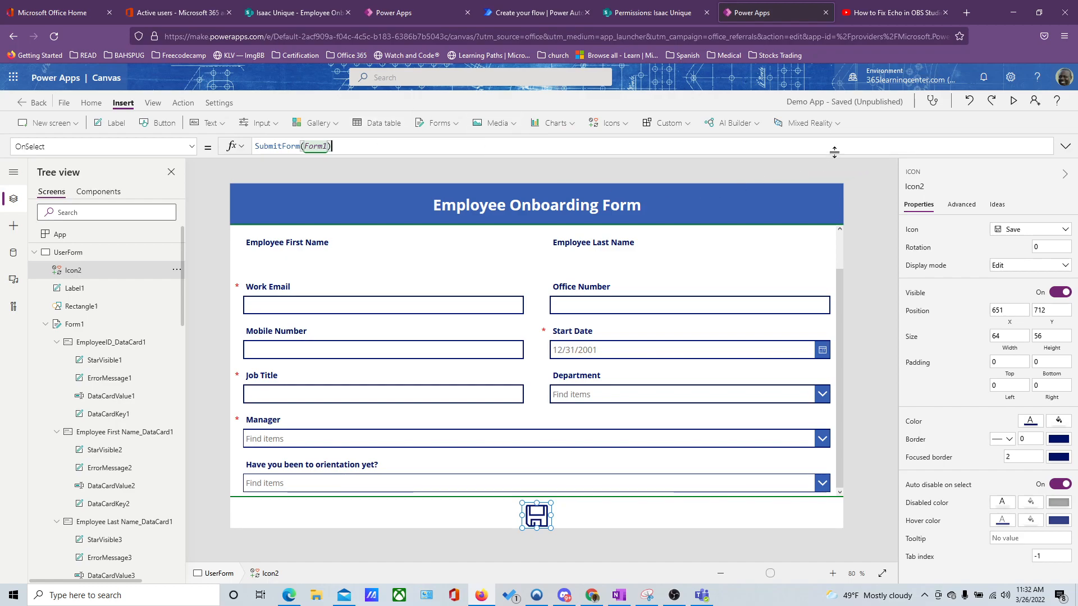
click(1013, 101)
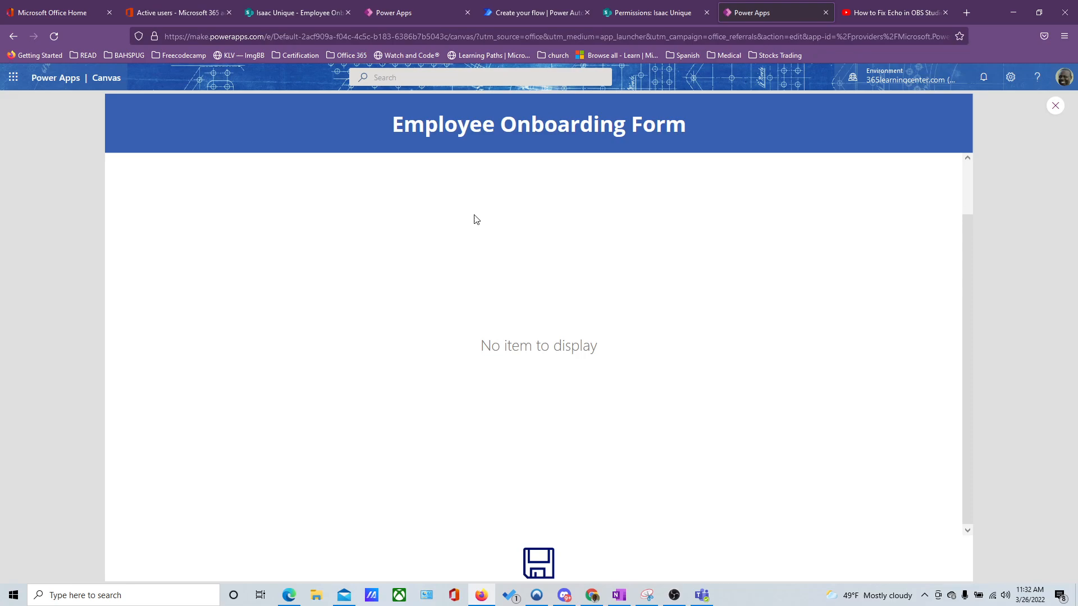
mouse_move(675, 321)
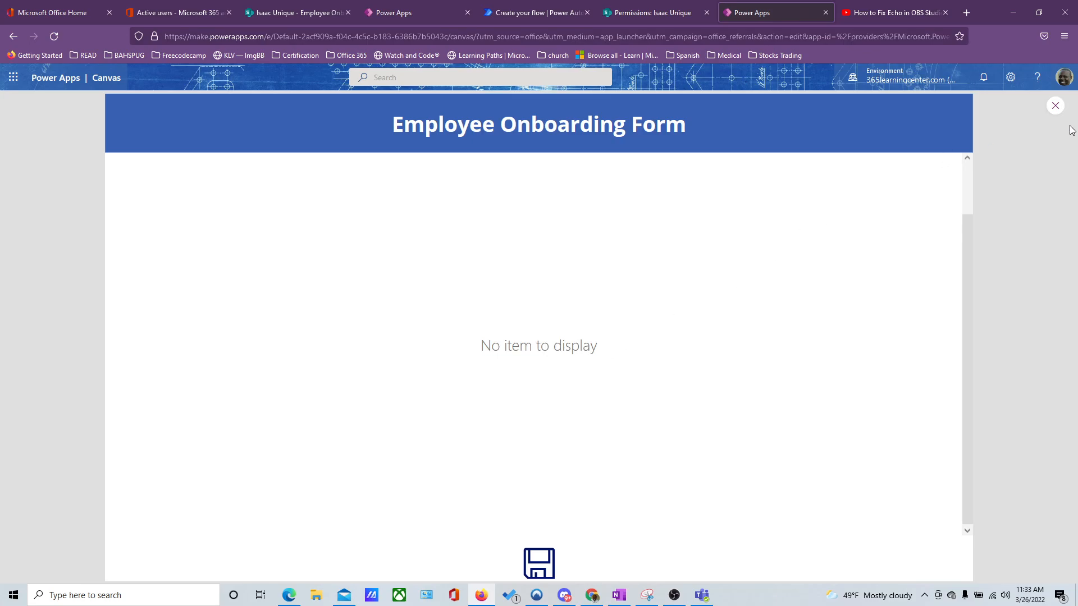
click(1056, 106)
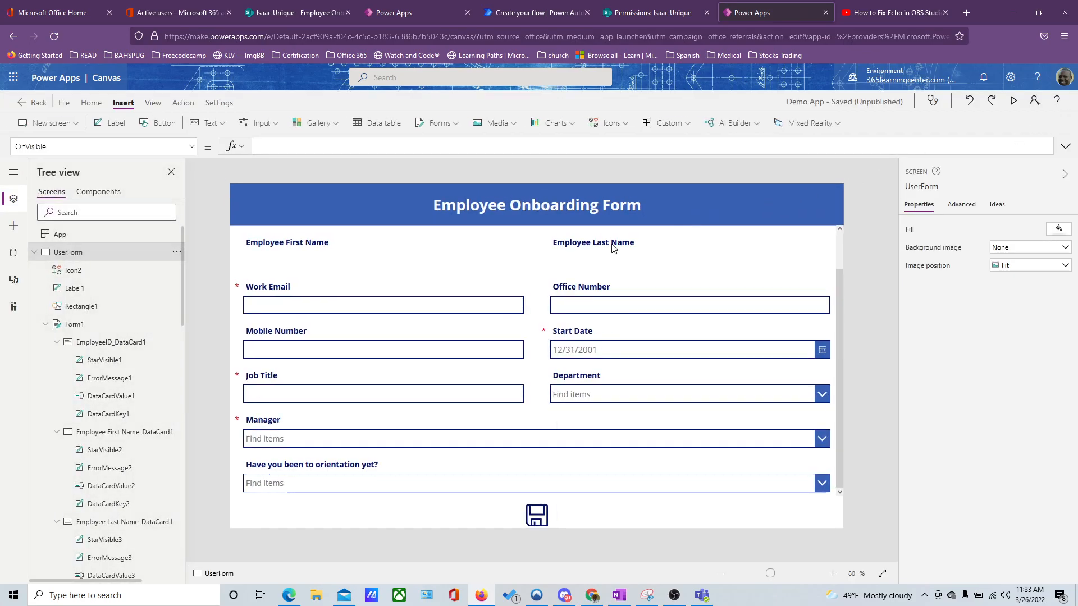
click(537, 516)
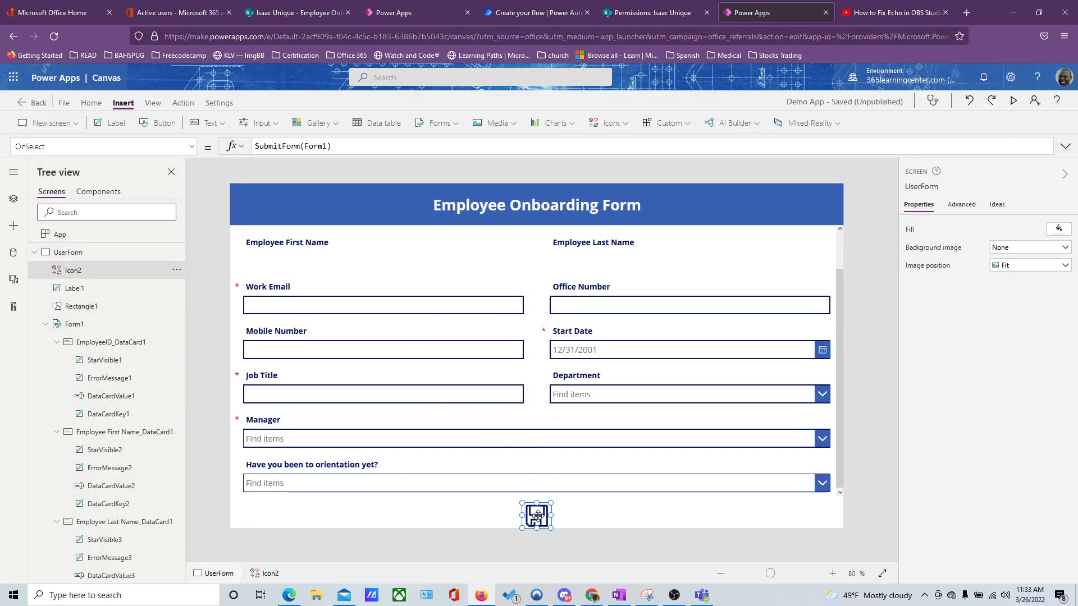
click(535, 515)
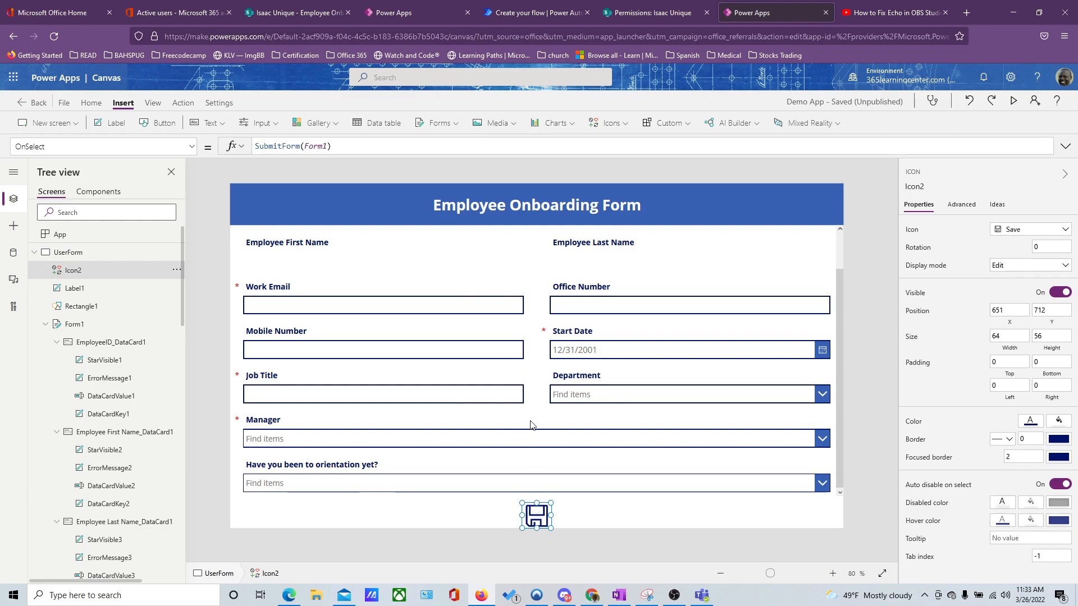
mouse_move(902, 279)
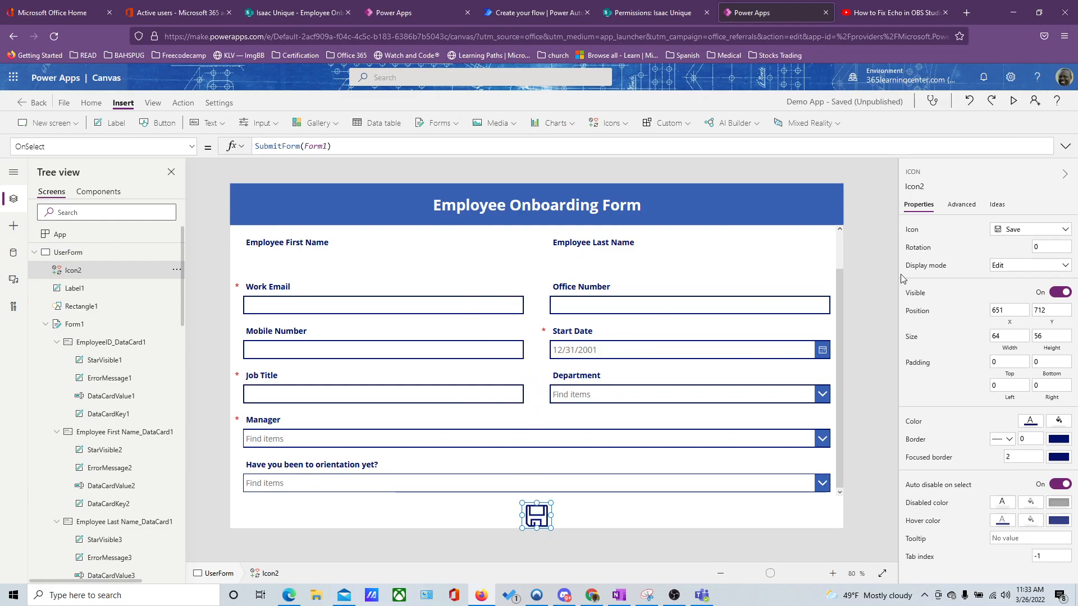
click(1030, 265)
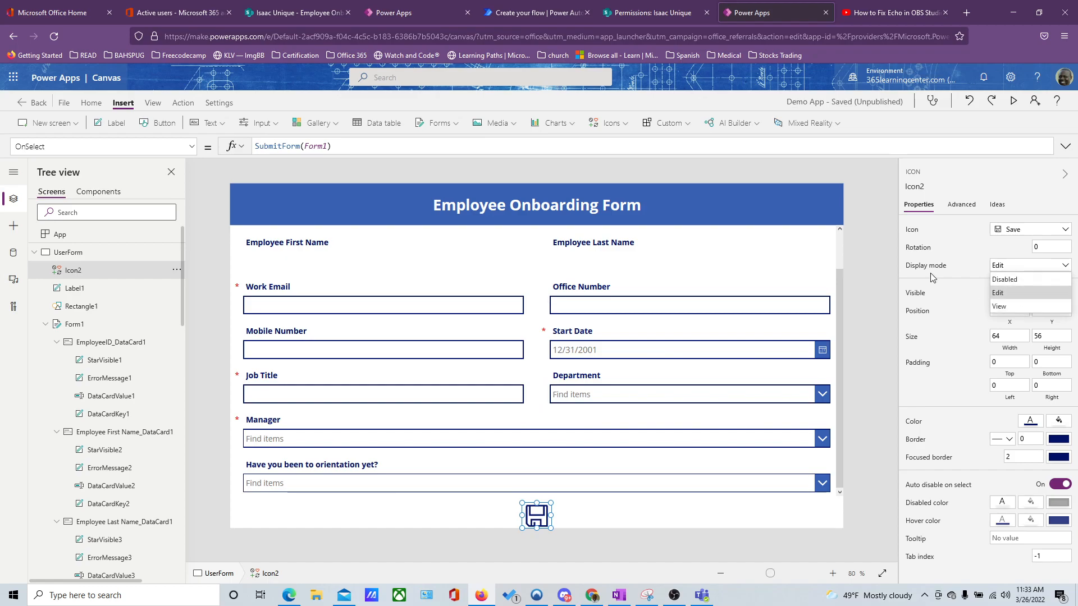
click(997, 292)
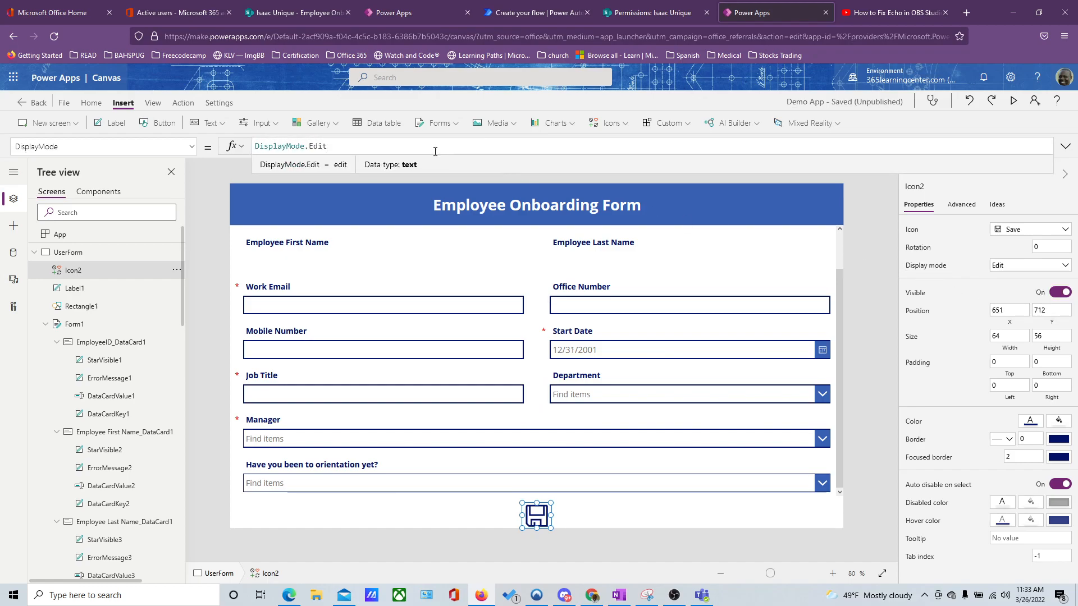
mouse_move(383, 122)
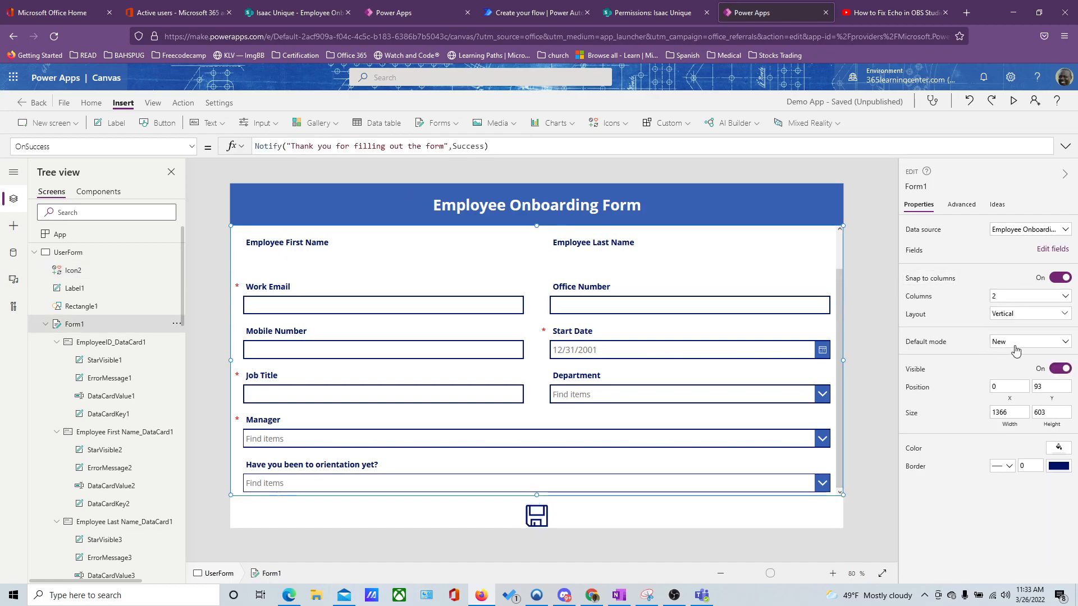
click(1030, 342)
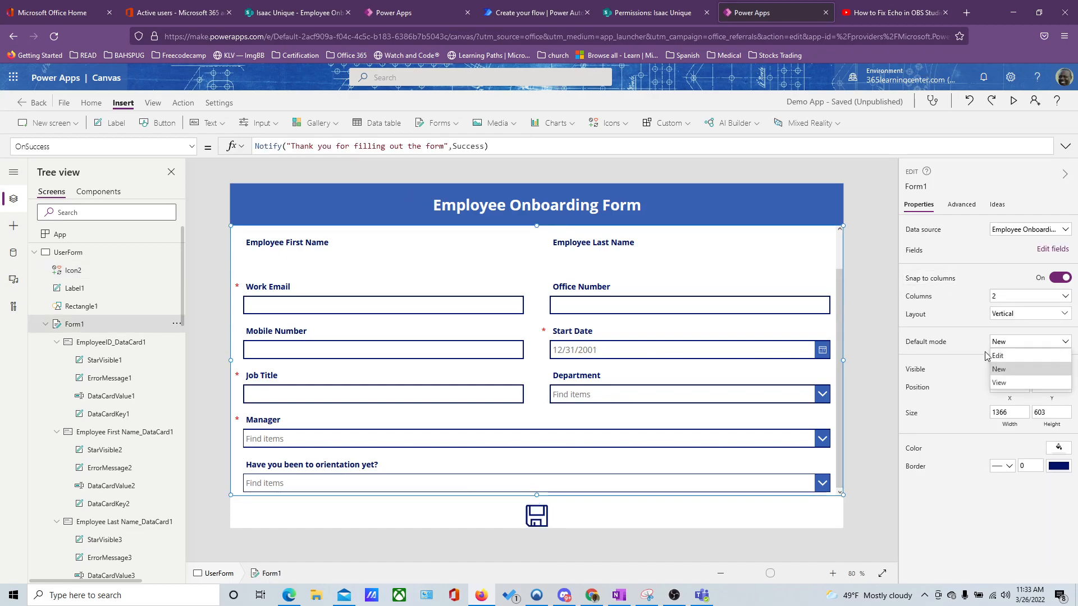
click(67, 252)
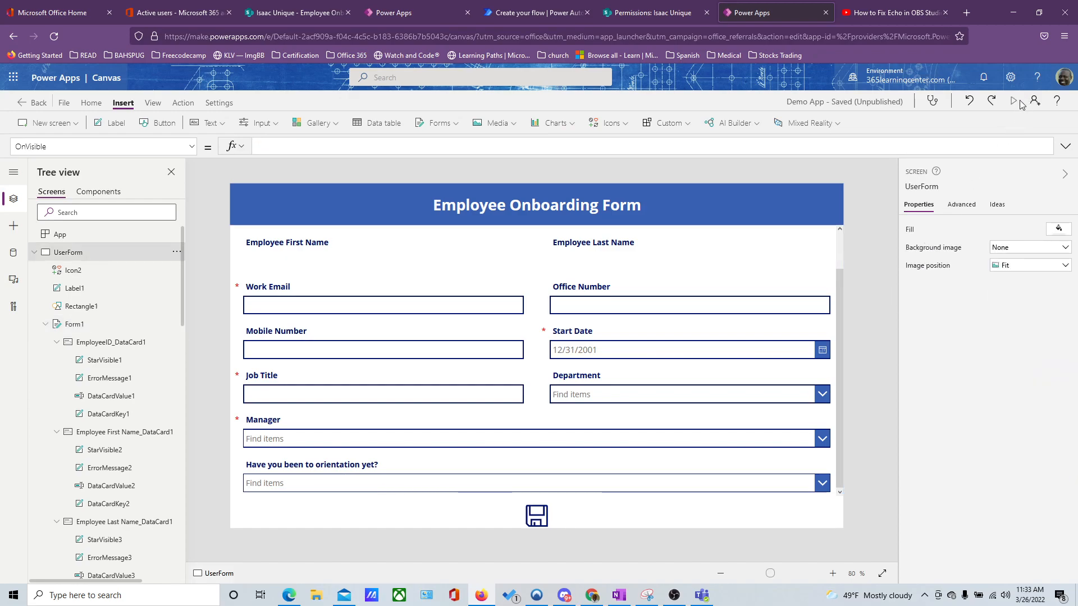
click(1013, 103)
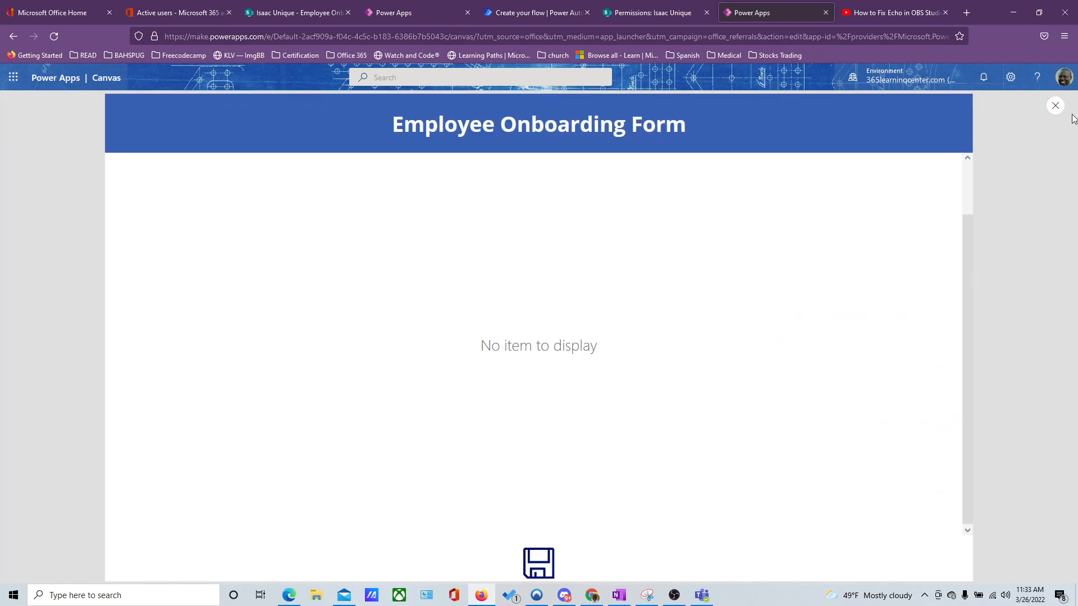
click(1055, 106)
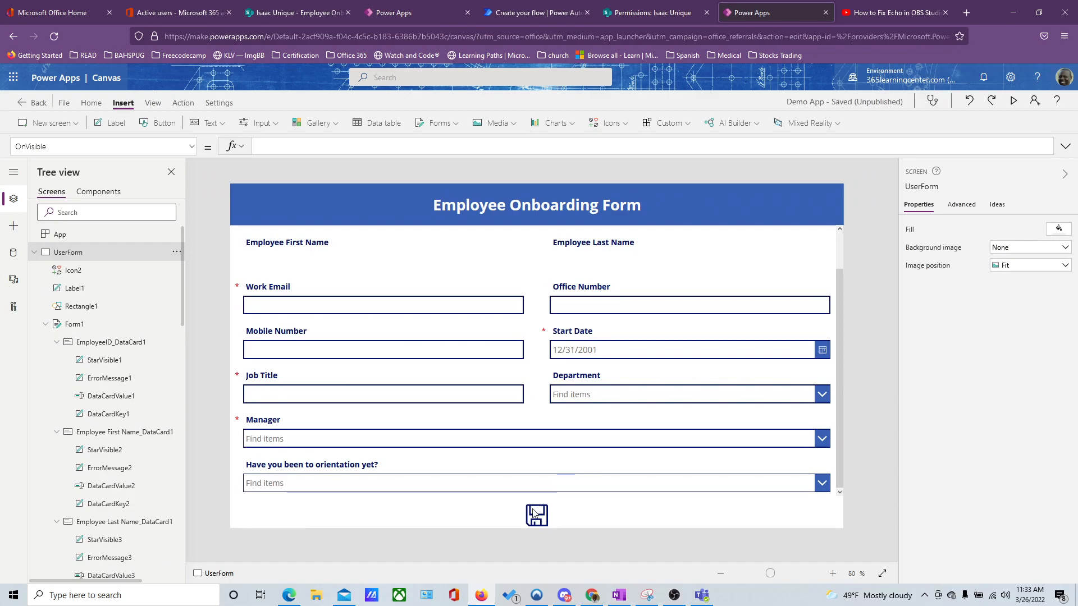
Step: Extend the save icon's OnSelect to SubmitForm(Form1);NewForm(Form1)
click(535, 515)
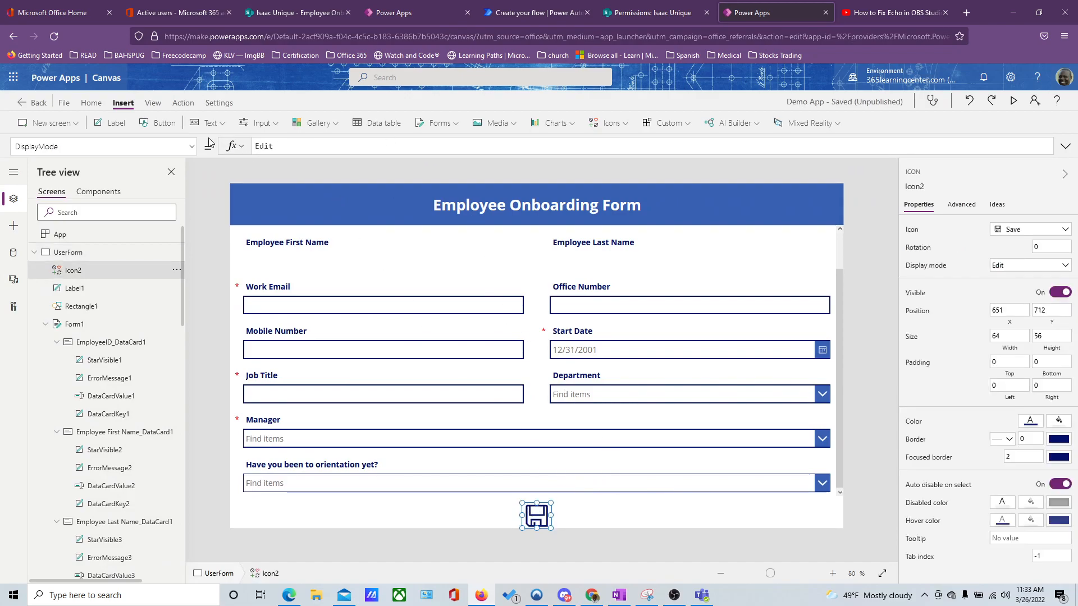
click(103, 146)
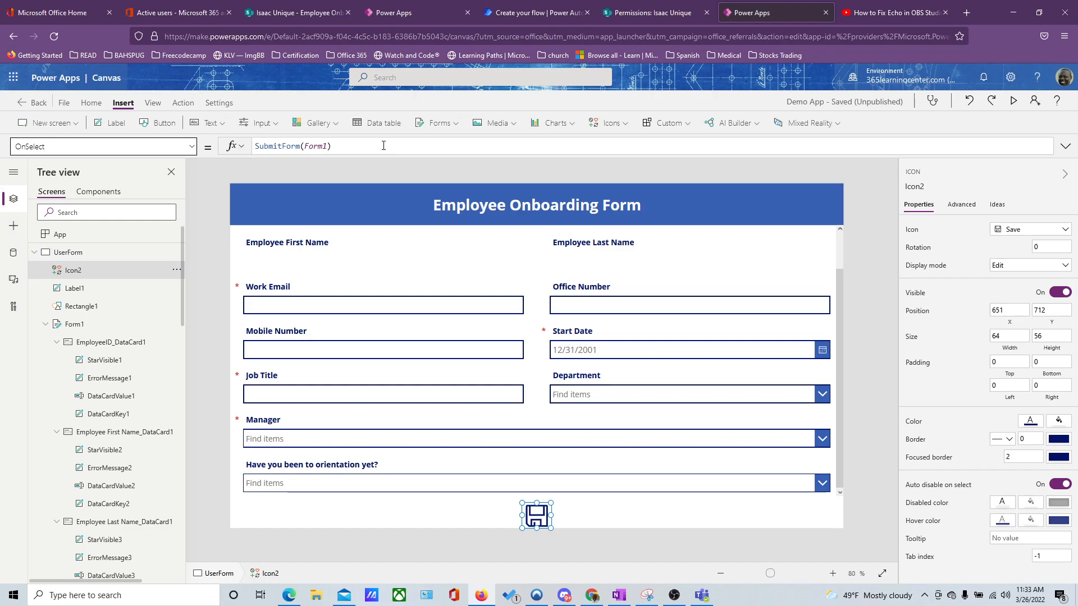
text(;)
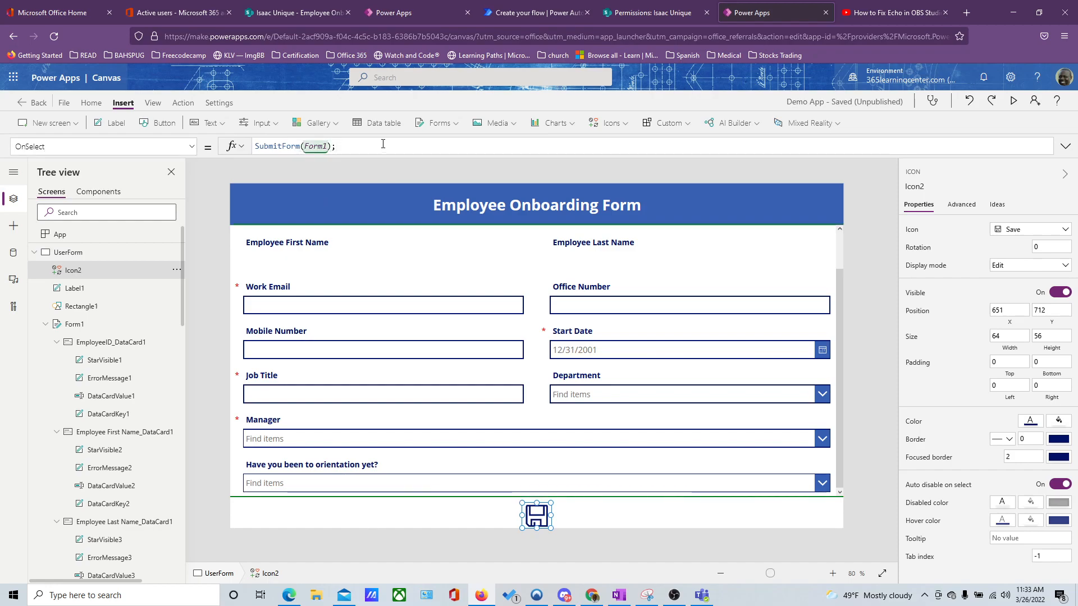
text(New)
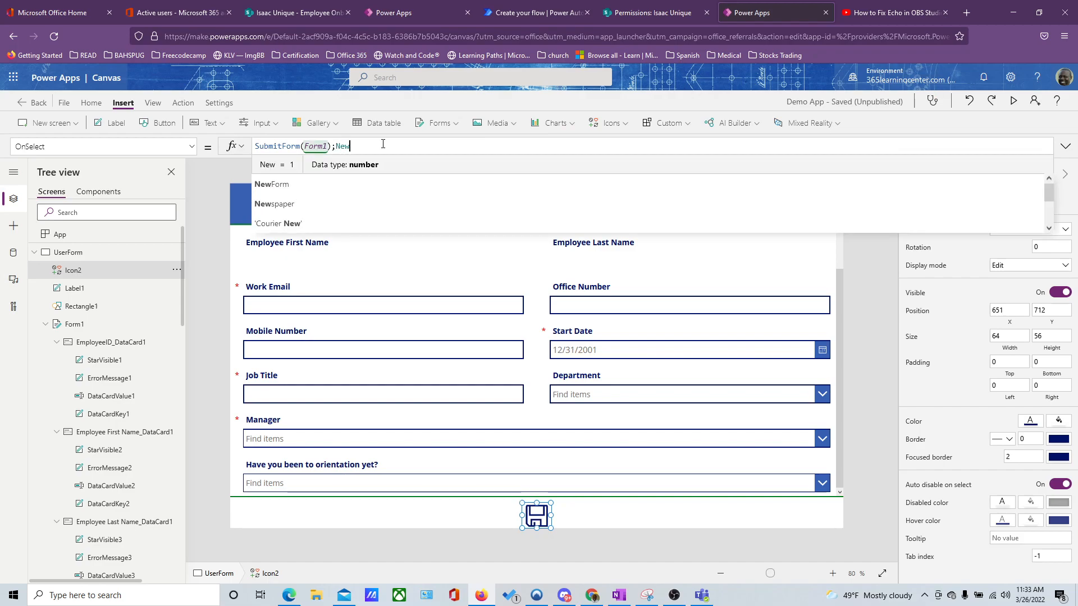
text(Form()
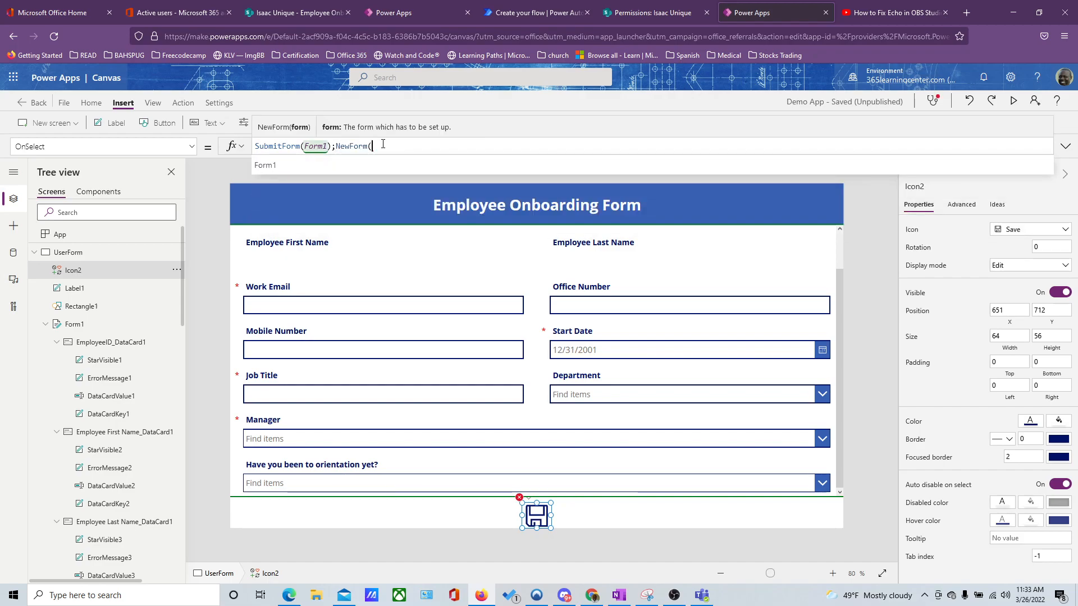
text(Form1))
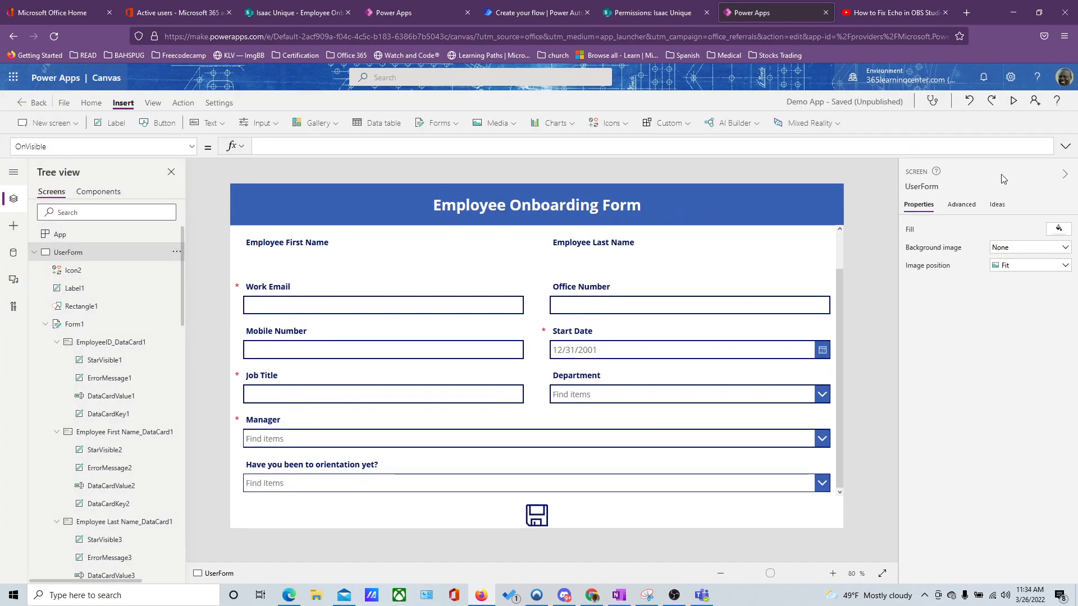
Step: In preview, enter work email 'fsdga', start date 3/16/2022, job title 'sdgsdfgsd', manager 'nat', and submit
click(1013, 101)
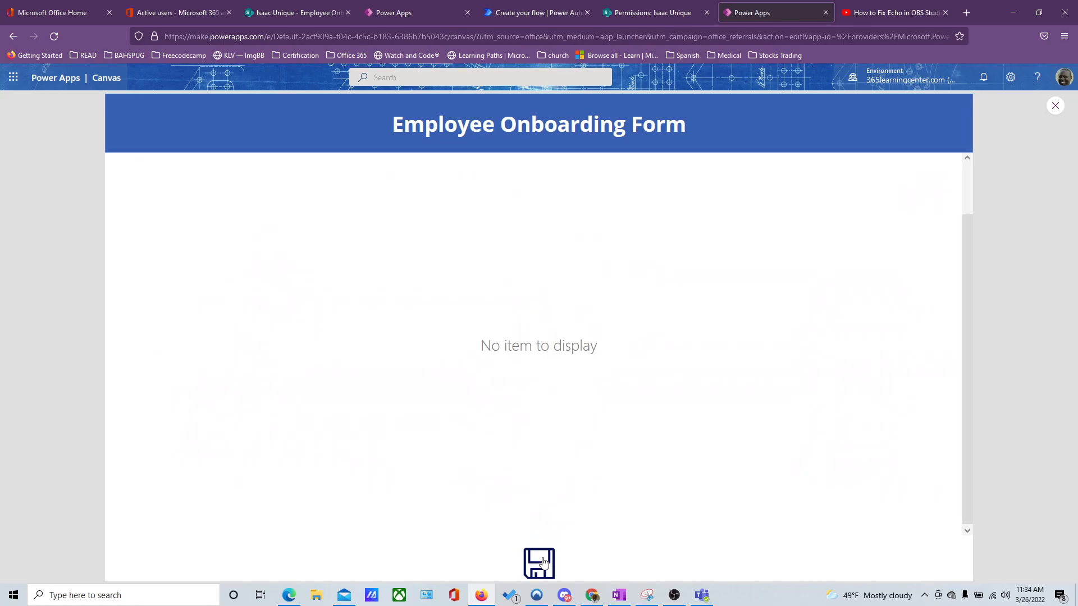
click(539, 563)
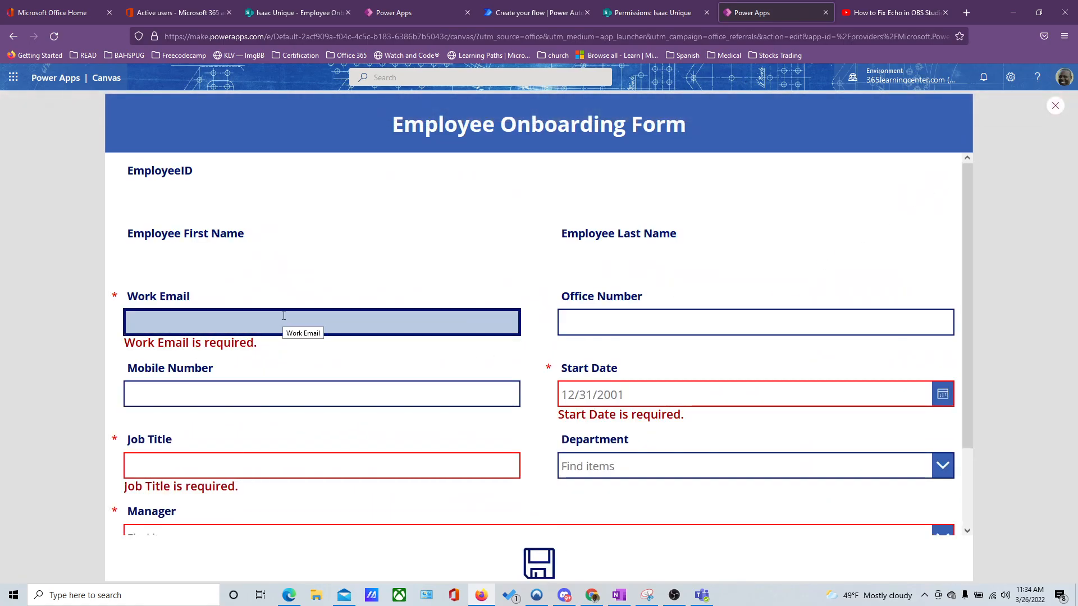
text(fsdga)
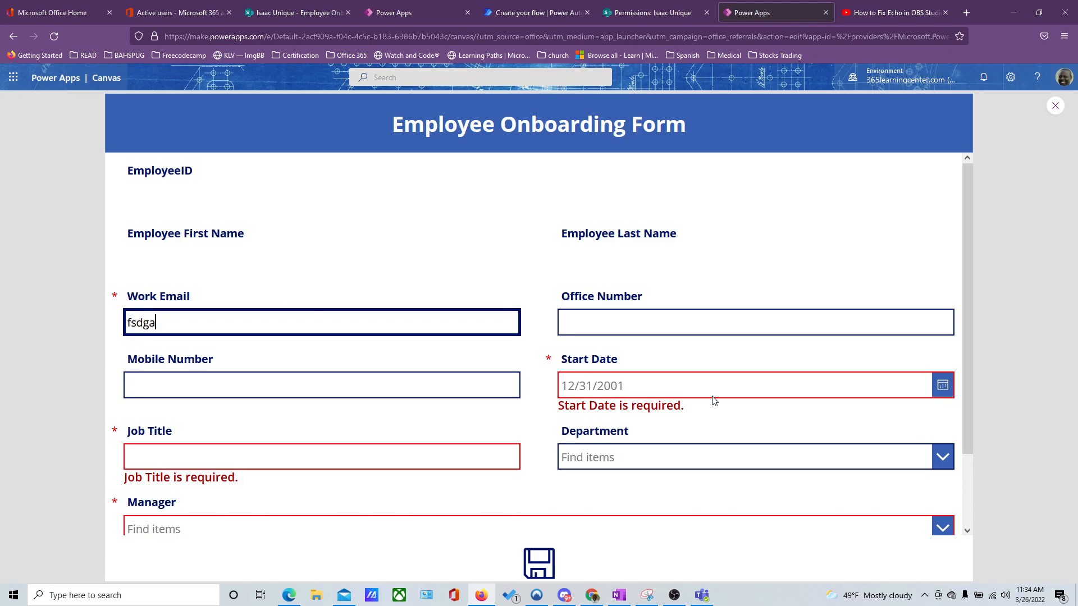
click(942, 385)
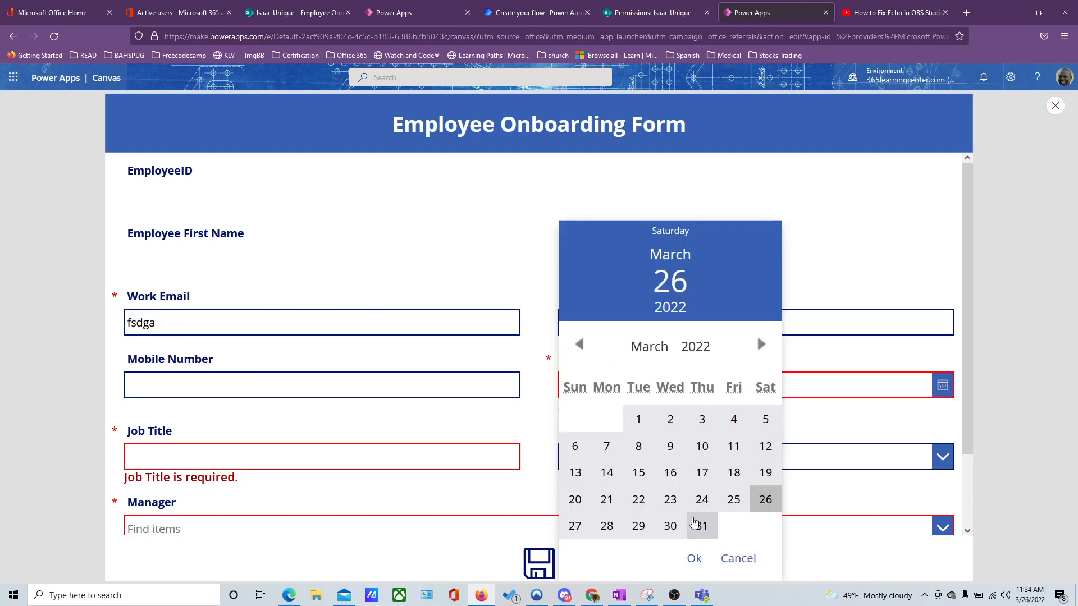
click(669, 473)
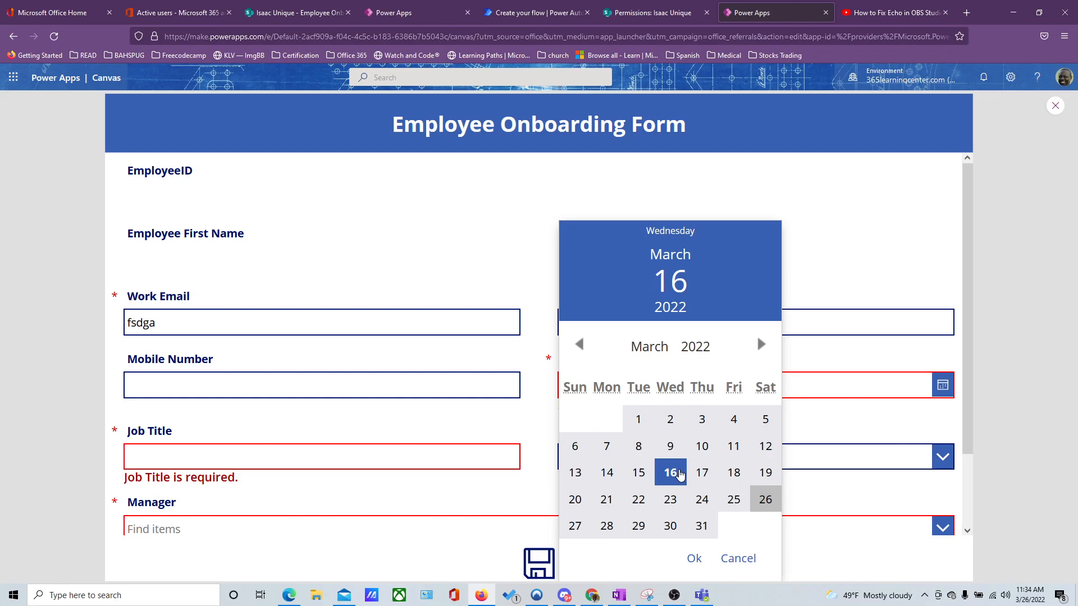
click(694, 558)
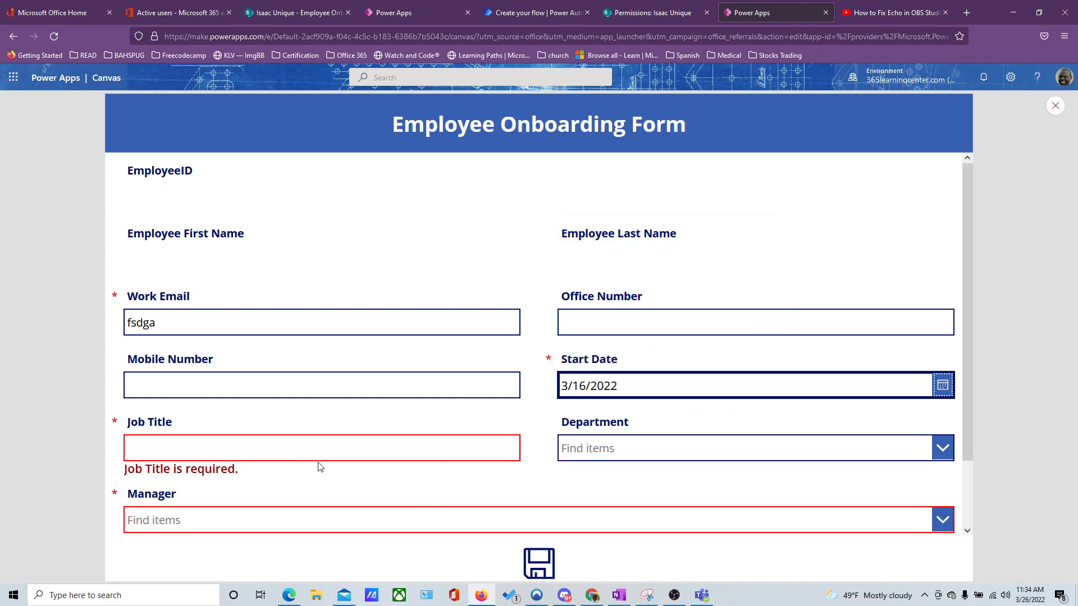
text(sdgsdfgsd)
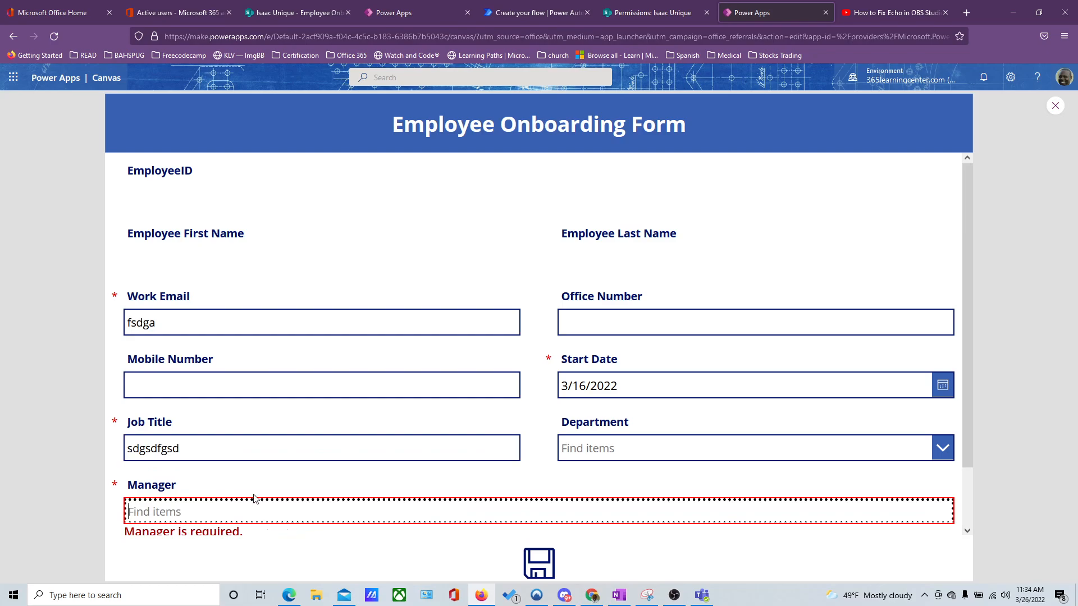
text(nat)
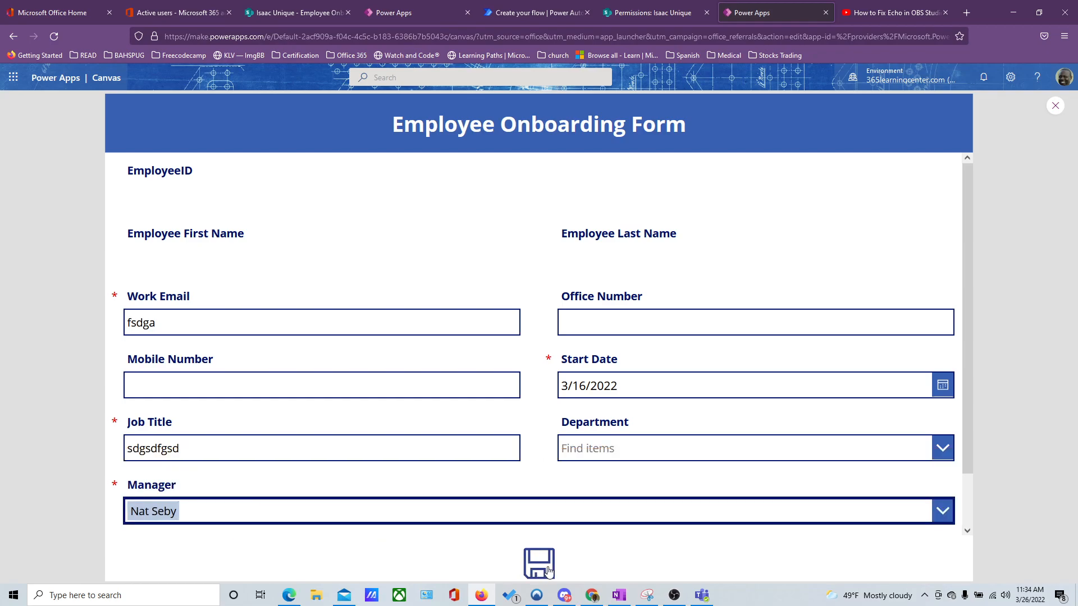
click(539, 562)
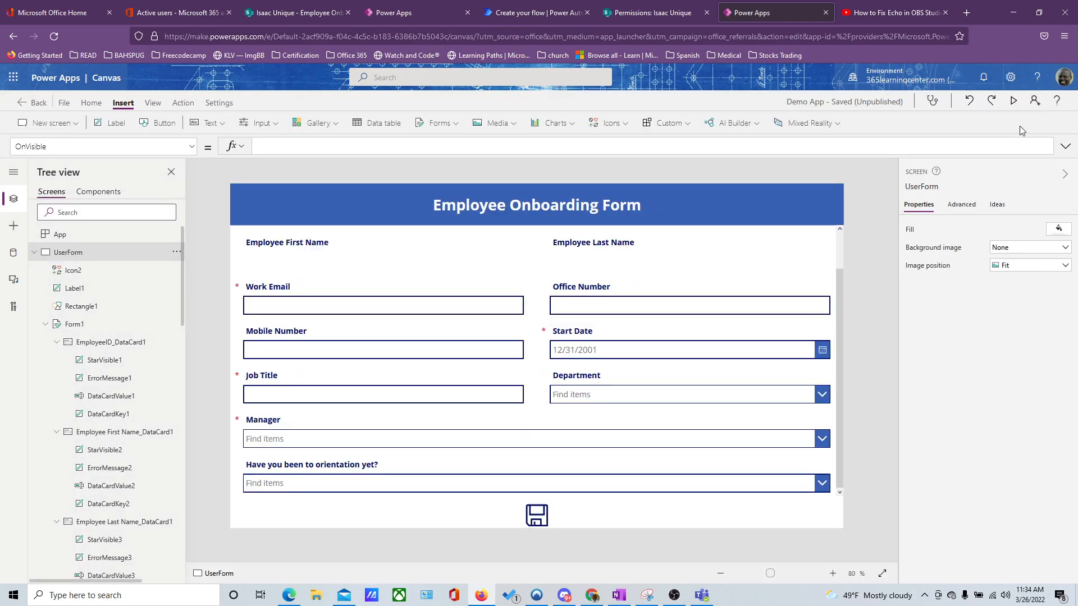
Step: Inspect the save icon's SubmitForm;NewForm formula and Form1's OnSuccess Notify, then deselect the form
click(1013, 101)
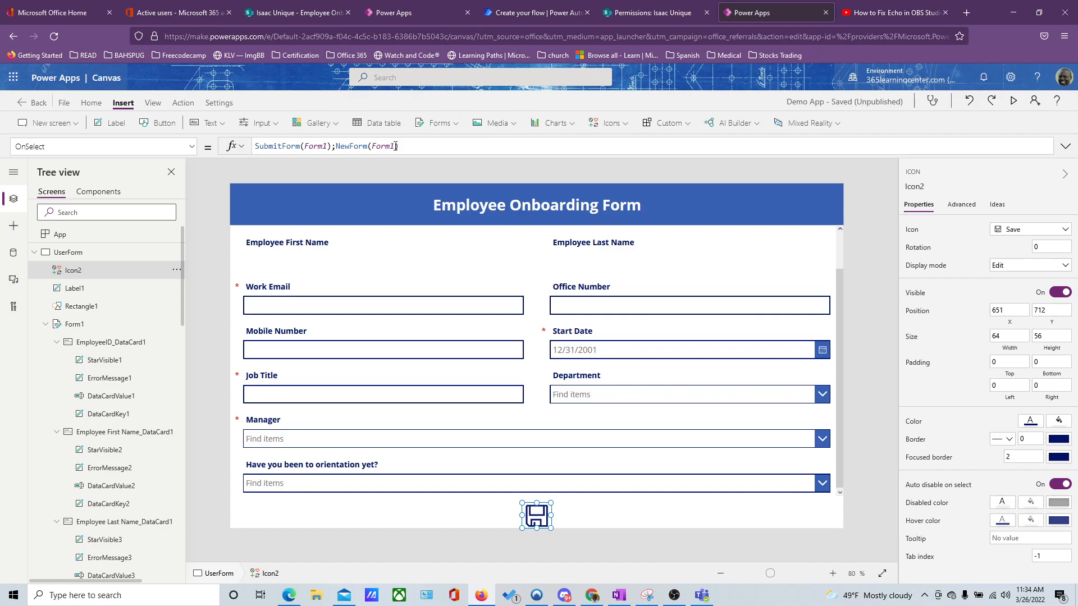
mouse_move(395, 184)
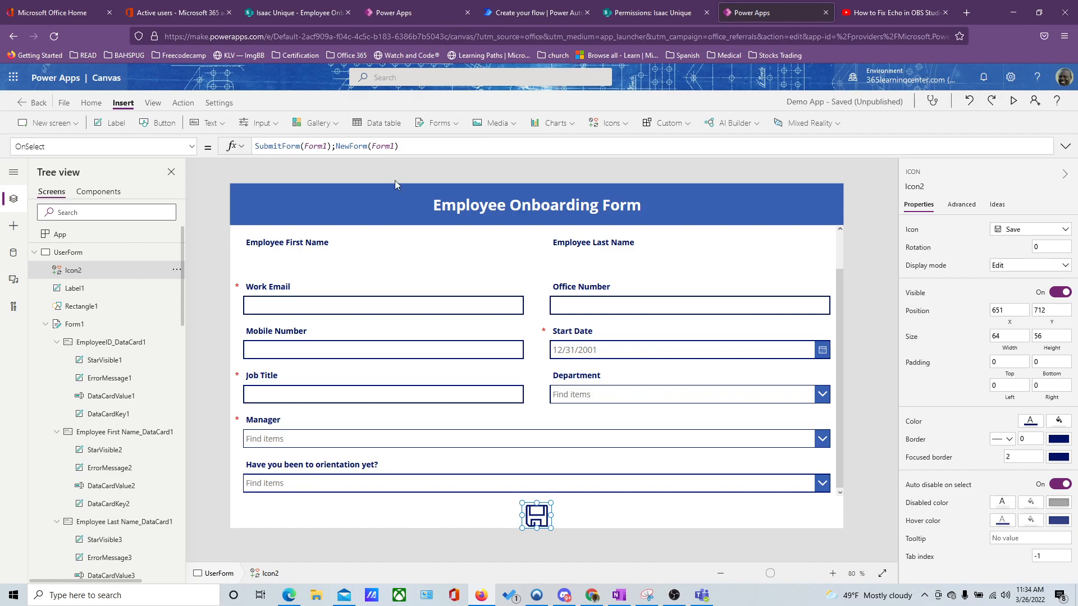
mouse_move(479, 221)
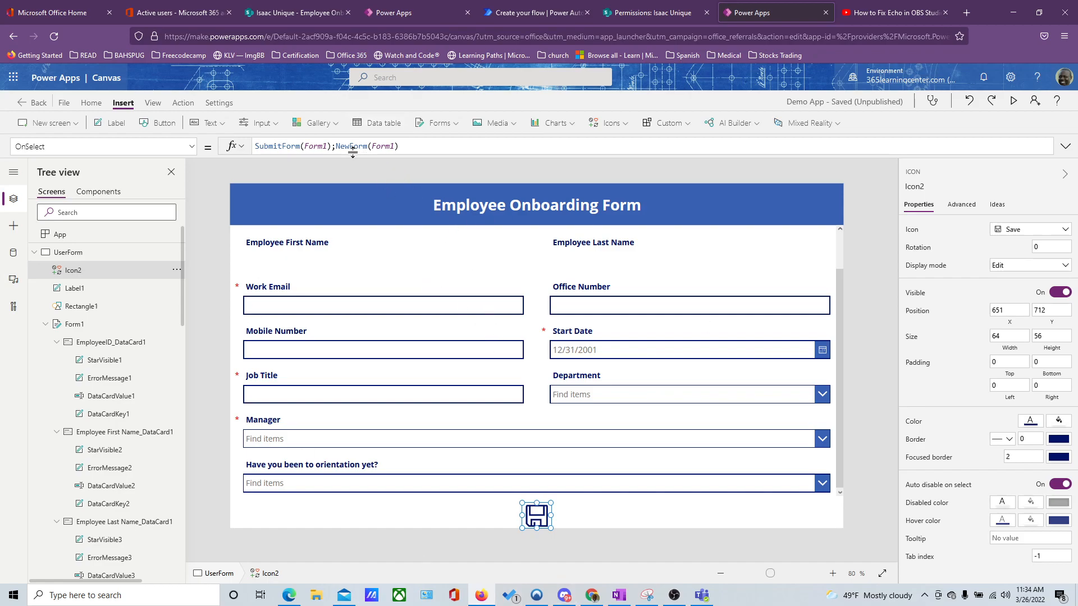
click(67, 253)
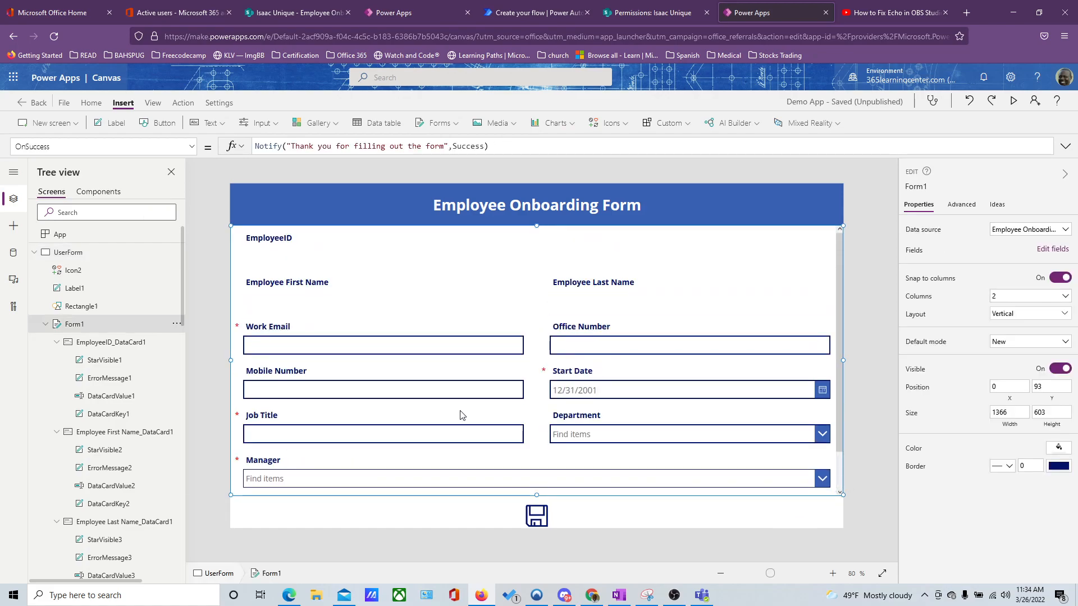
mouse_move(854, 310)
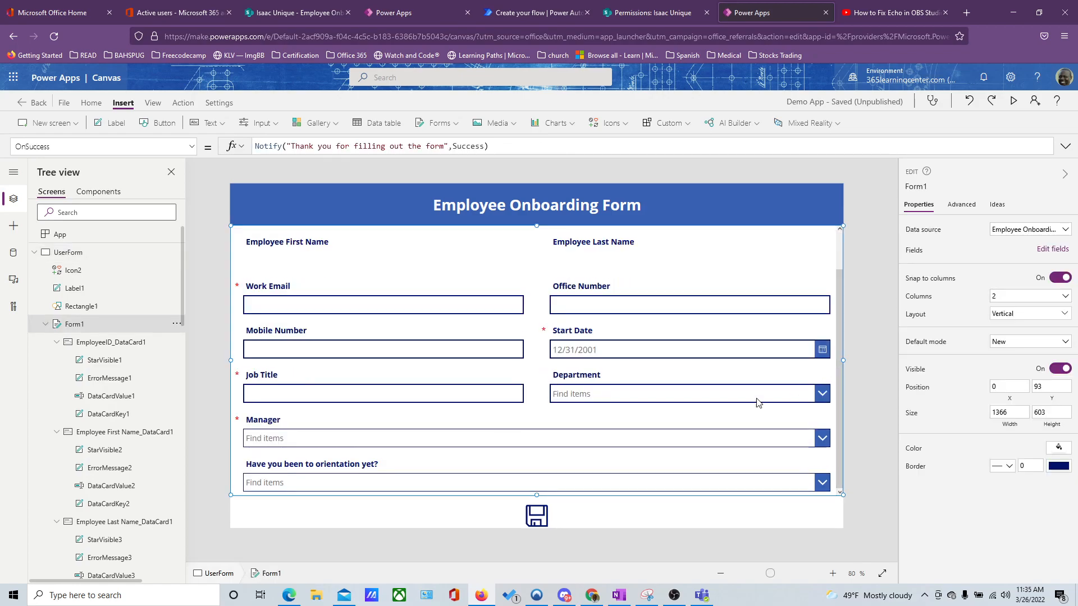
mouse_move(672, 360)
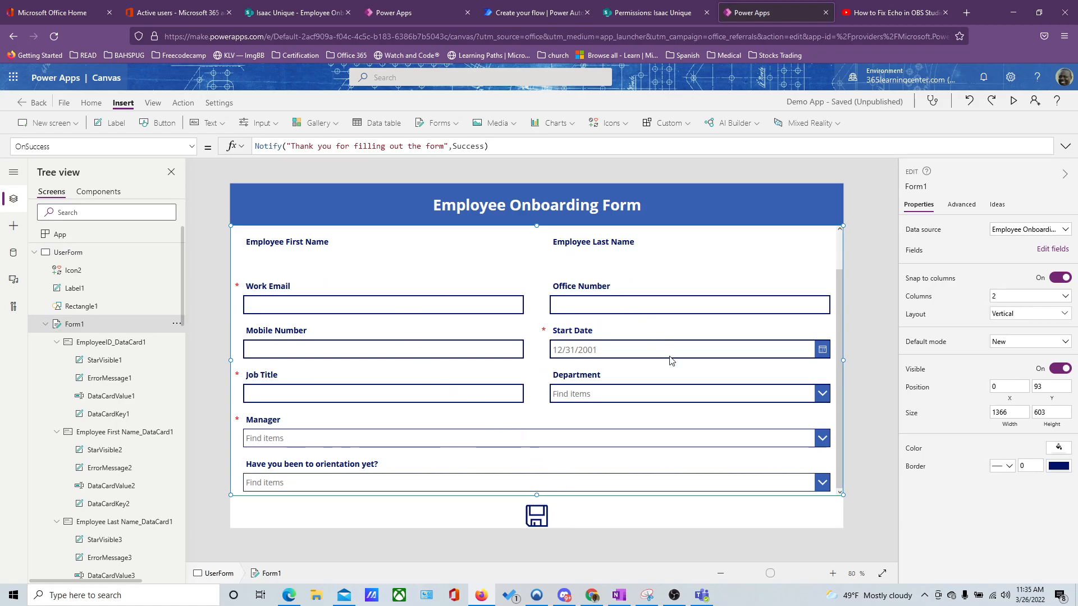
mouse_move(376, 480)
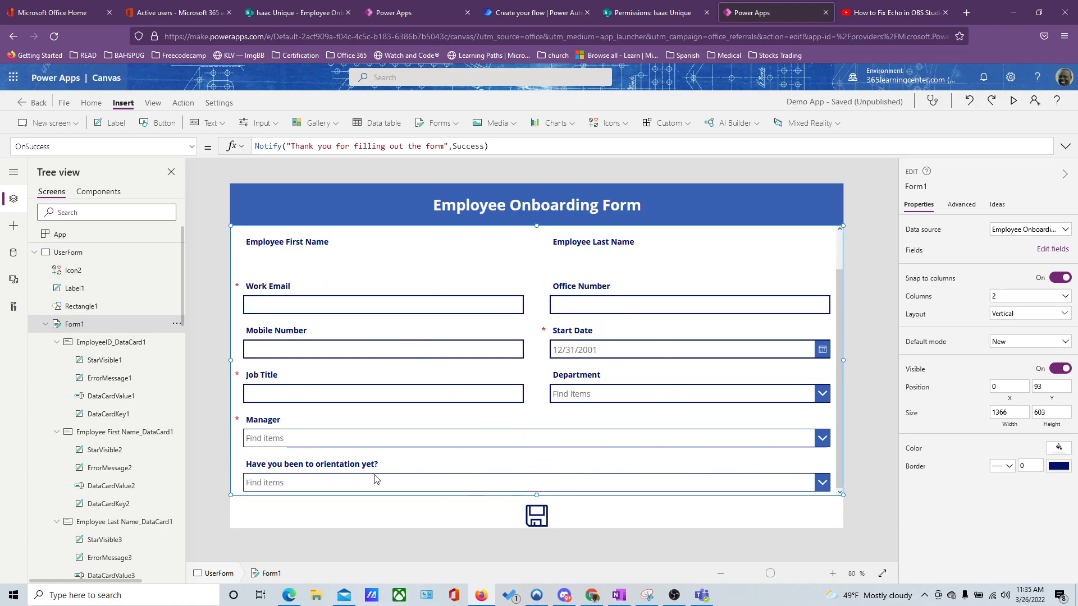
click(536, 515)
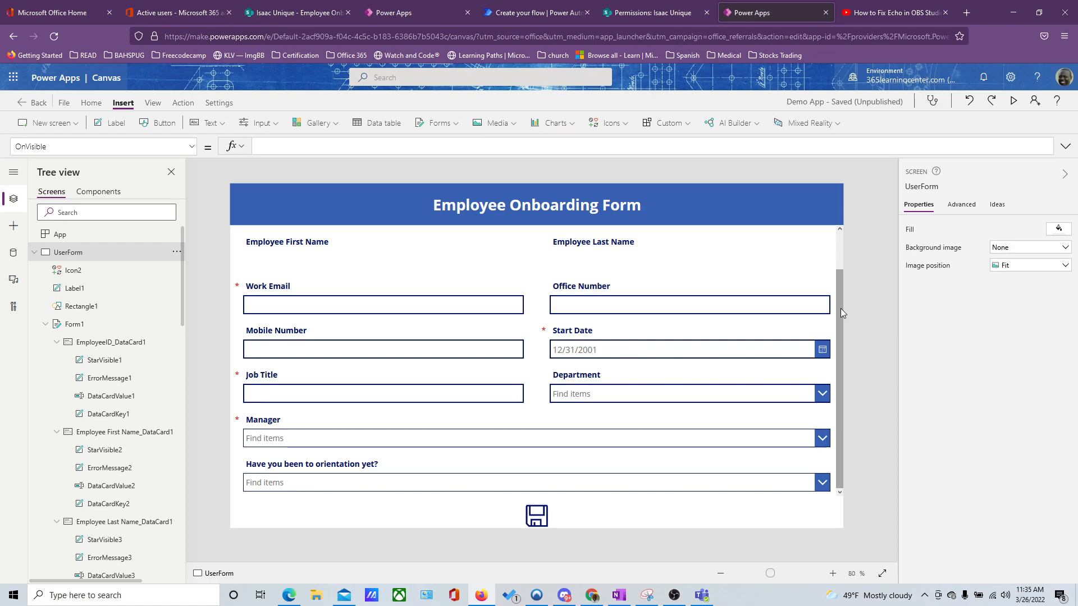
mouse_move(830, 272)
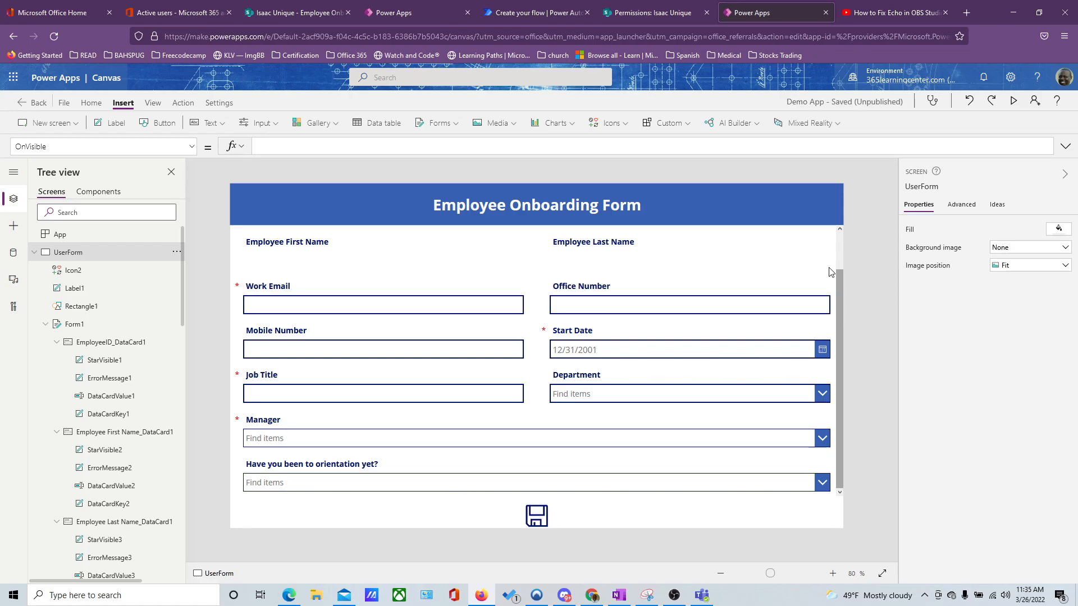